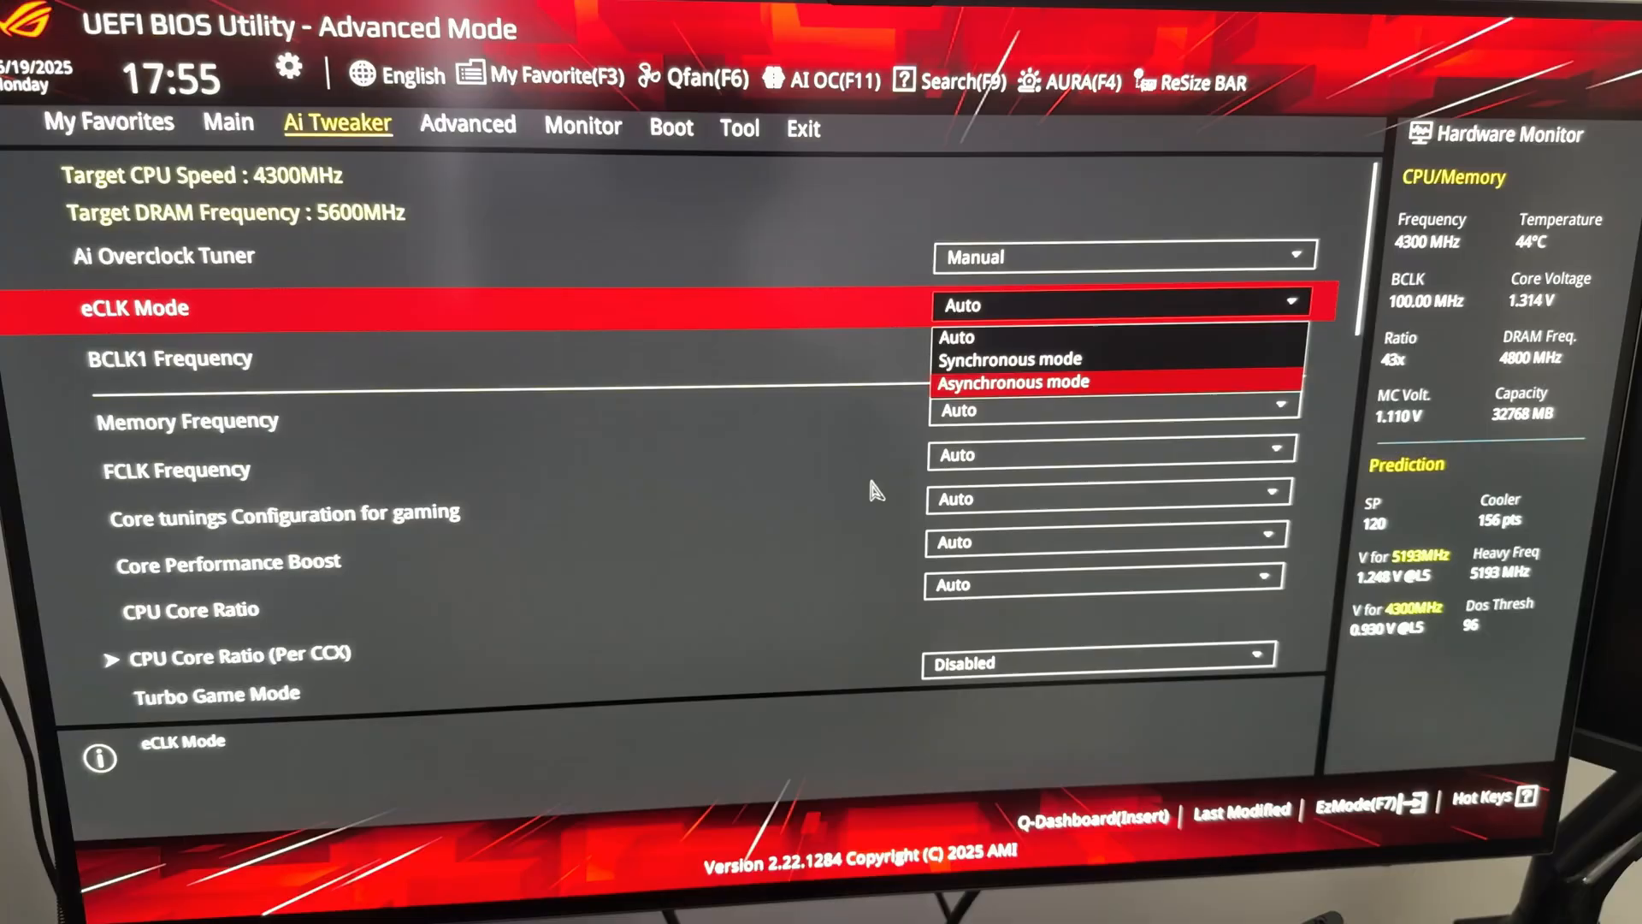
- Set eCLK Mode to Asynchronous mode in Ai Tweaker
{"action": "left_click", "coordinate": [1011, 381]}
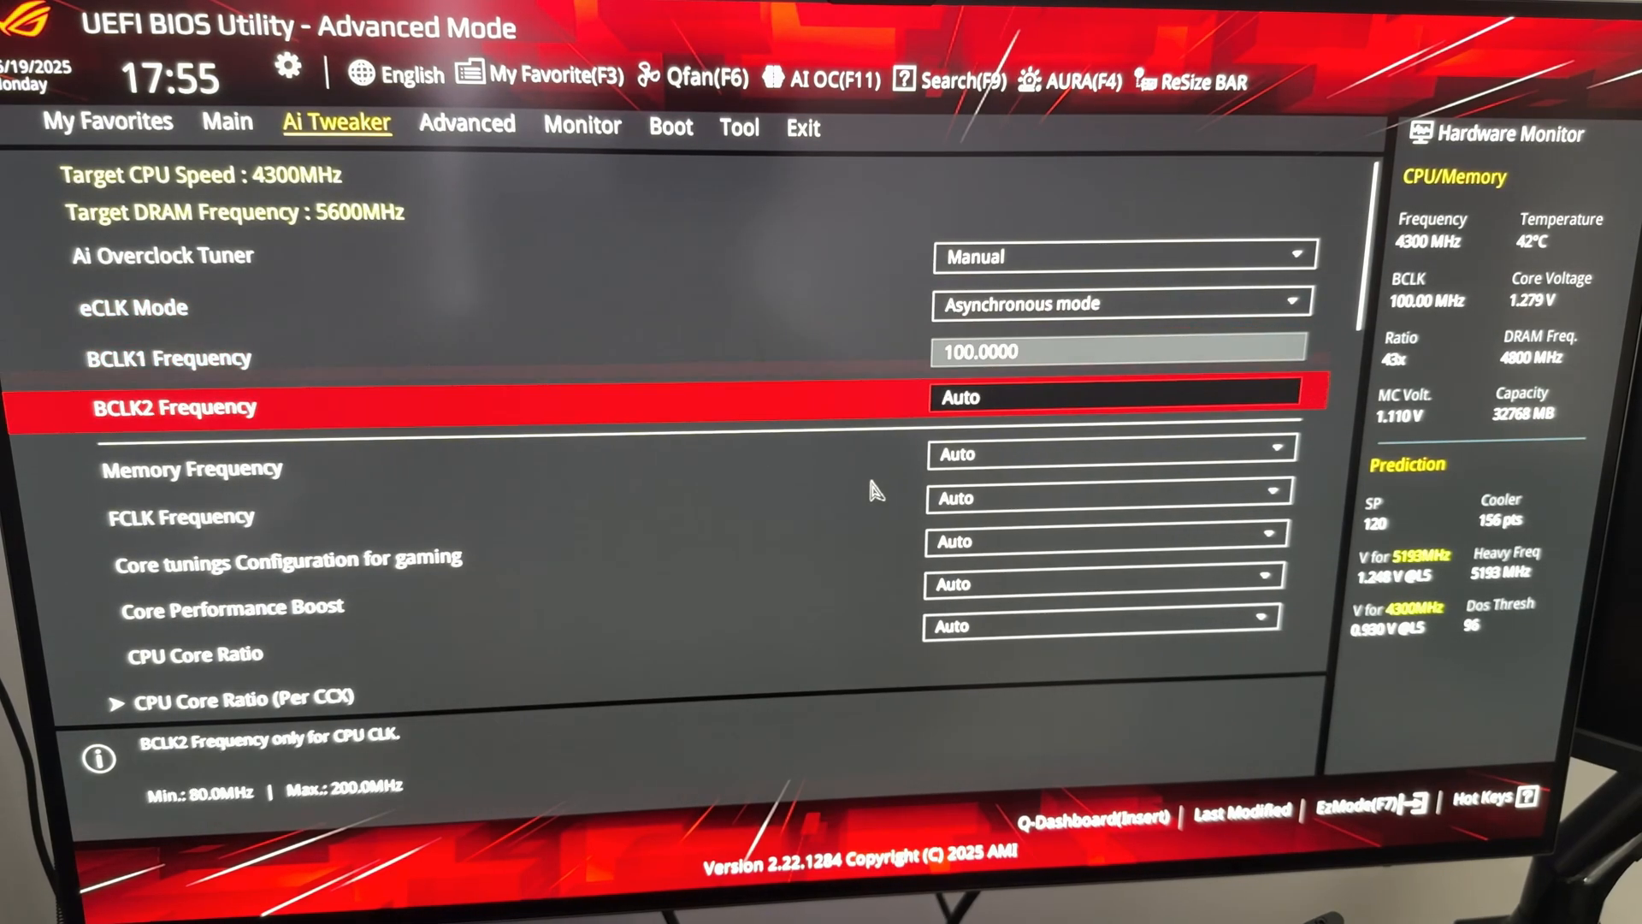
{"action": "type", "text": "1"}
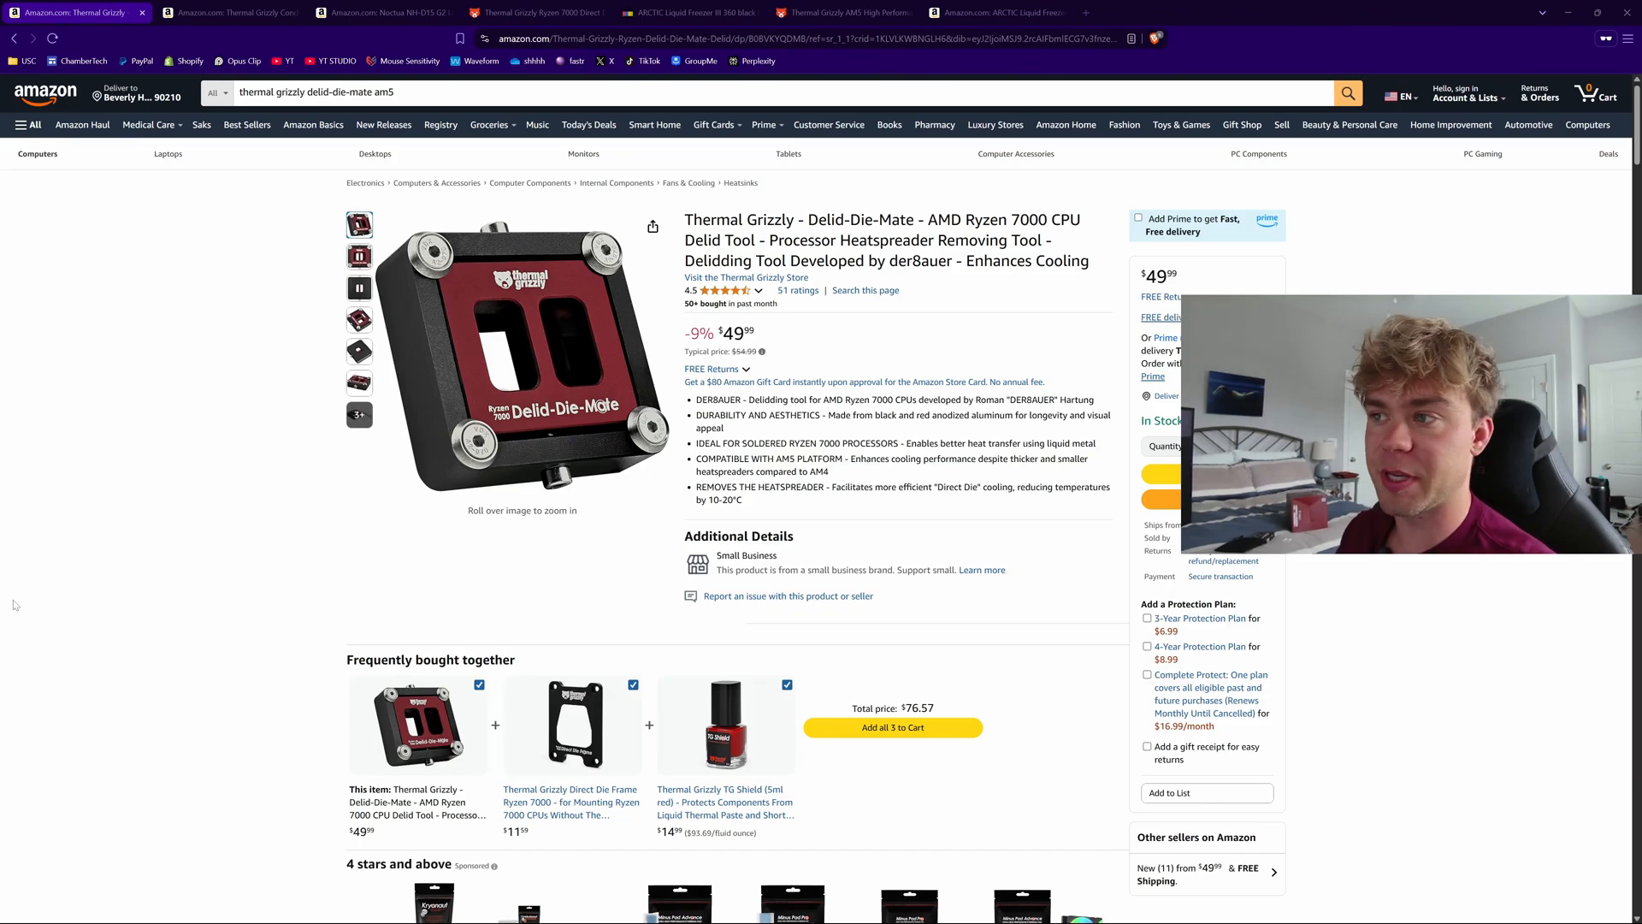
{"action": "mouse_move", "coordinate": [150, 522]}
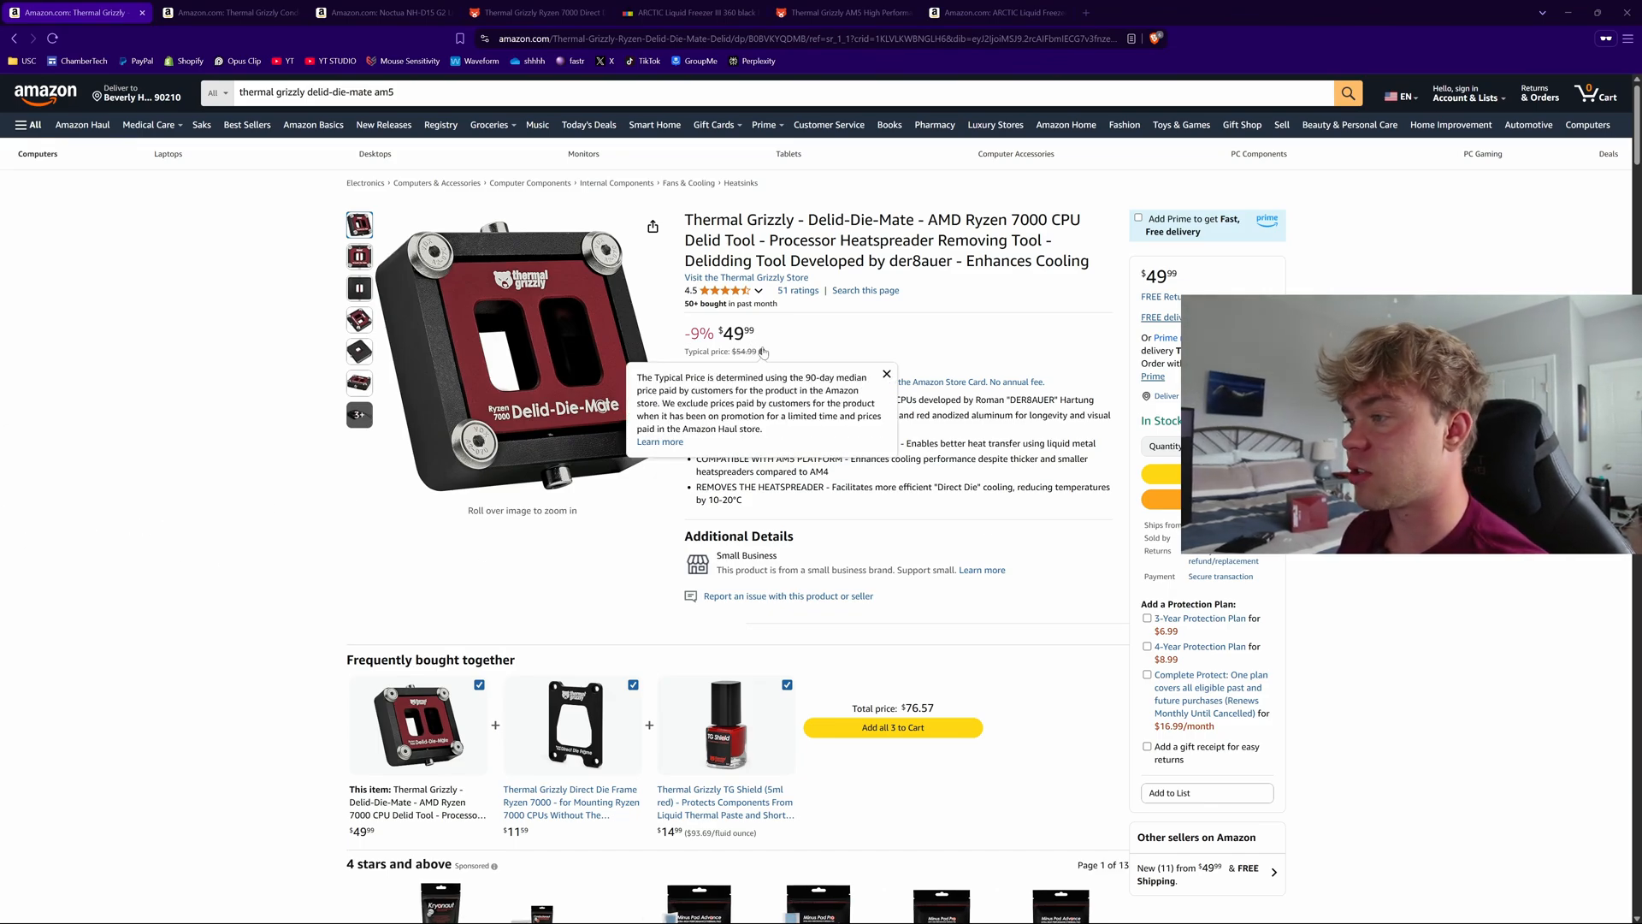
{"action": "left_click", "coordinate": [886, 374]}
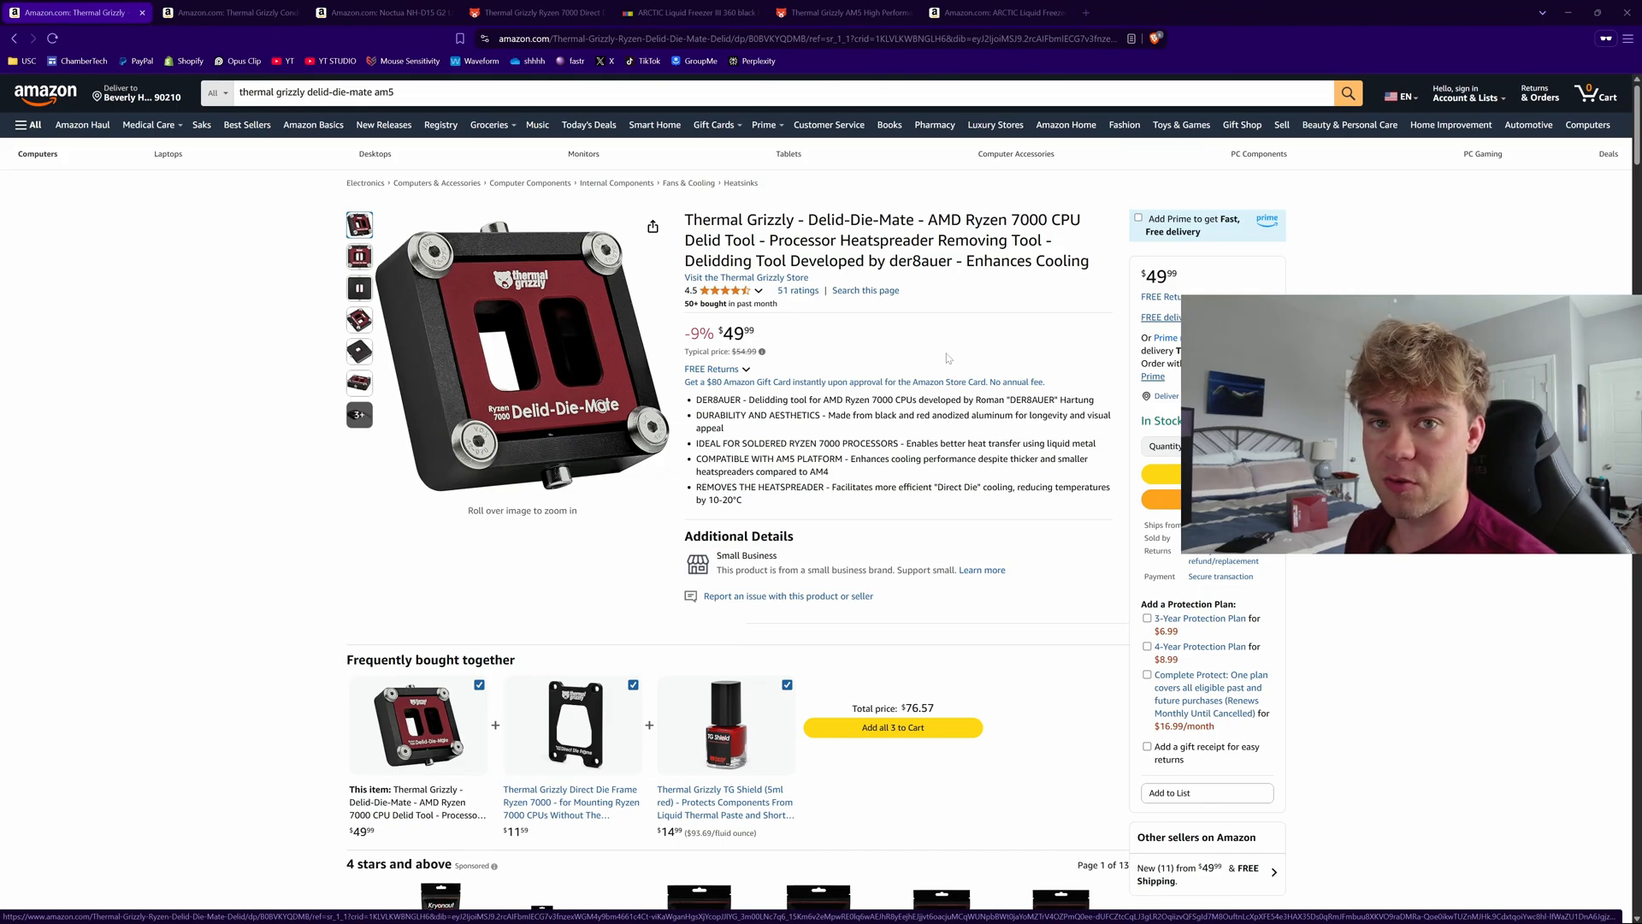
{"action": "mouse_move", "coordinate": [920, 318]}
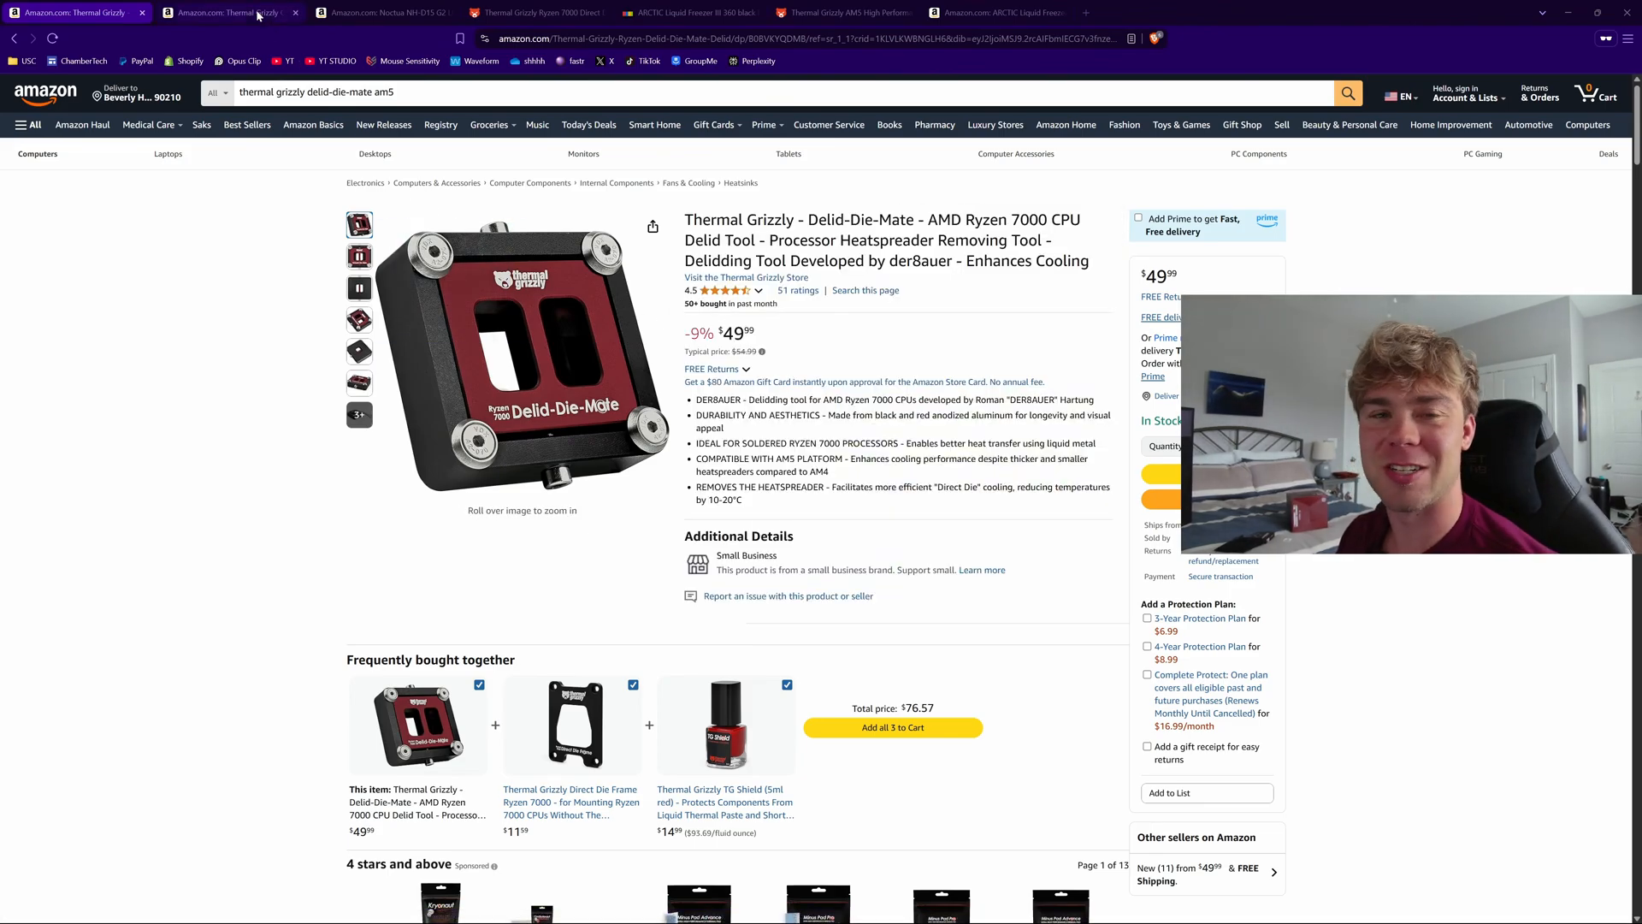
{"action": "mouse_move", "coordinate": [228, 12]}
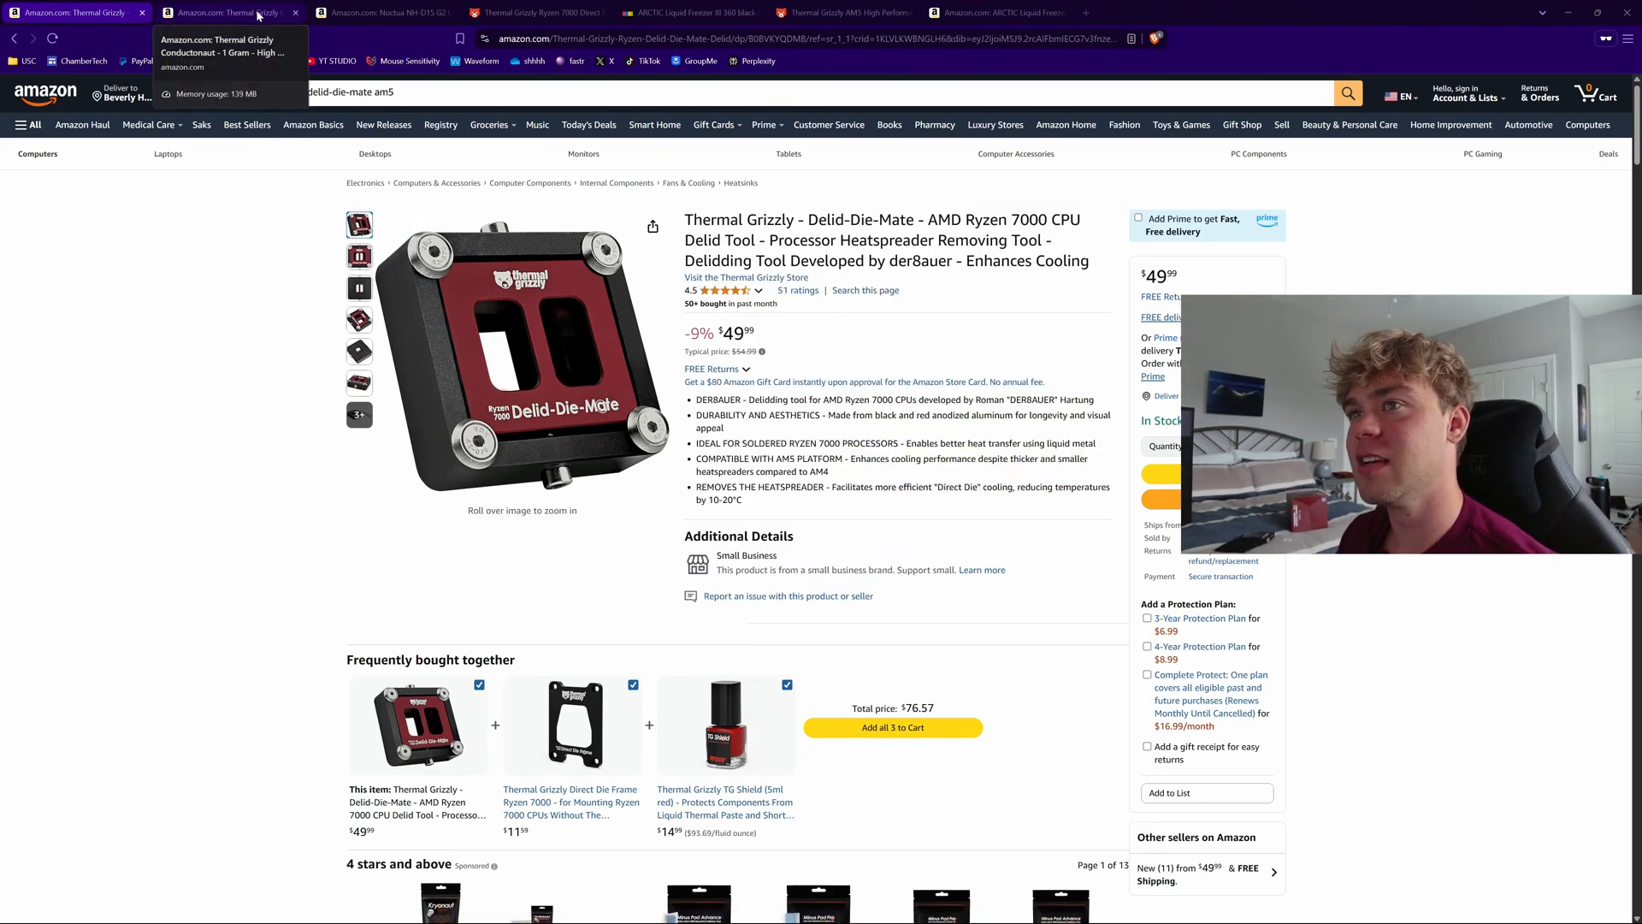
- Check the Conductonaut 1 Gram liquid metal listing at $14.99 and dismiss its non-returnable note
{"action": "left_click", "coordinate": [225, 12]}
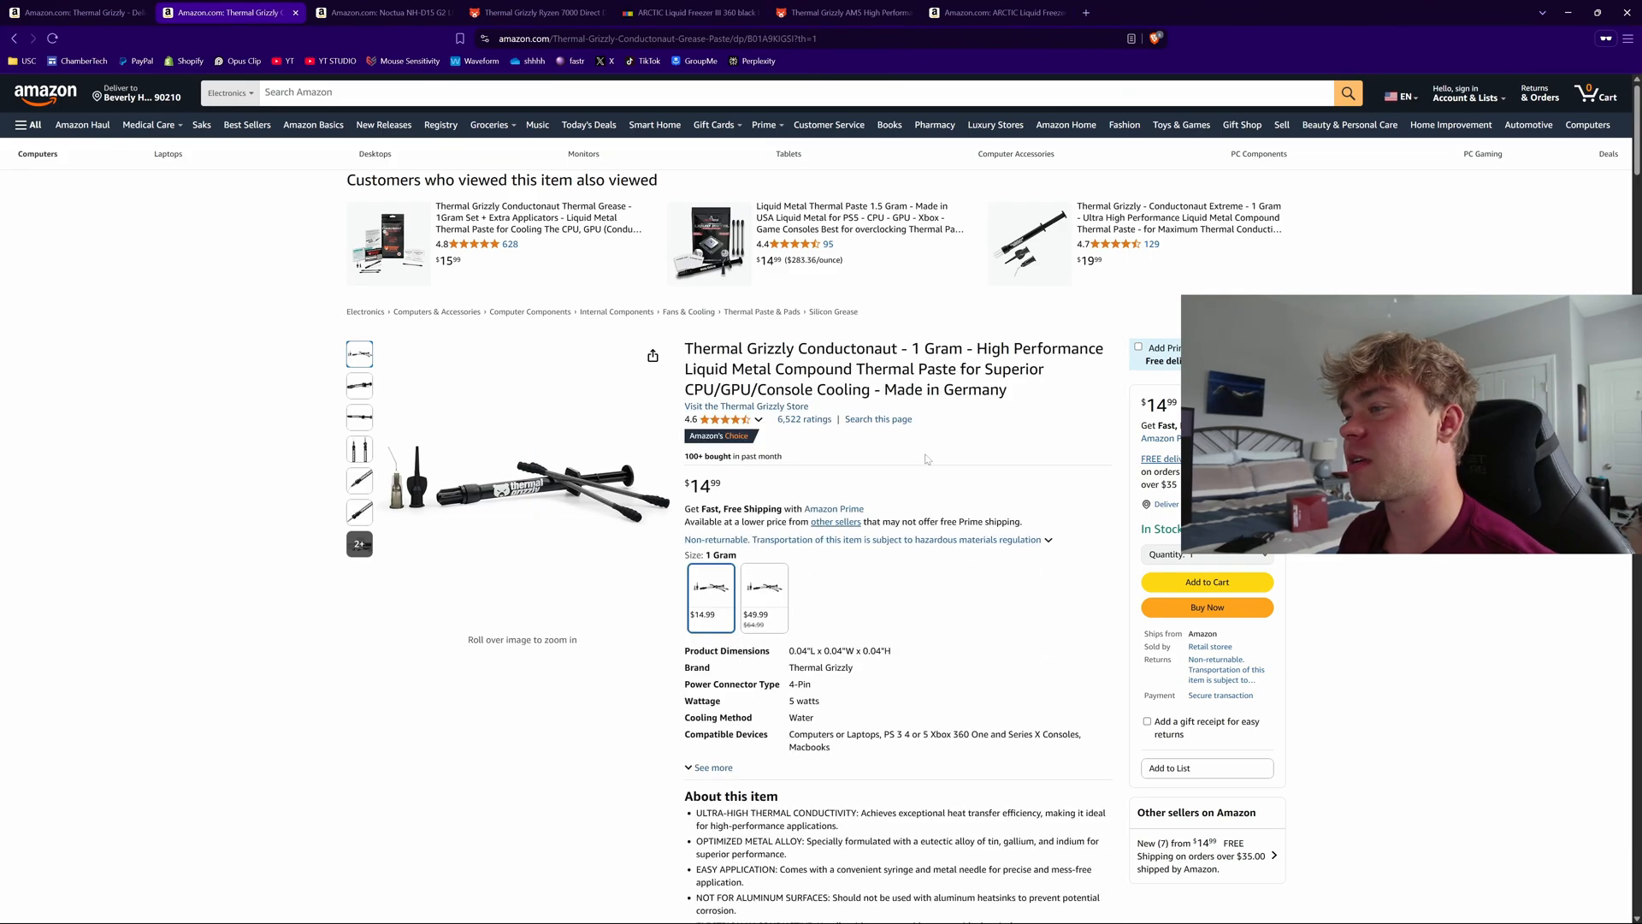
{"action": "mouse_move", "coordinate": [971, 464]}
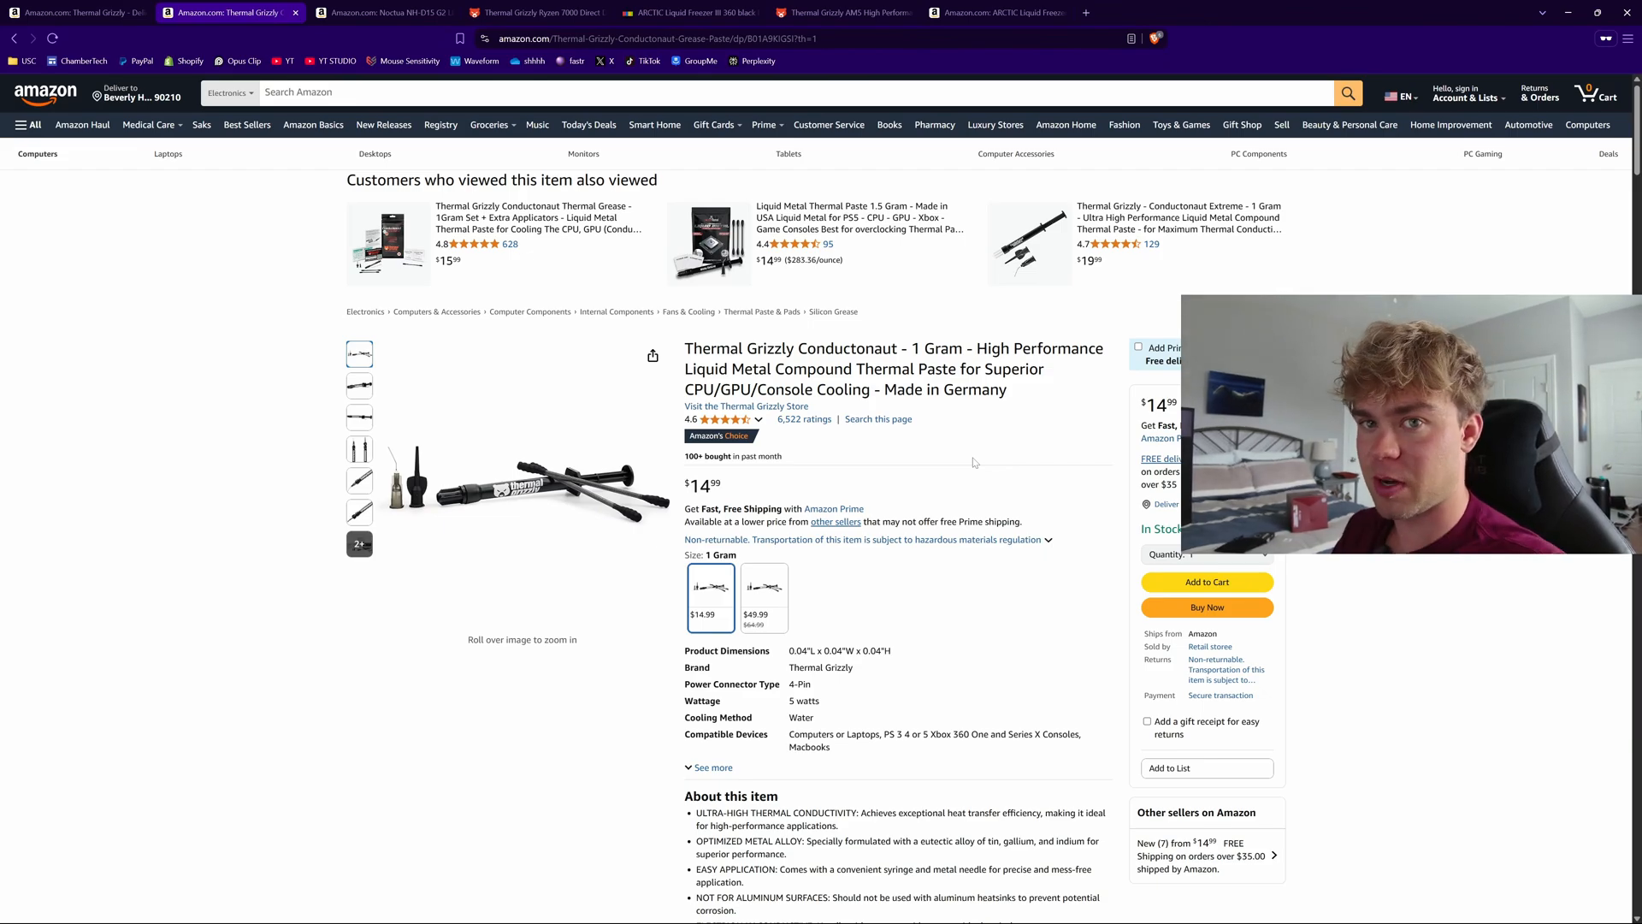
{"action": "scroll", "scroll_direction": "down", "scroll_amount": 3}
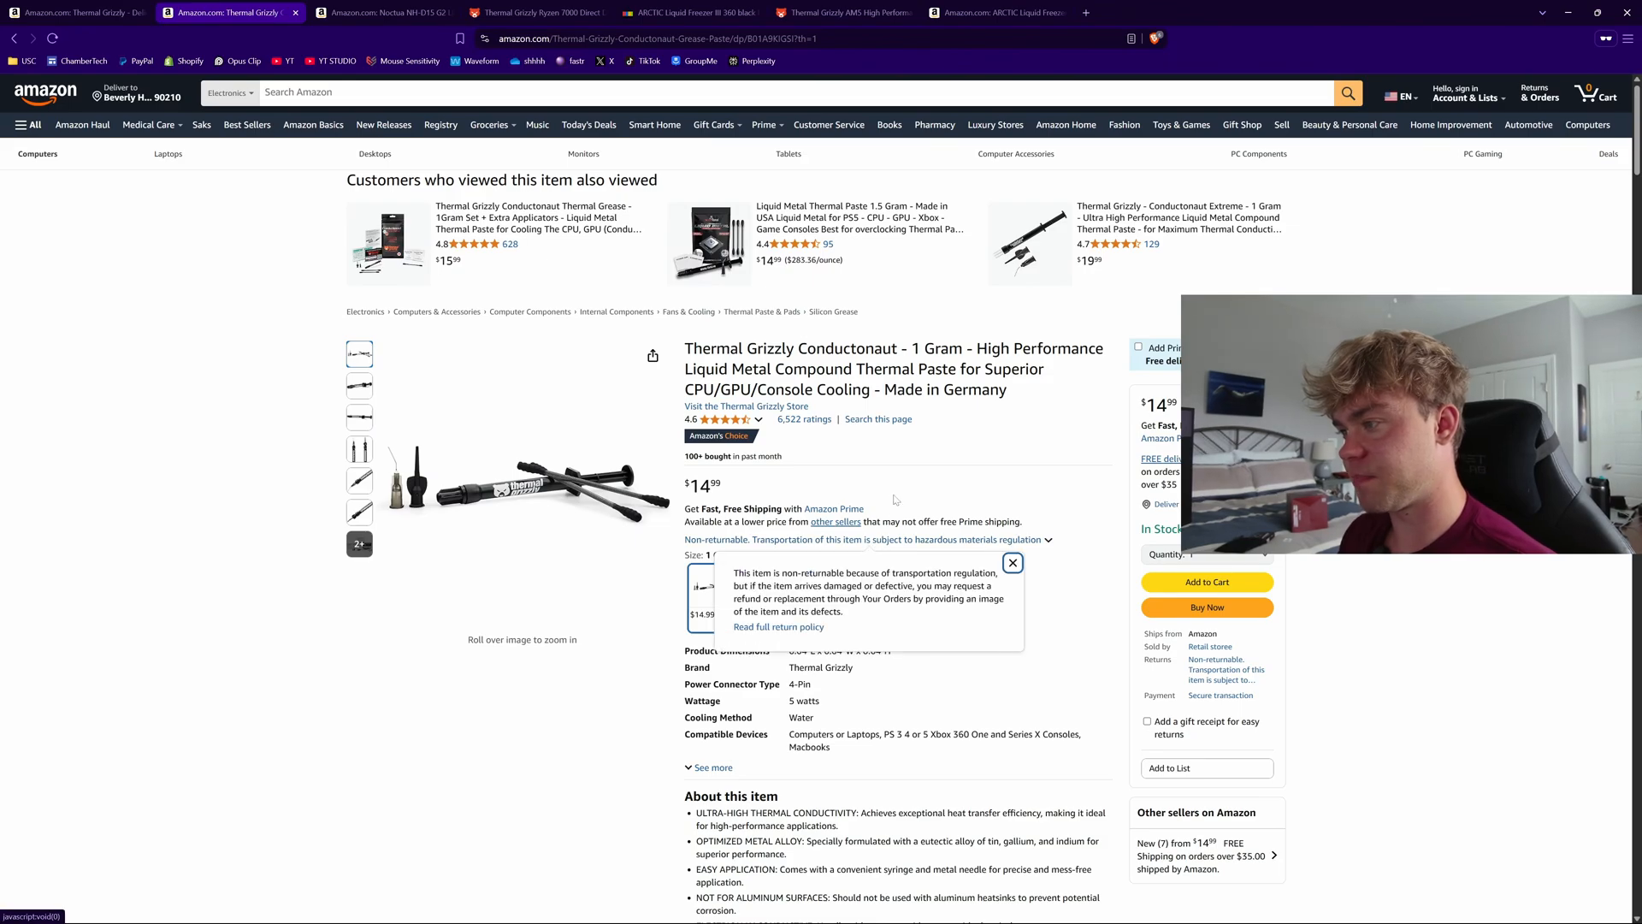
{"action": "left_click", "coordinate": [1011, 563]}
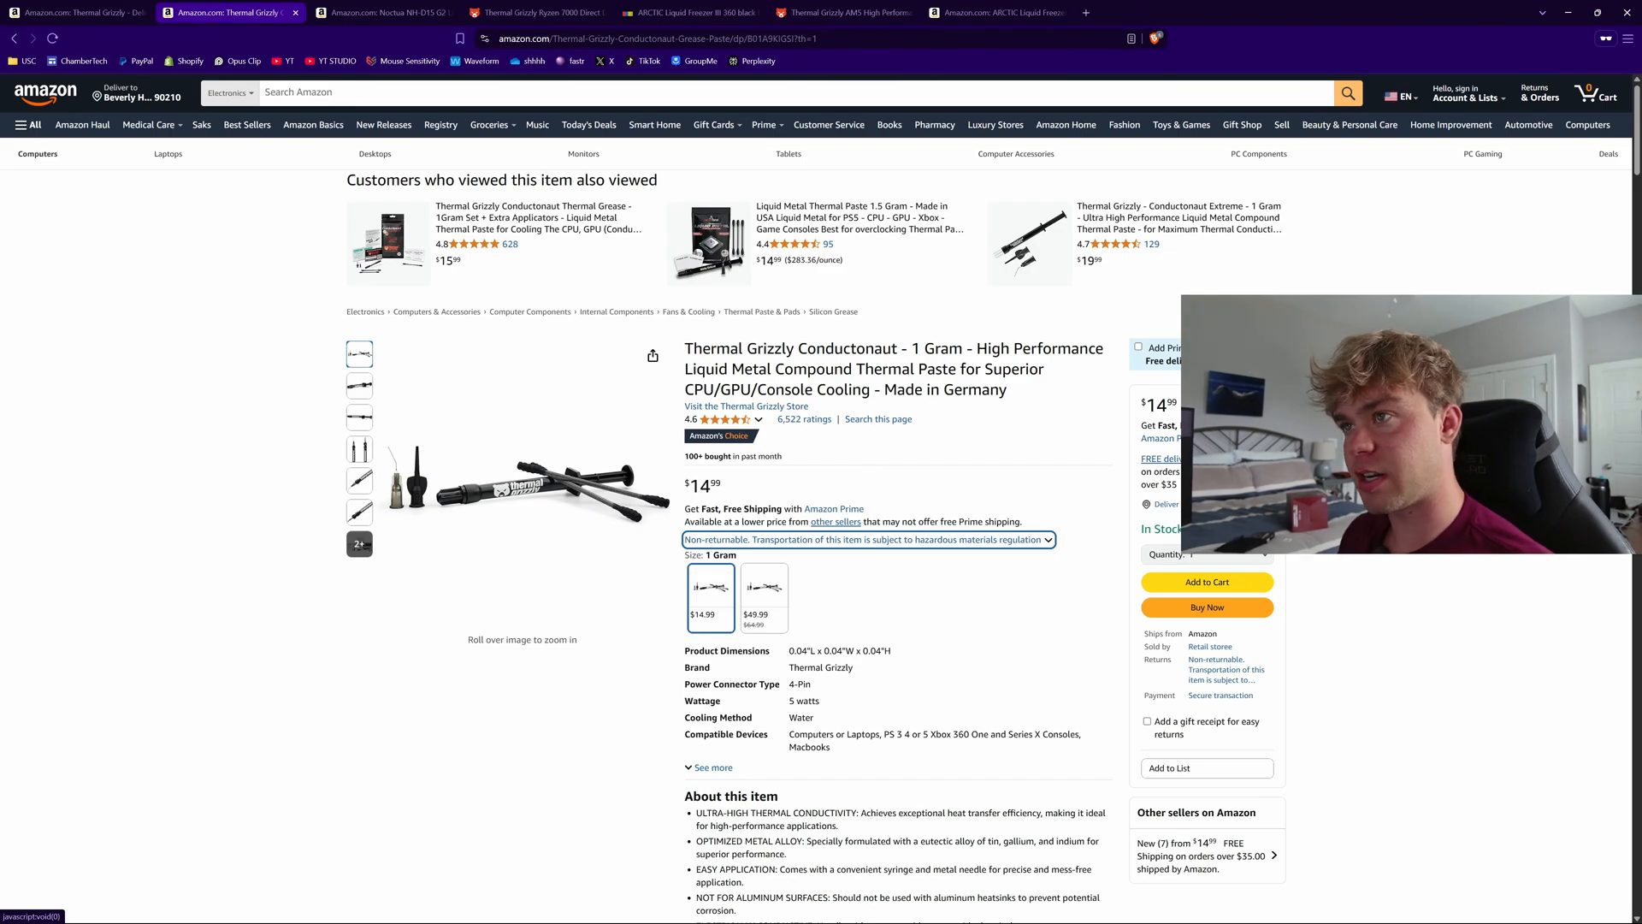
{"action": "left_click", "coordinate": [381, 12]}
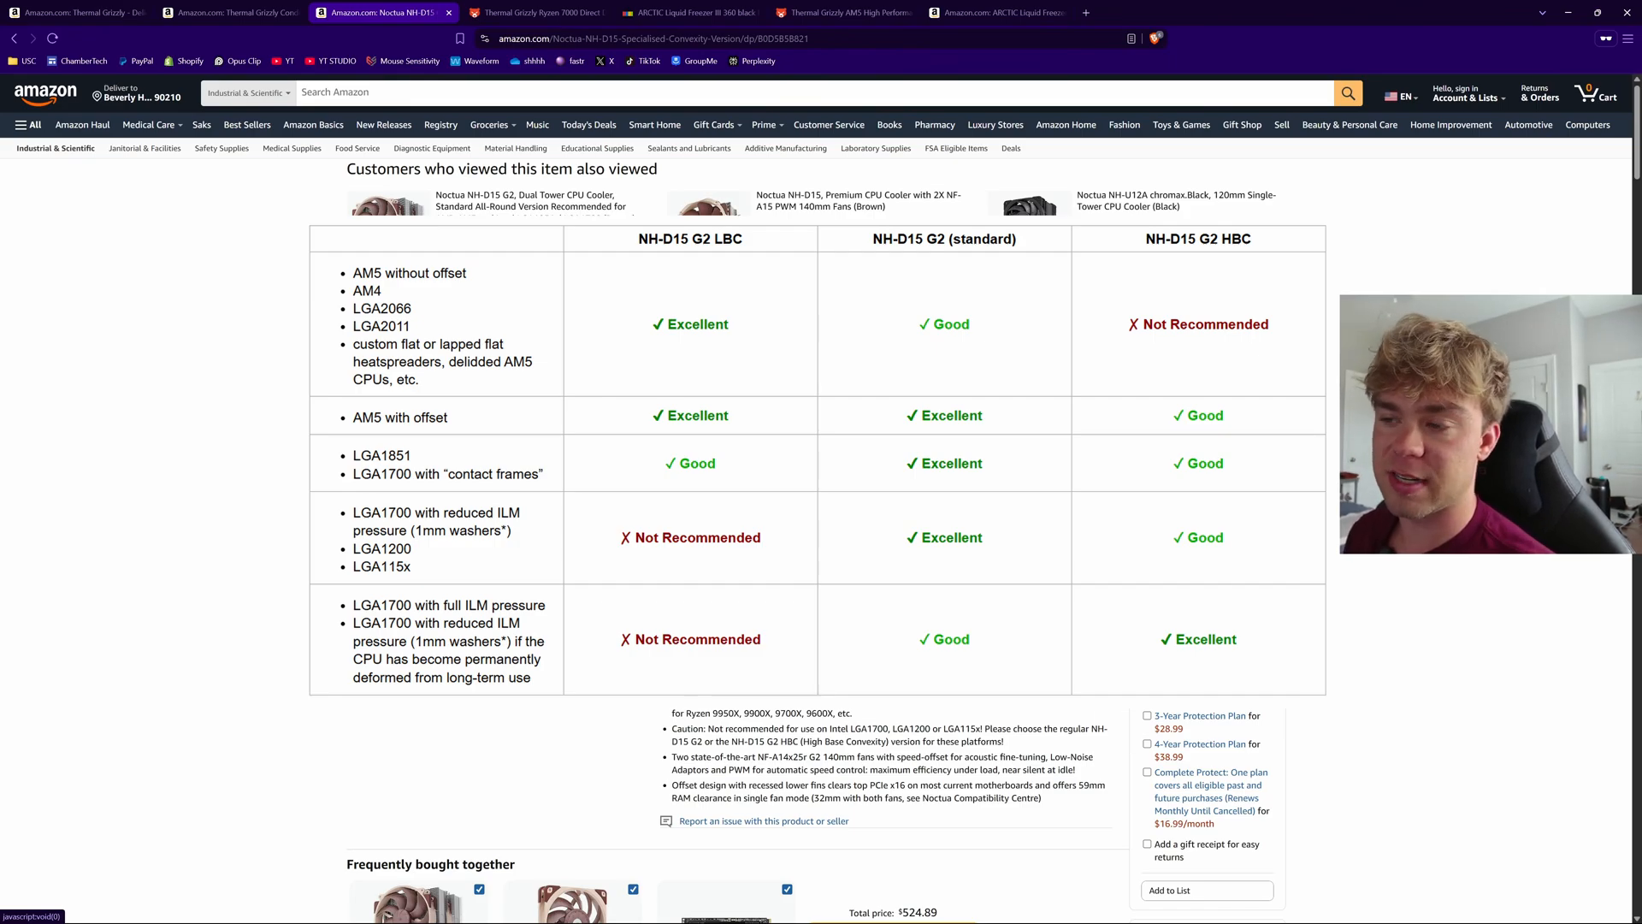
- Review the Noctua NH-D15 G2 LBC compatibility table on the $179.95 listing
{"action": "scroll", "scroll_direction": "up", "scroll_amount": 3}
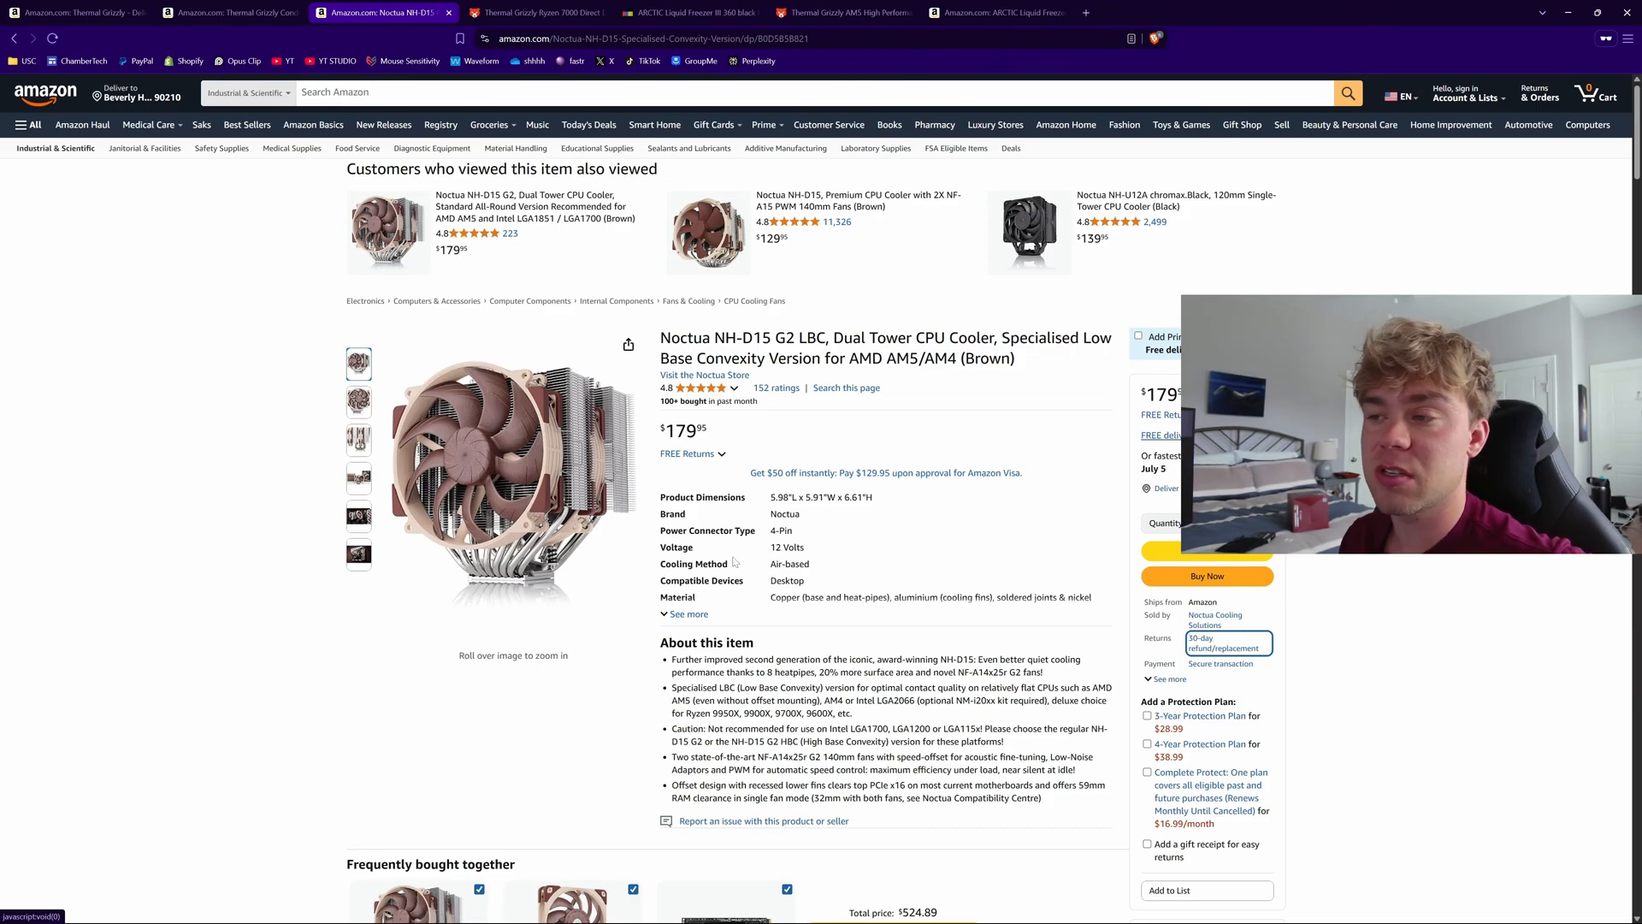
{"action": "mouse_move", "coordinate": [735, 559]}
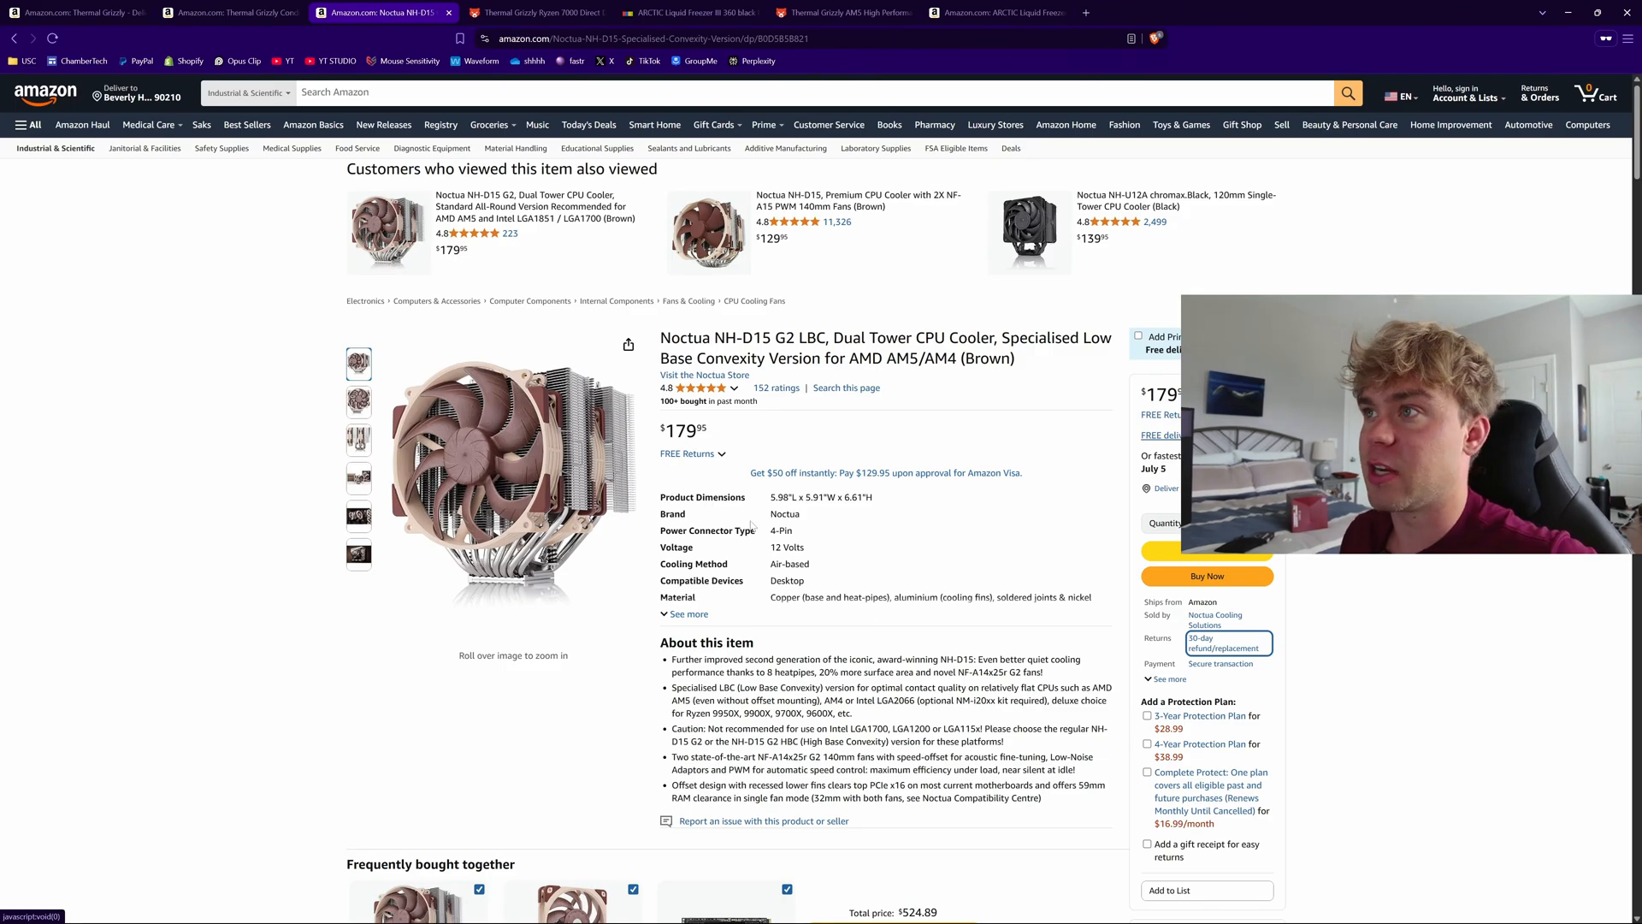
- Review the Ryzen 7000 Direct Die Frame V2 ($34.09) compatibility note, then move to the eBay Liquid Freezer III listing
{"action": "left_click", "coordinate": [534, 12]}
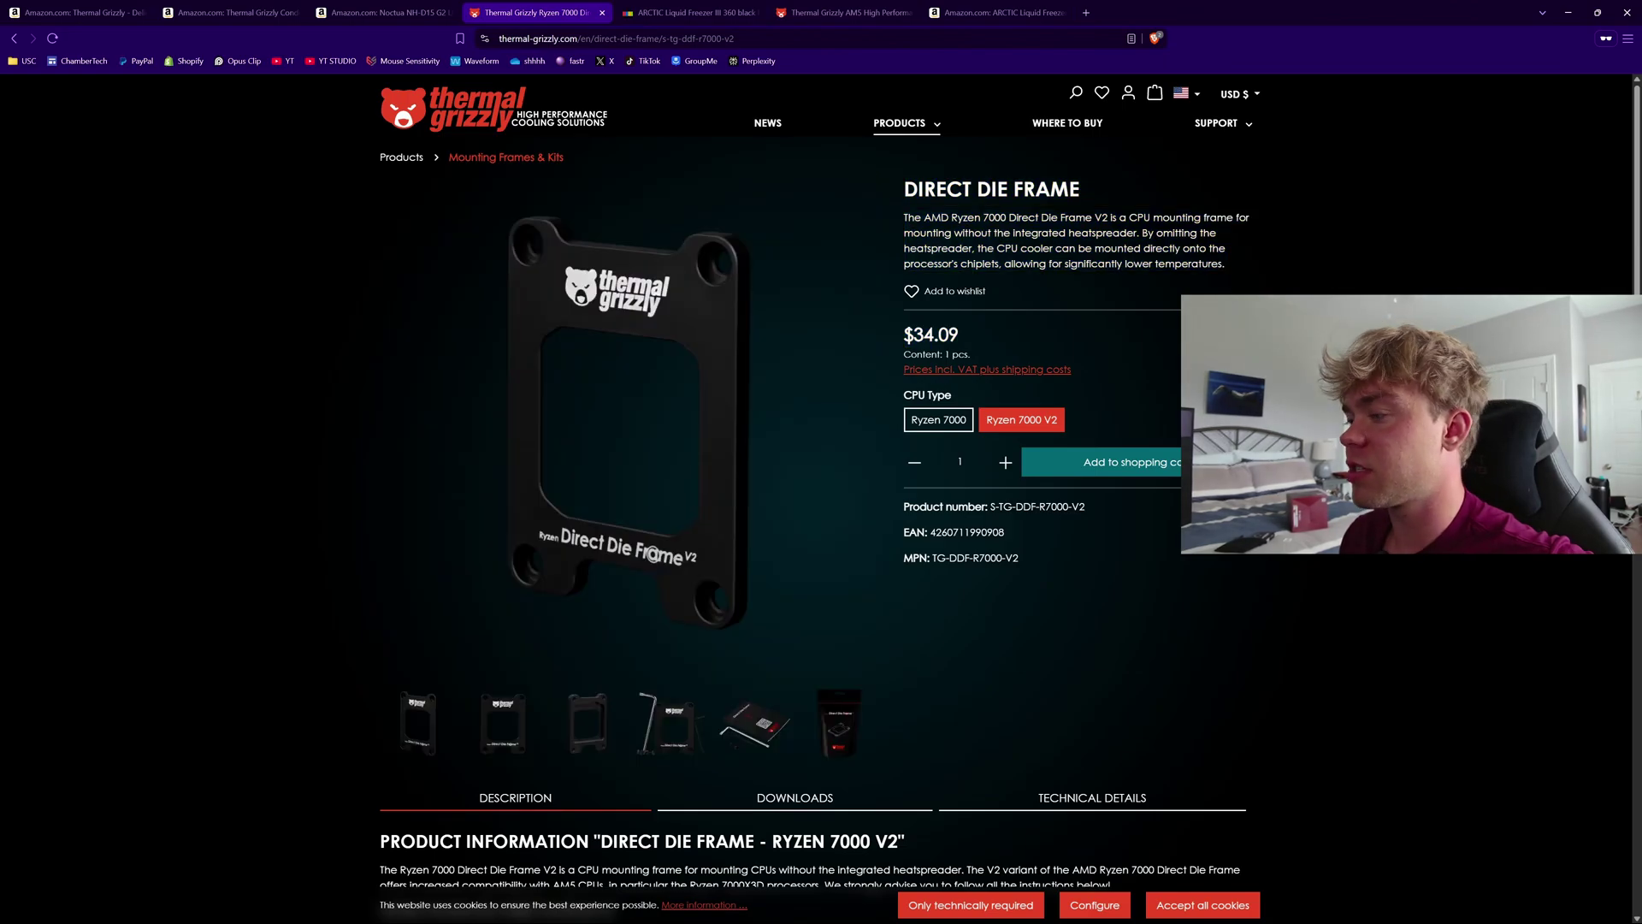
{"action": "mouse_move", "coordinate": [968, 496]}
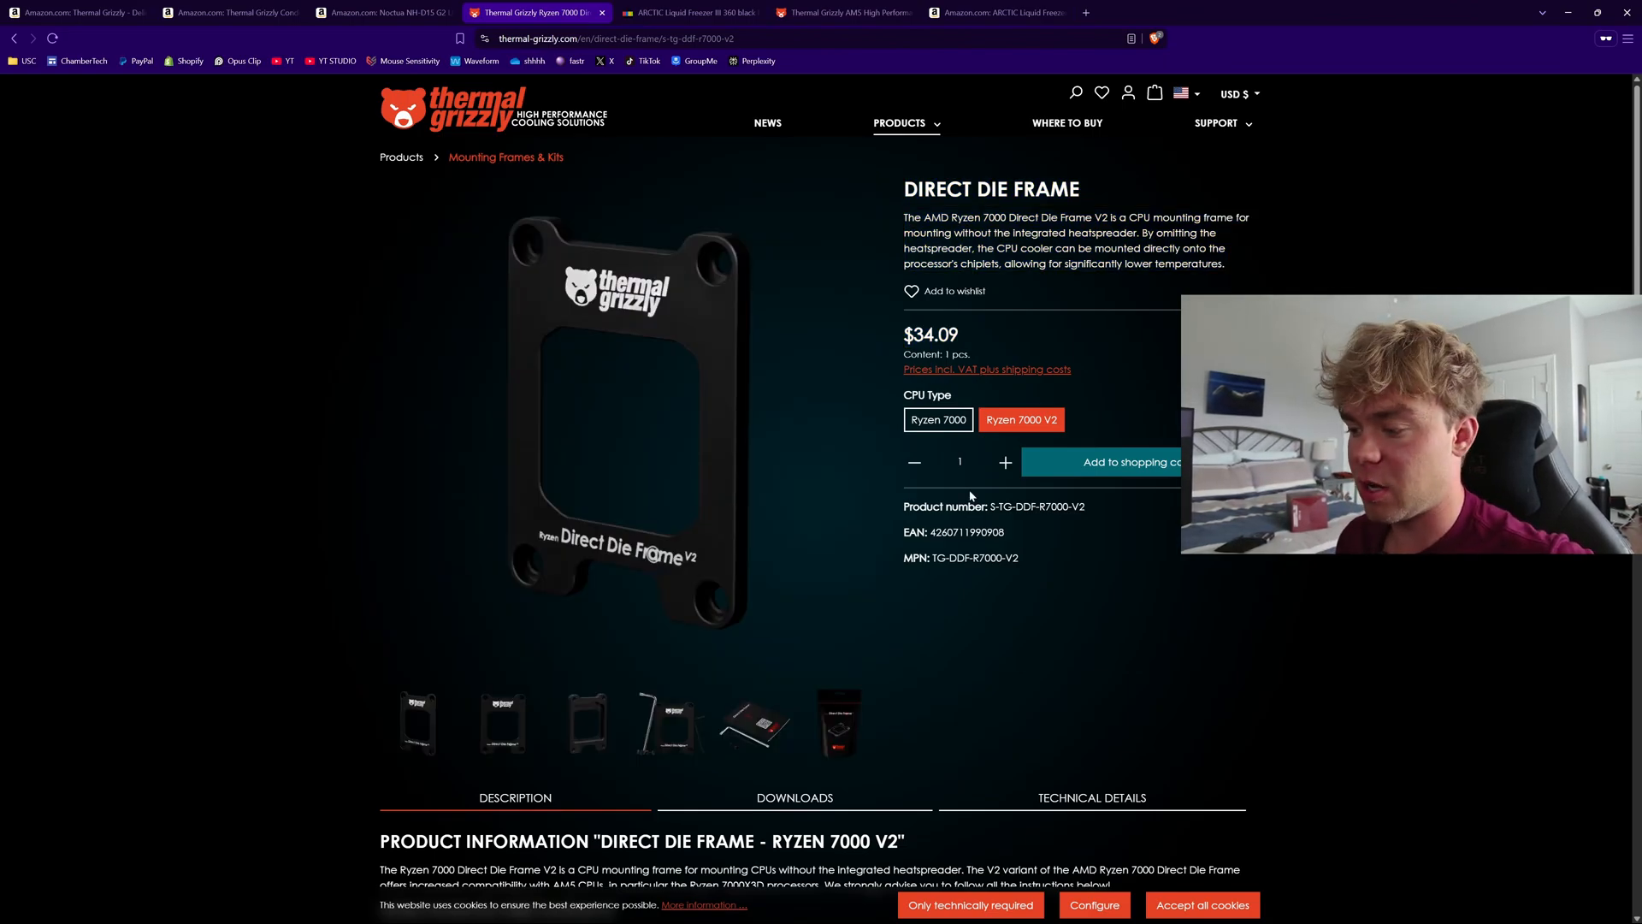
{"action": "scroll", "scroll_direction": "down", "scroll_amount": 3}
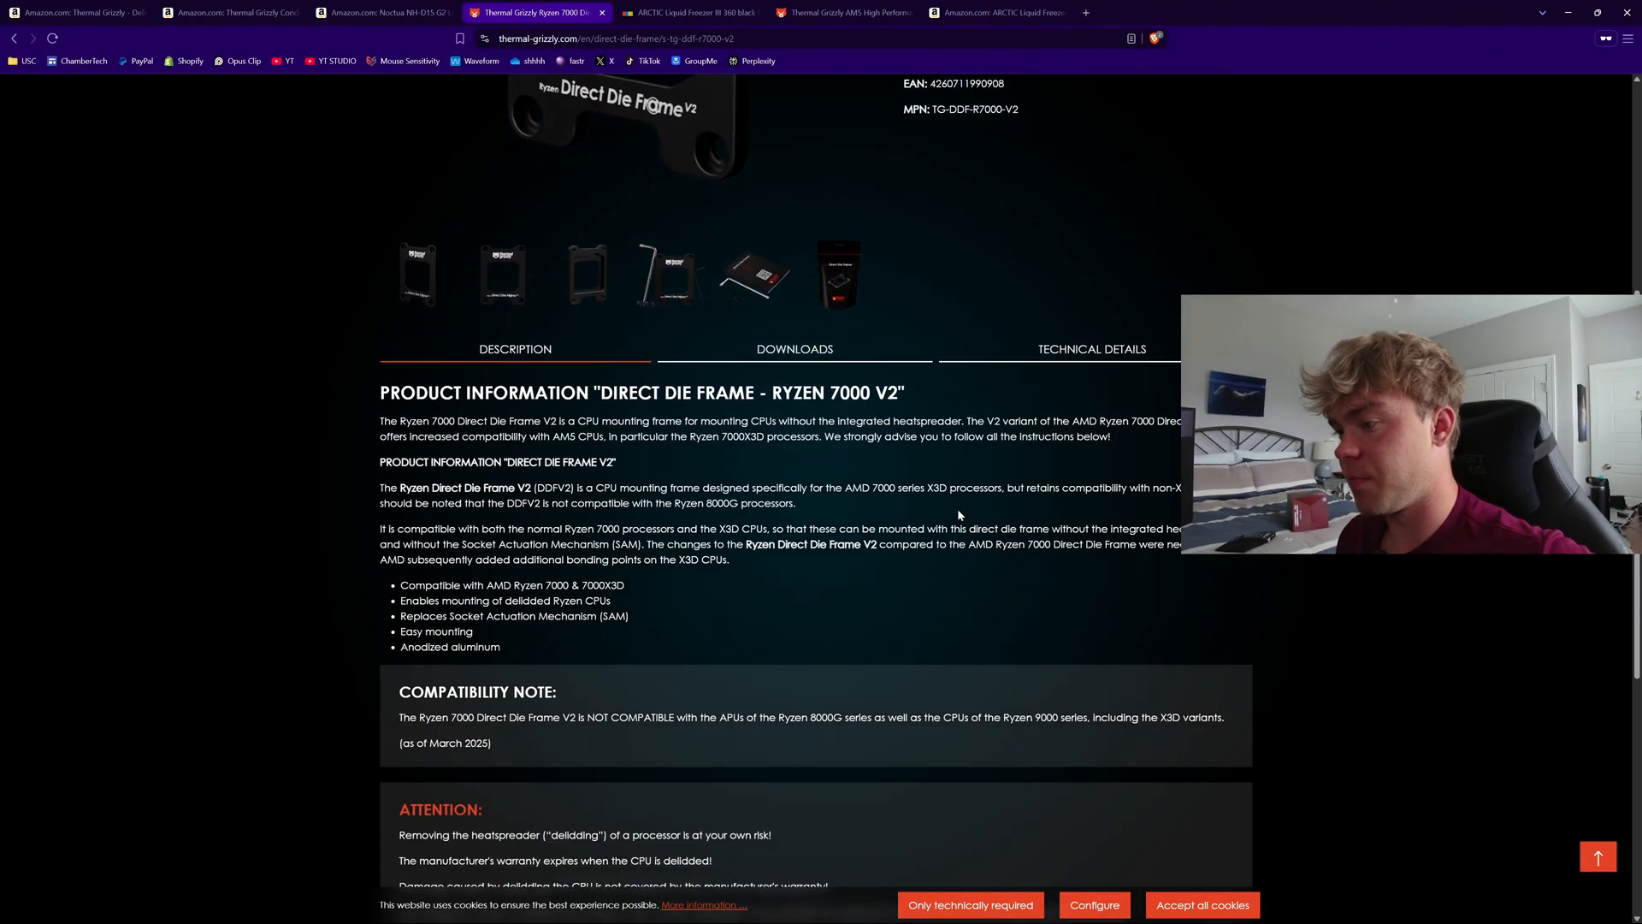
{"action": "scroll", "scroll_direction": "down", "scroll_amount": 3}
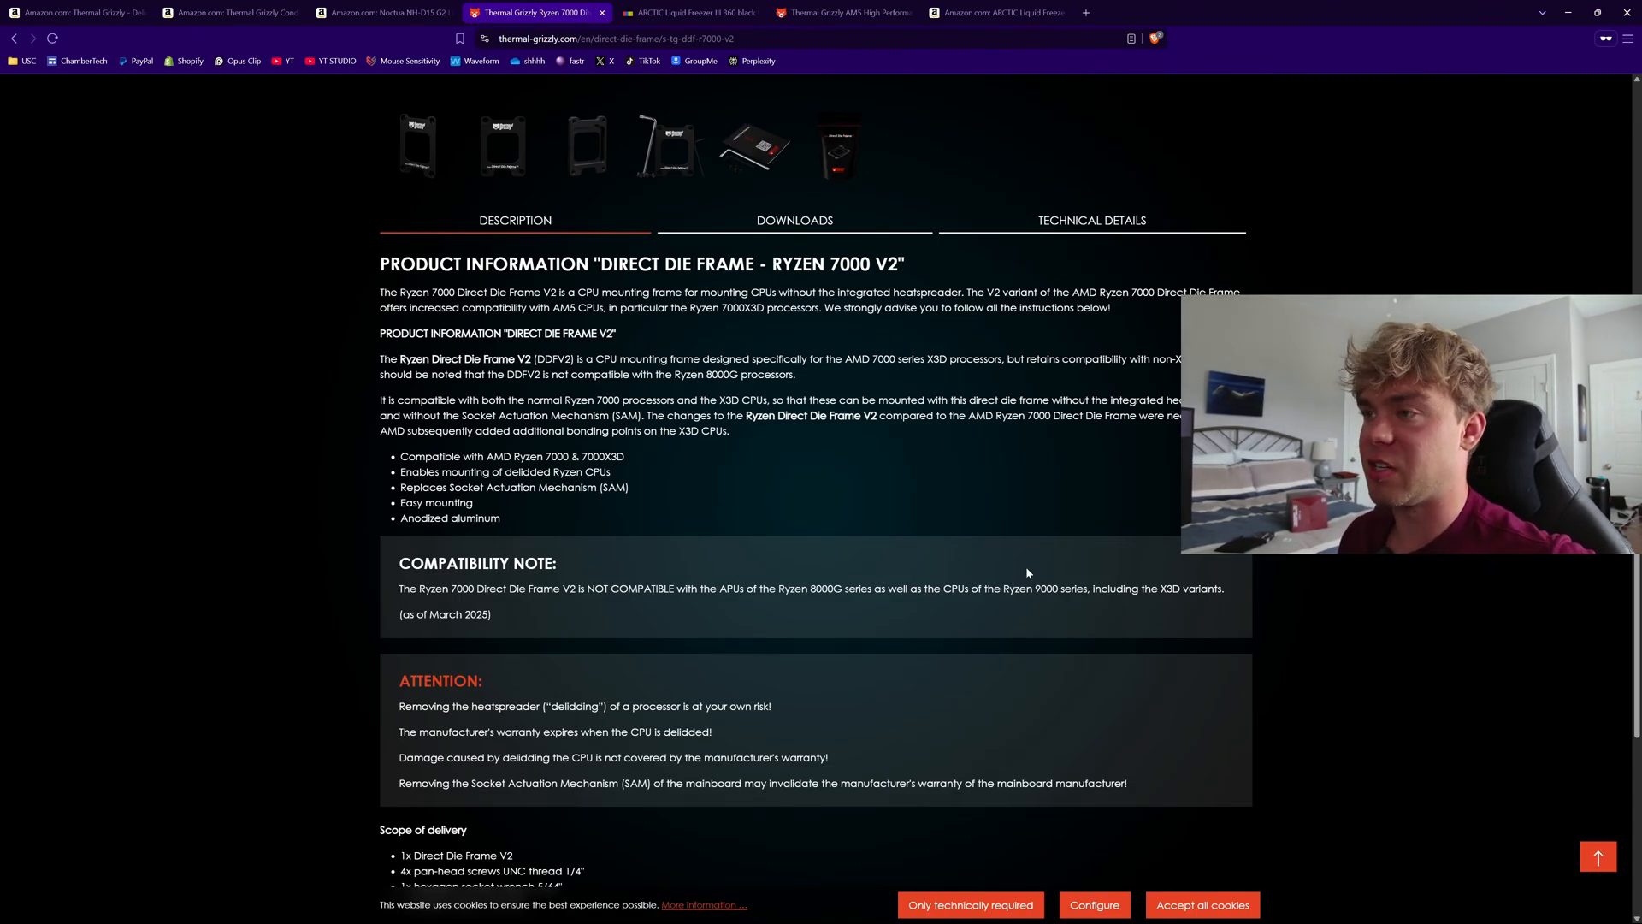
{"action": "scroll", "scroll_direction": "up", "scroll_amount": 3}
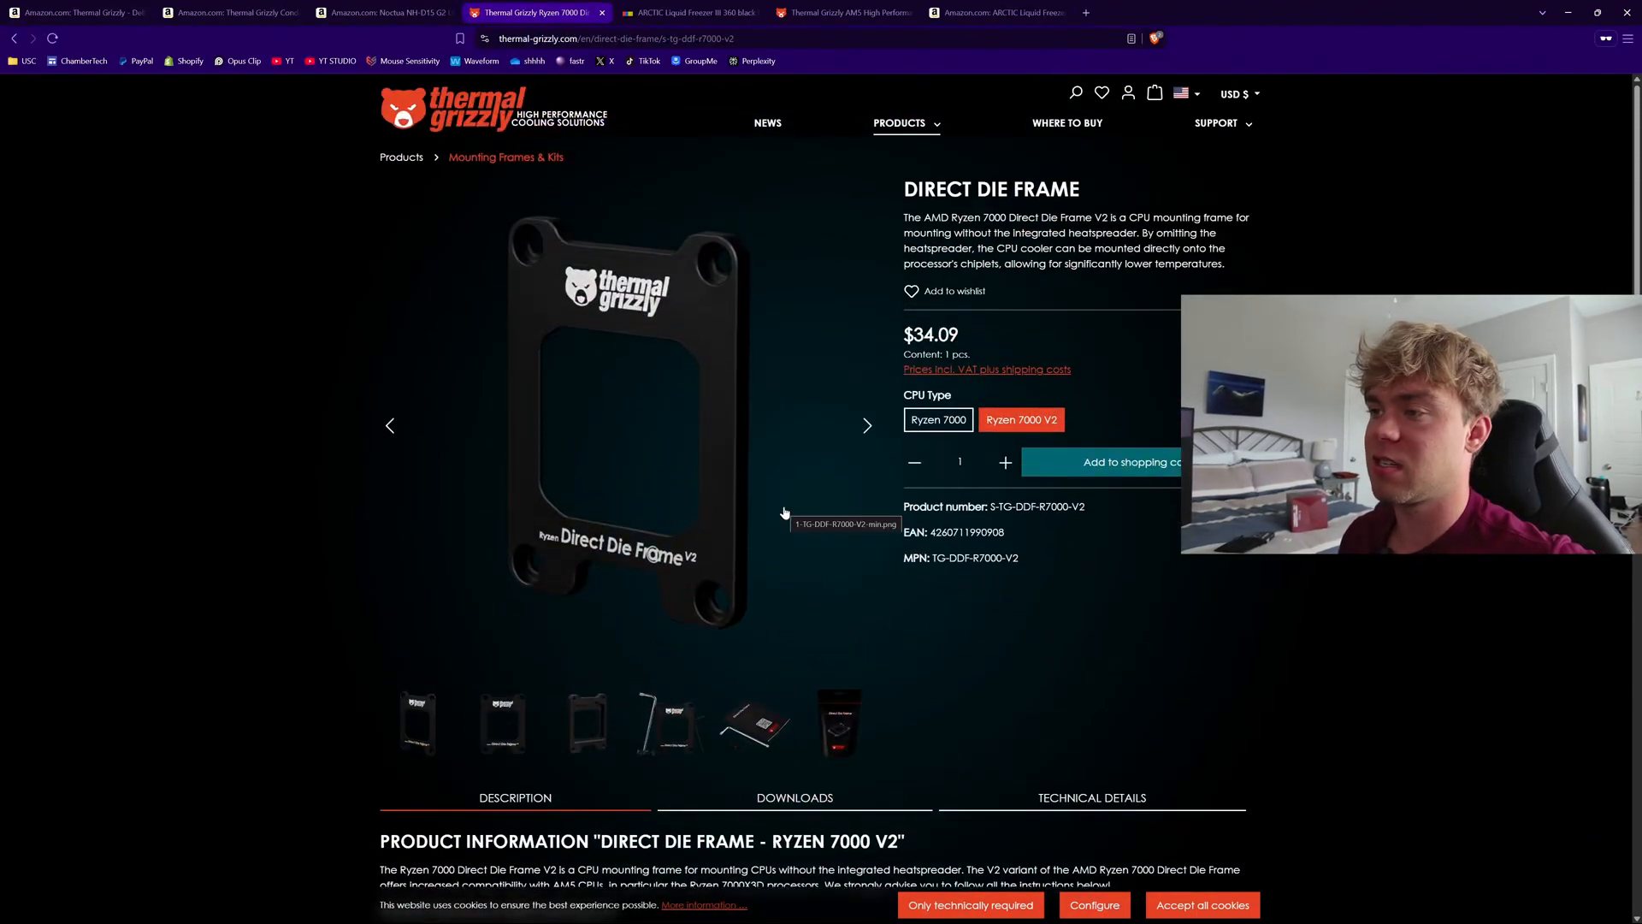
{"action": "mouse_move", "coordinate": [722, 431]}
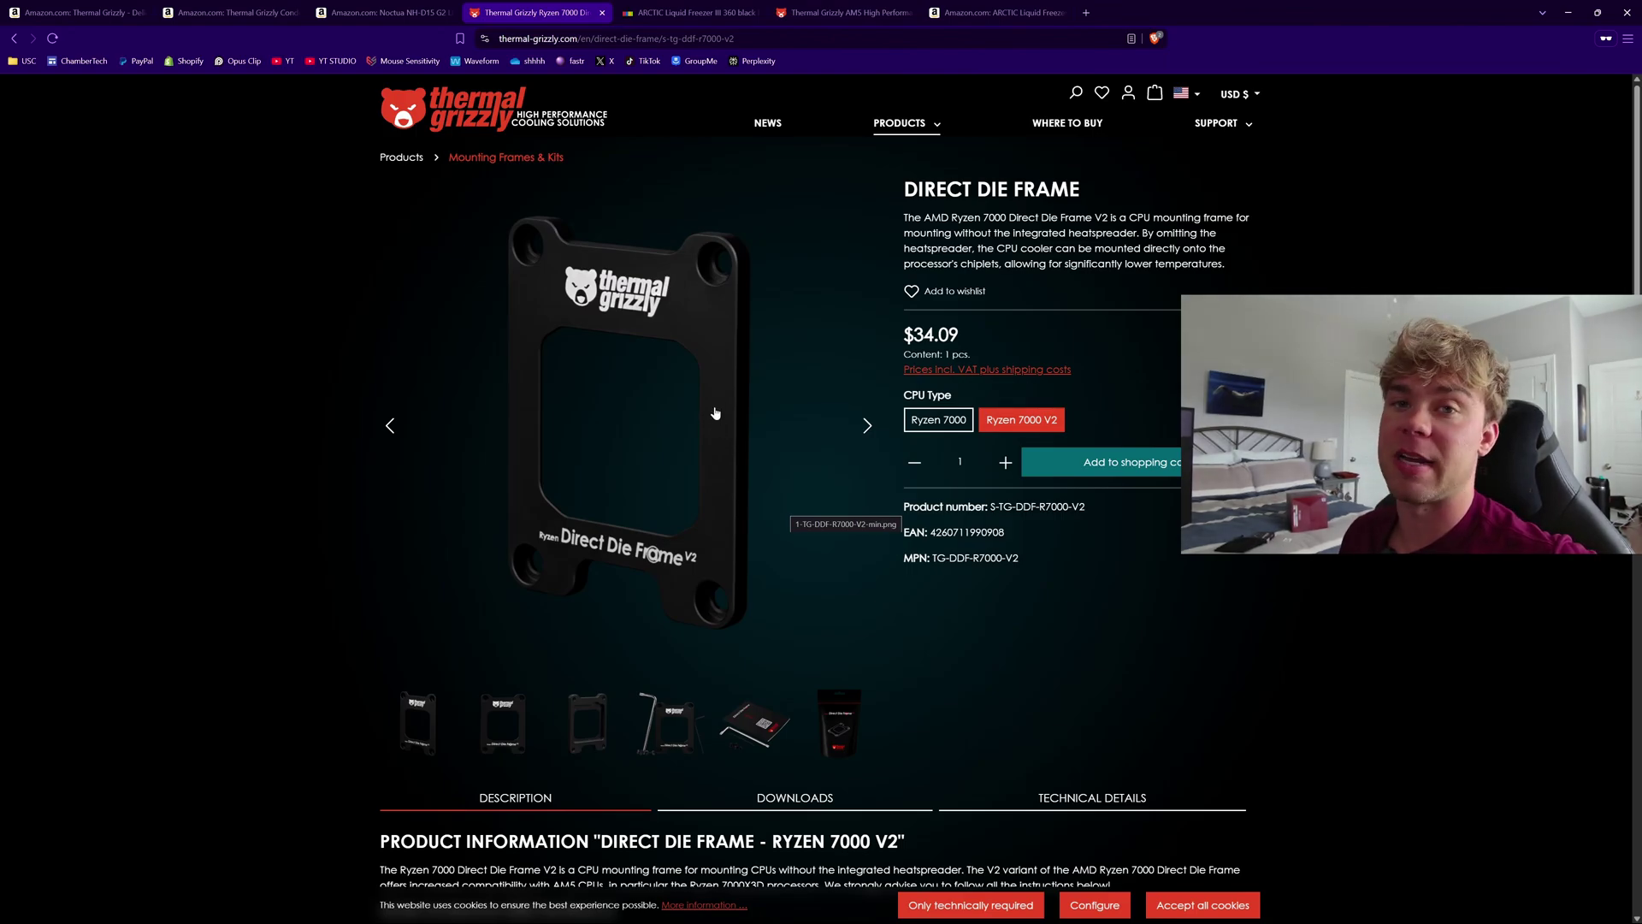
{"action": "left_click", "coordinate": [688, 12]}
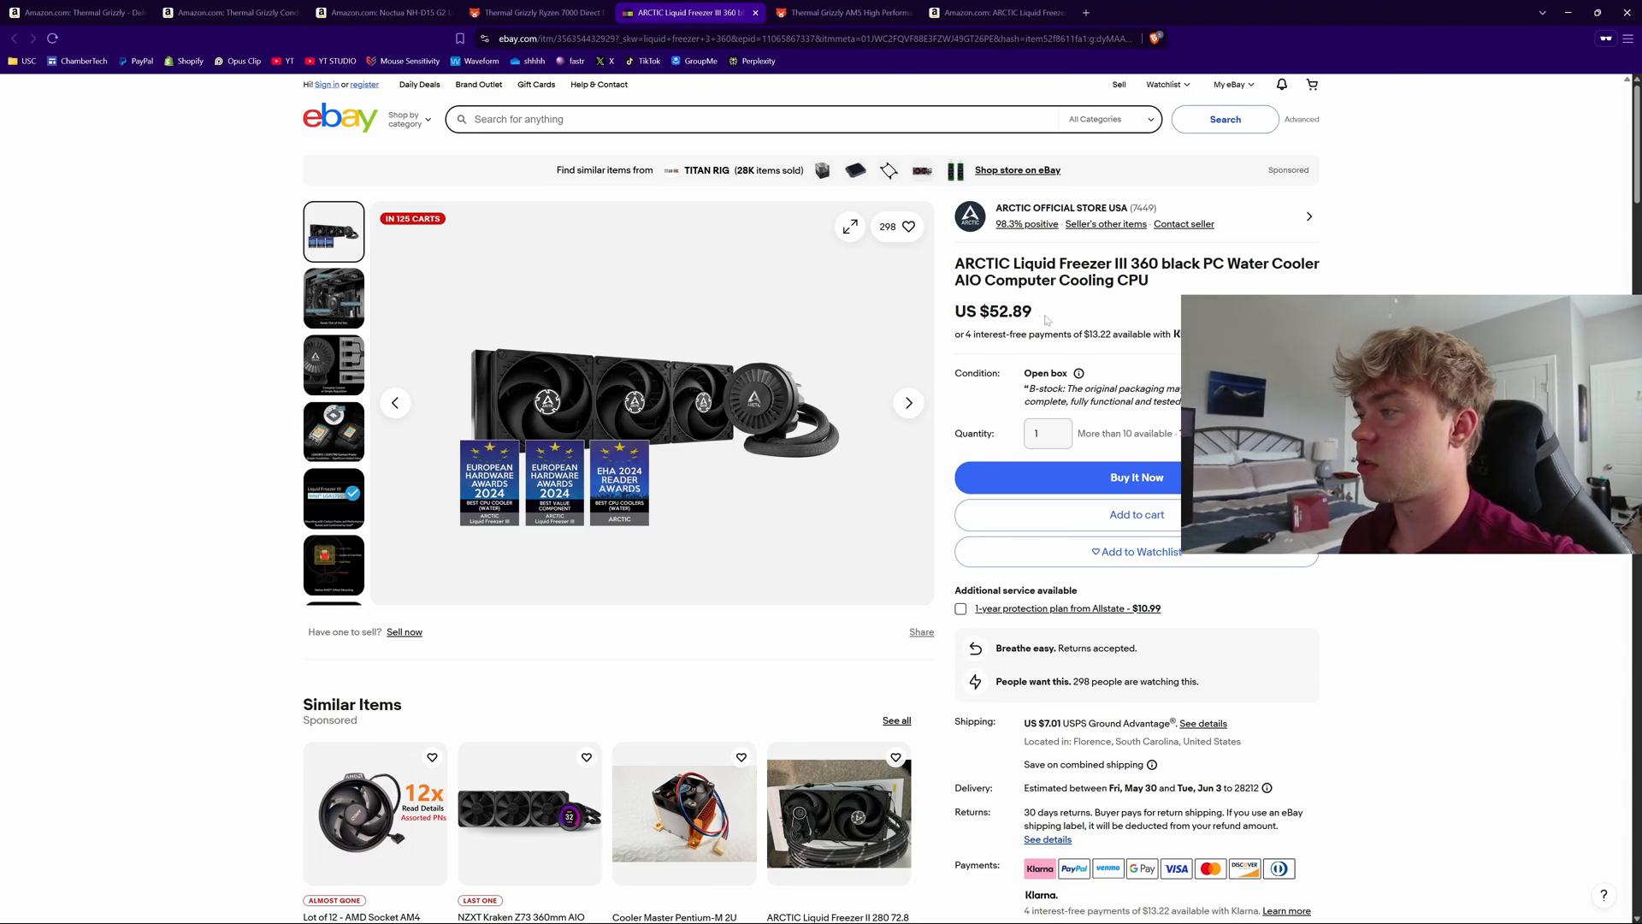
- Show the Liquid Freezer III 360 item specifics with the open-box B-stock seller notes fully expanded
{"action": "double_click", "coordinate": [990, 311]}
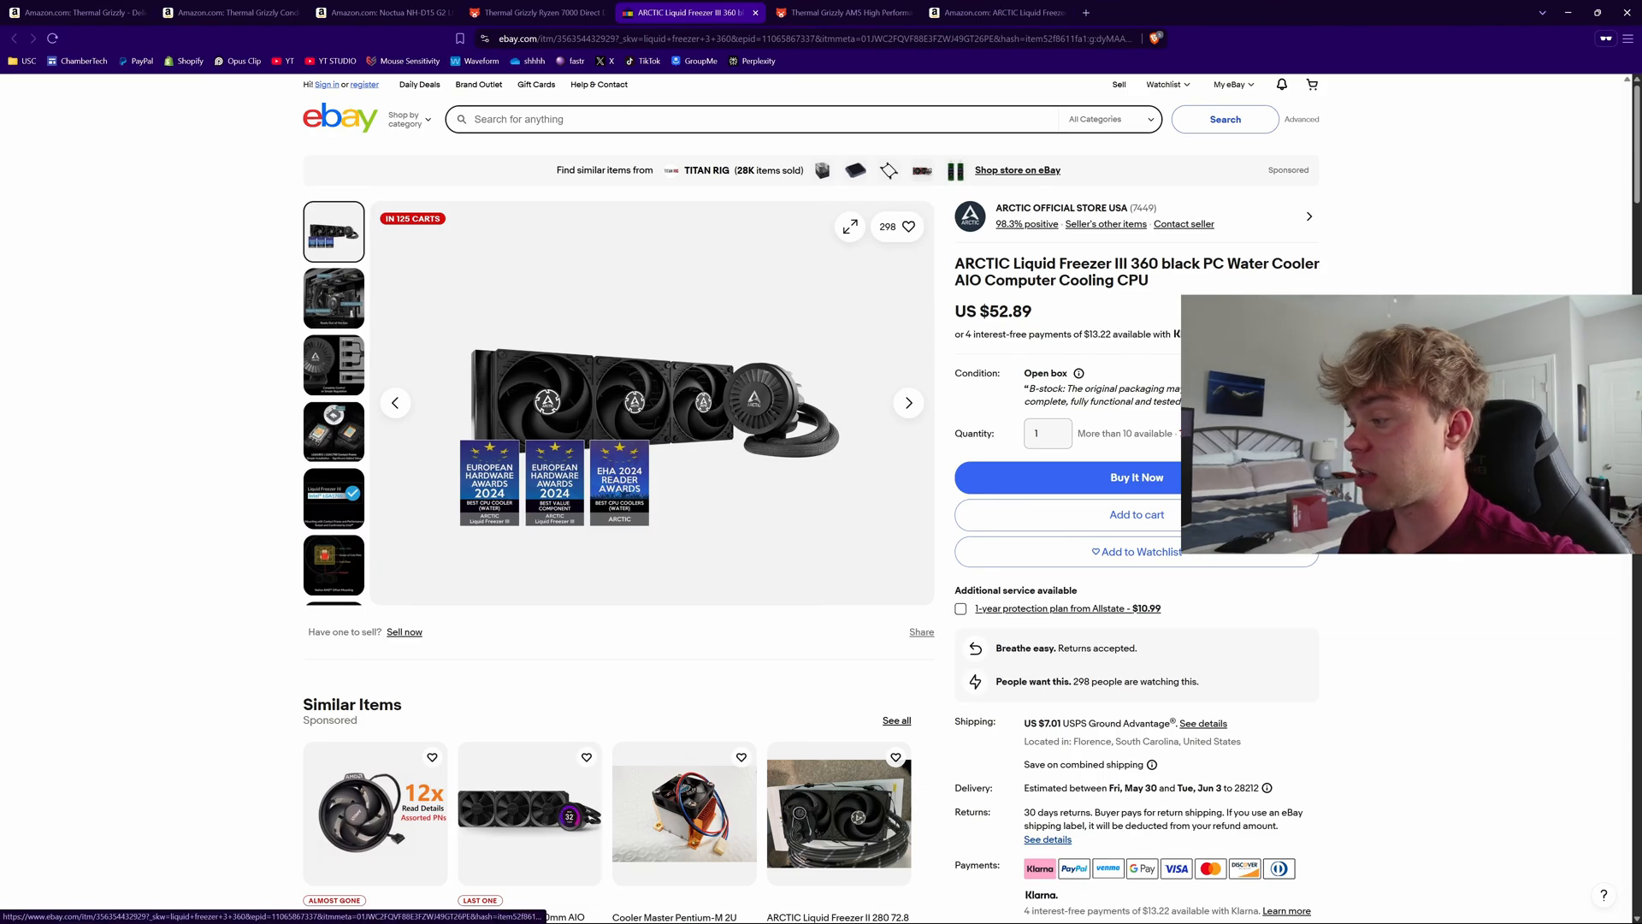
{"action": "mouse_move", "coordinate": [1160, 209]}
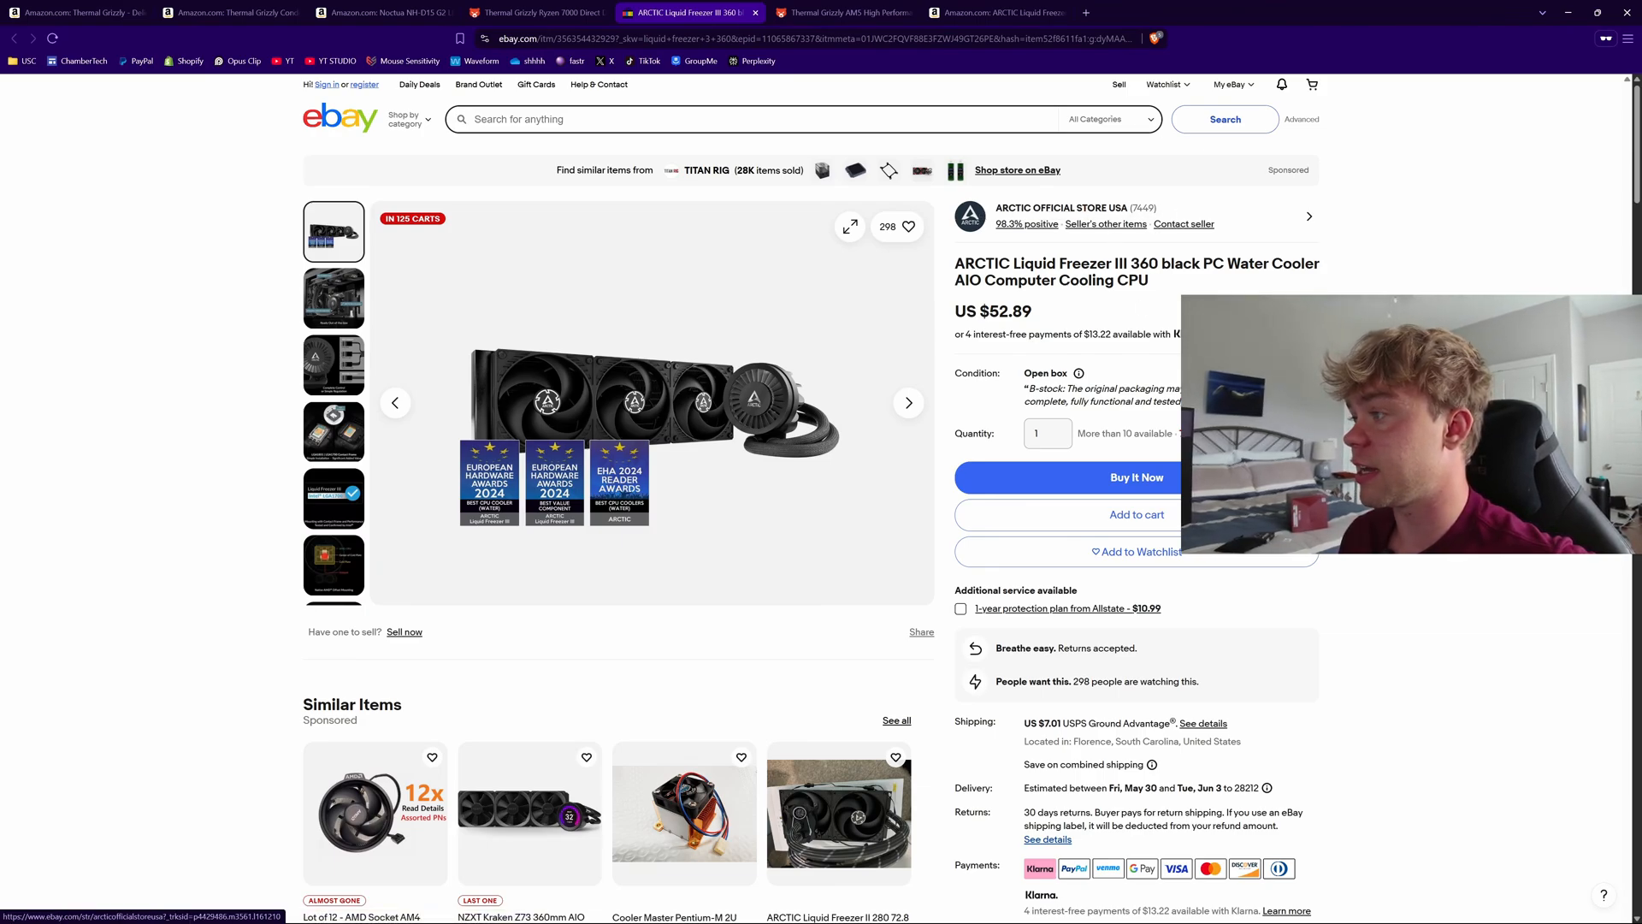
{"action": "scroll", "scroll_direction": "down", "scroll_amount": 3}
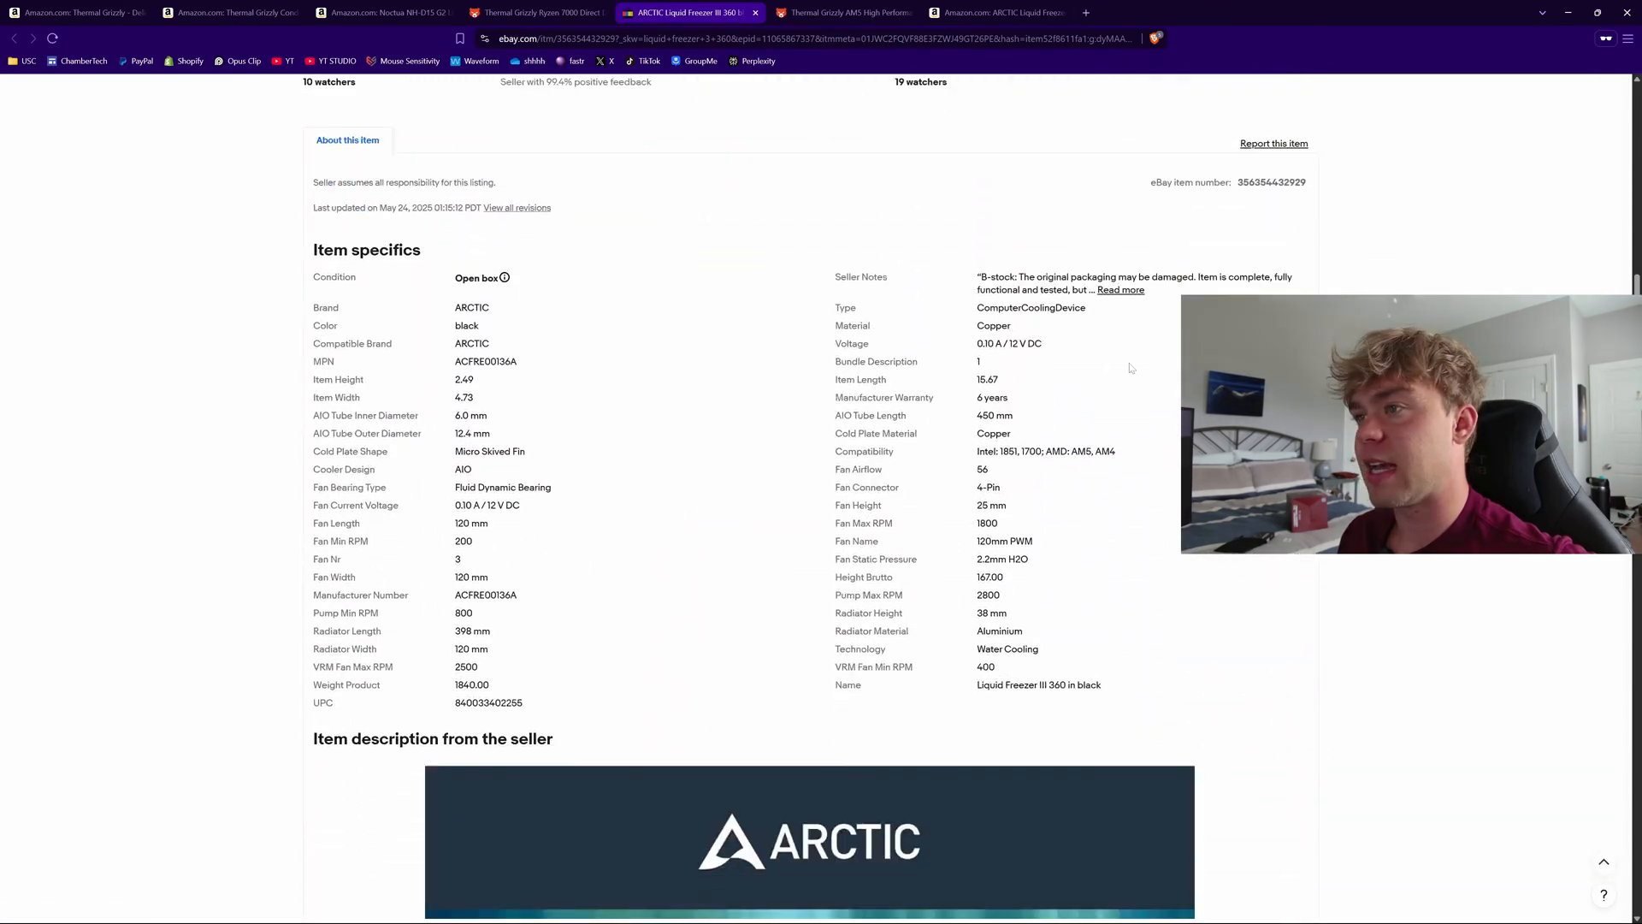
{"action": "scroll", "scroll_direction": "up", "scroll_amount": 3}
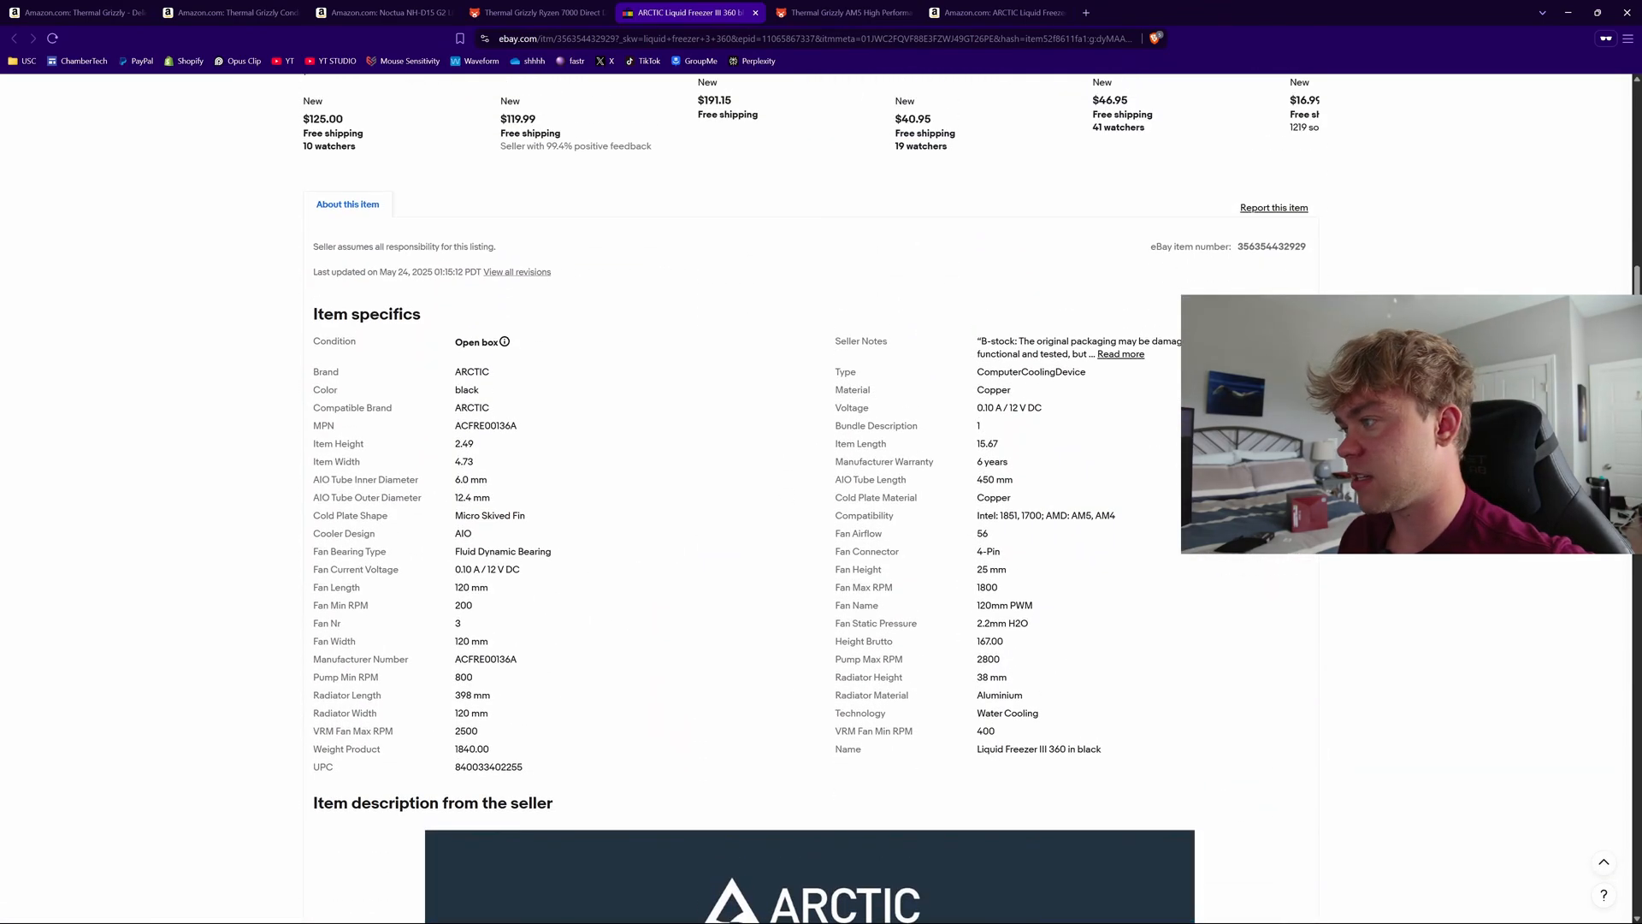
{"action": "left_click", "coordinate": [1119, 354]}
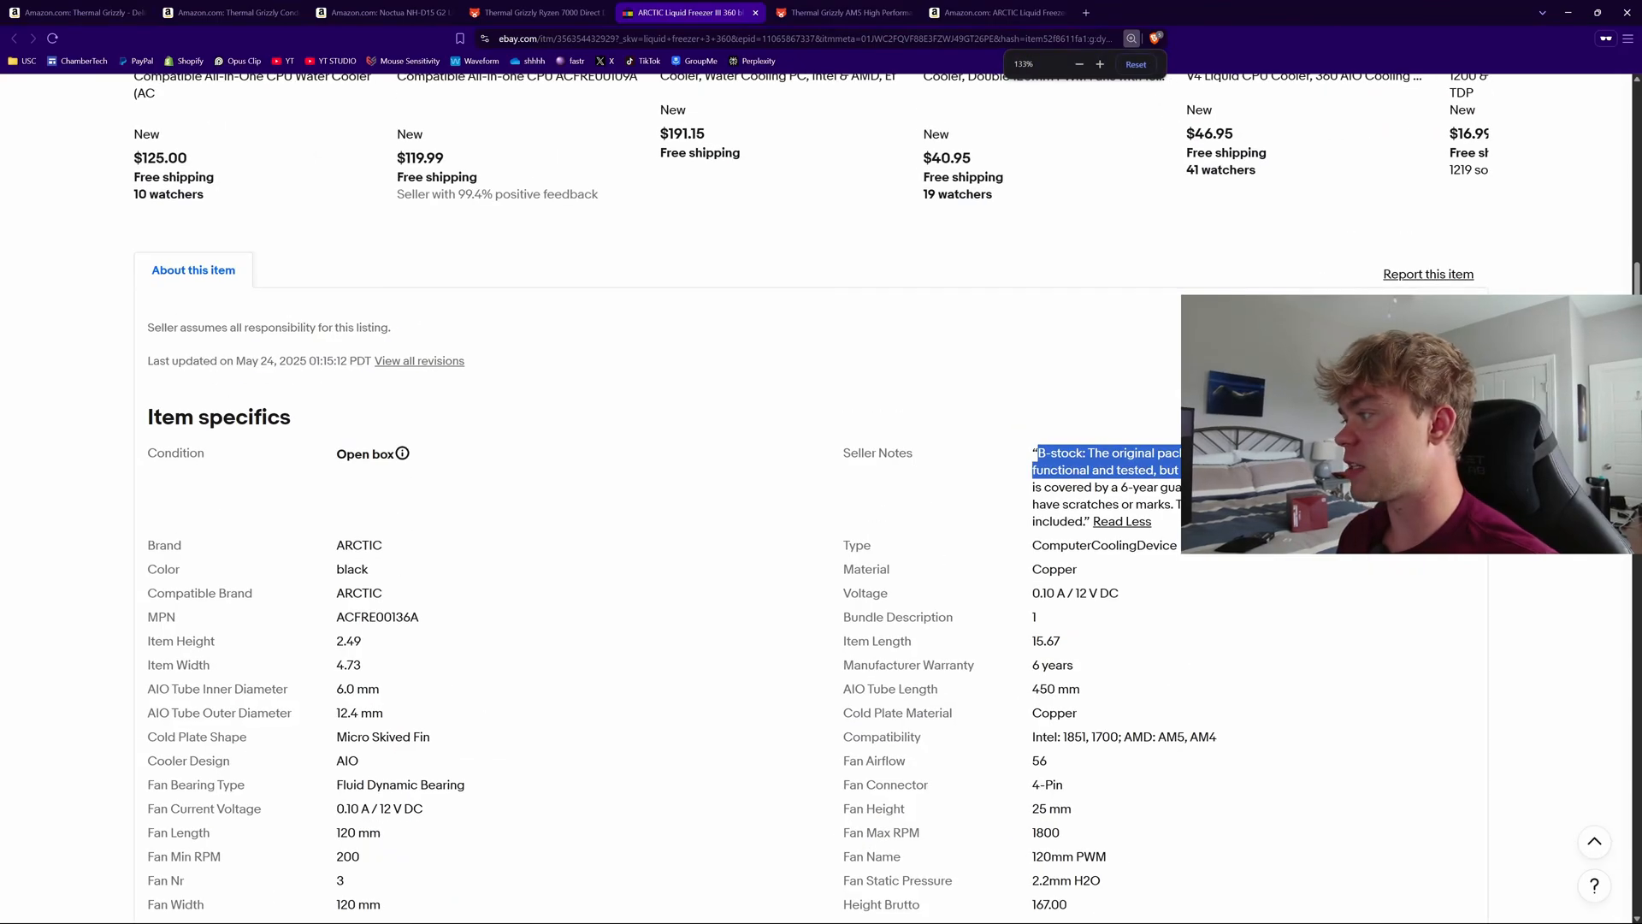
{"action": "scroll", "scroll_direction": "down", "scroll_amount": 3}
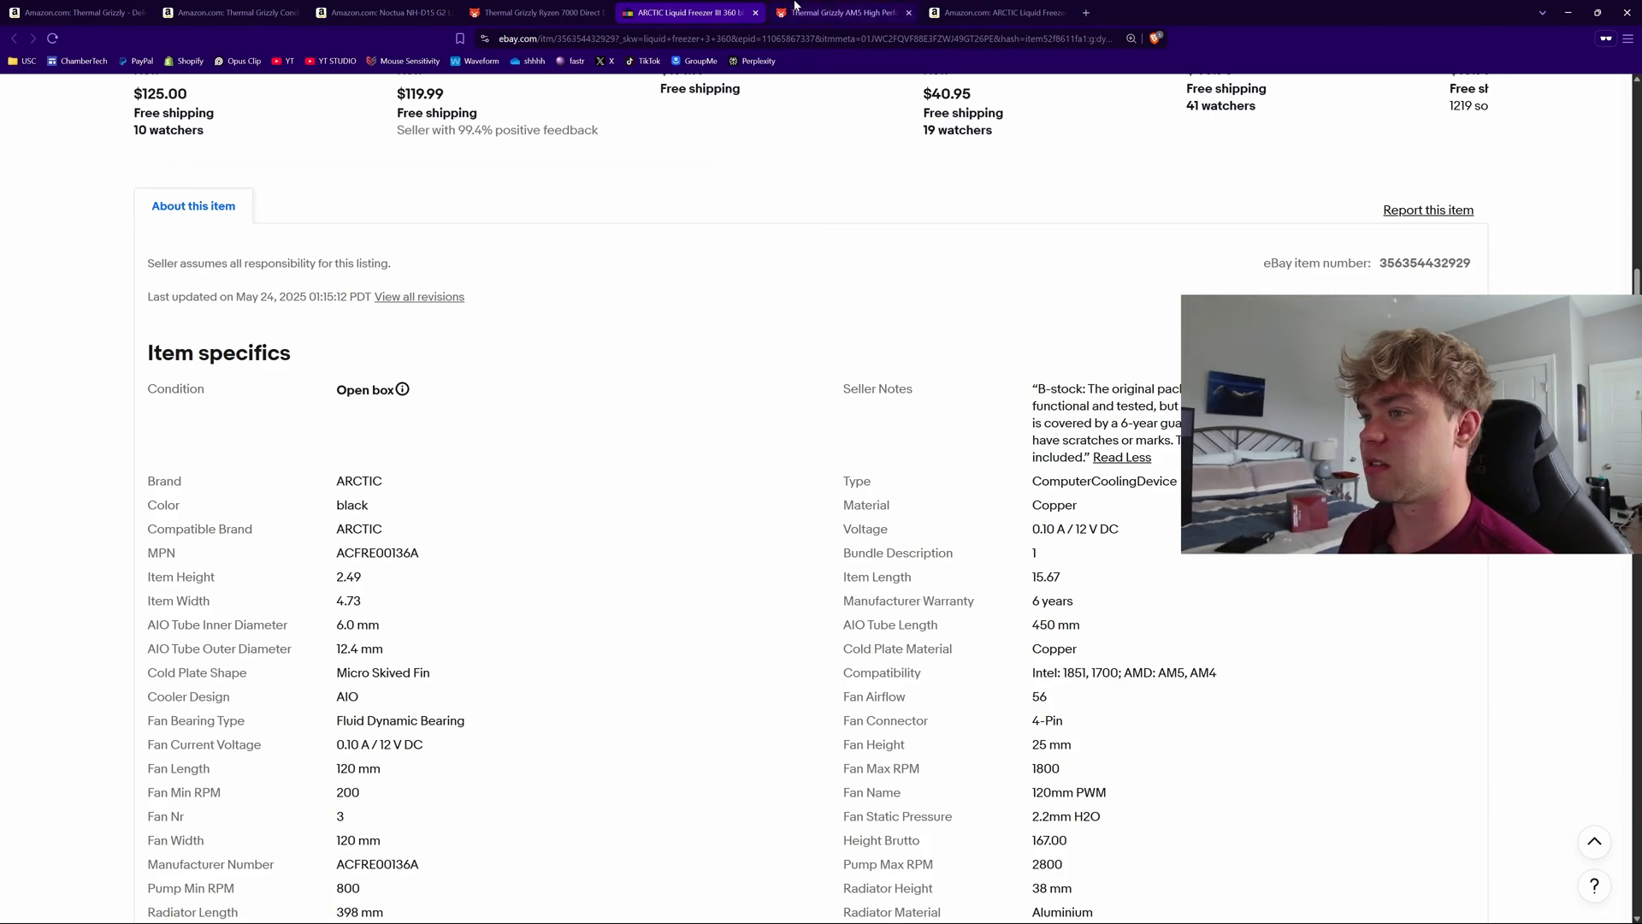
{"action": "left_click", "coordinate": [843, 12]}
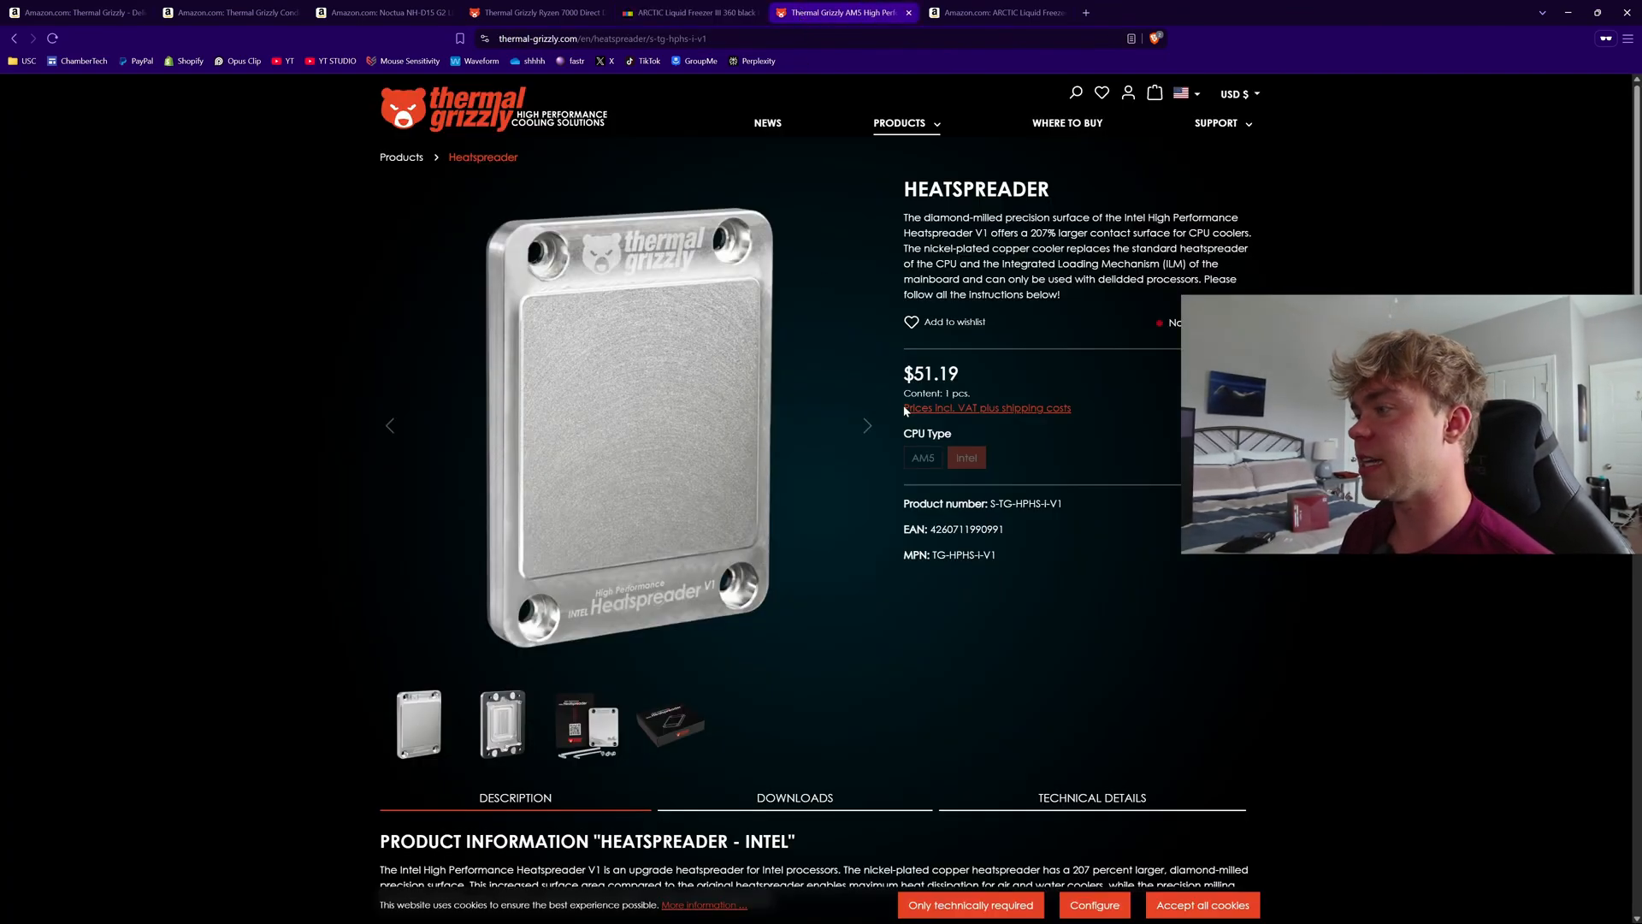
{"action": "double_click", "coordinate": [931, 373]}
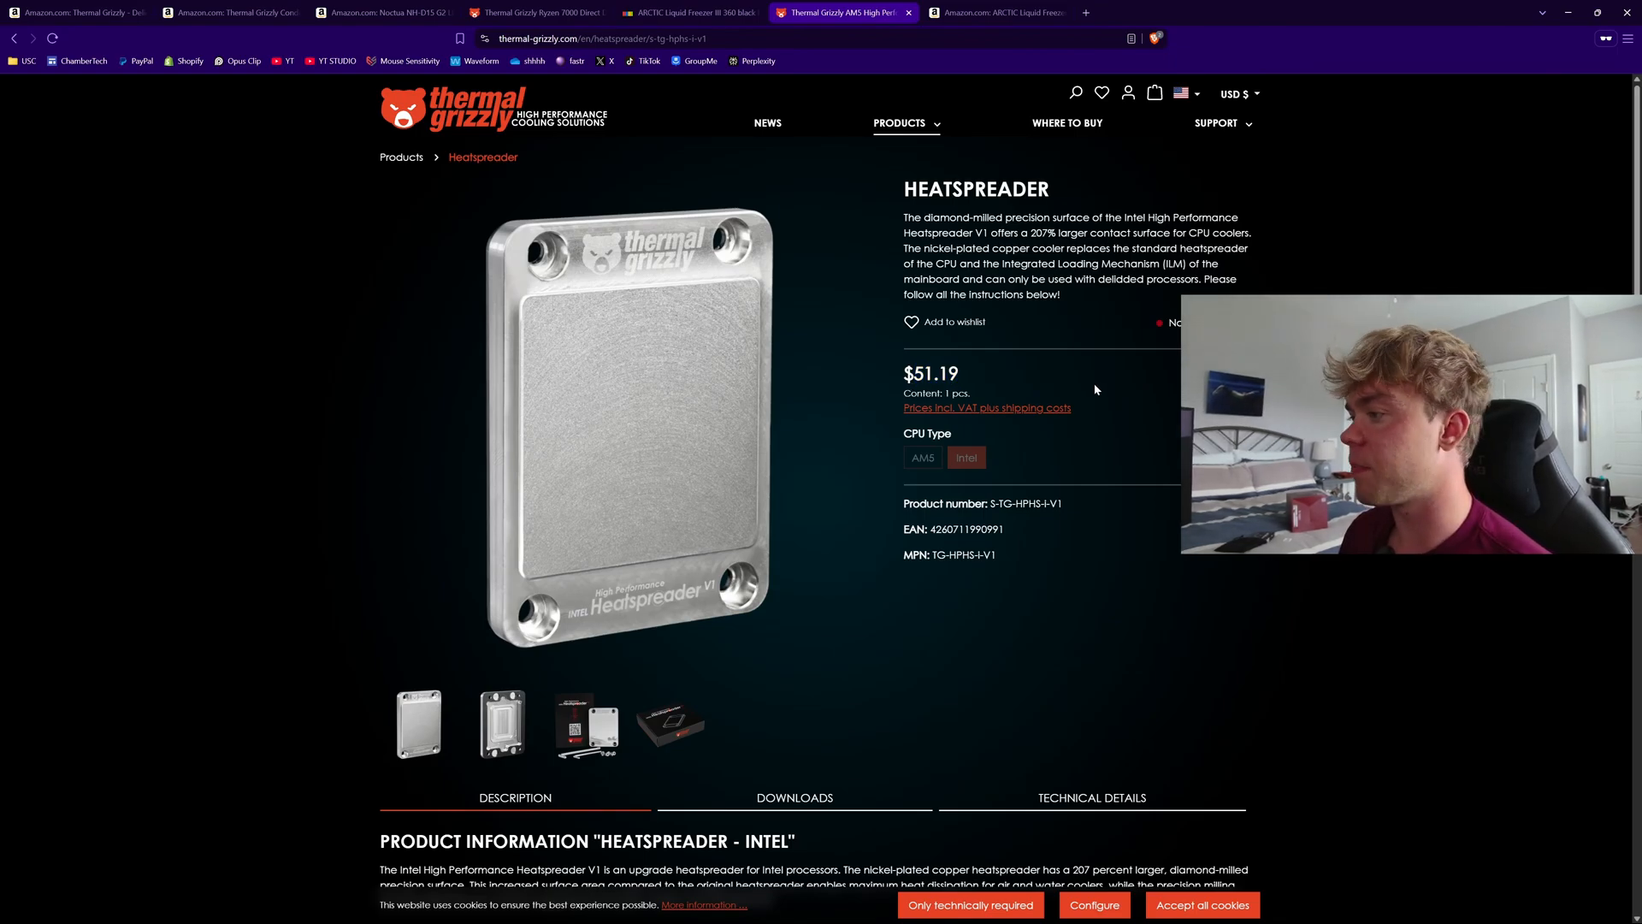
{"action": "left_click", "coordinate": [681, 12]}
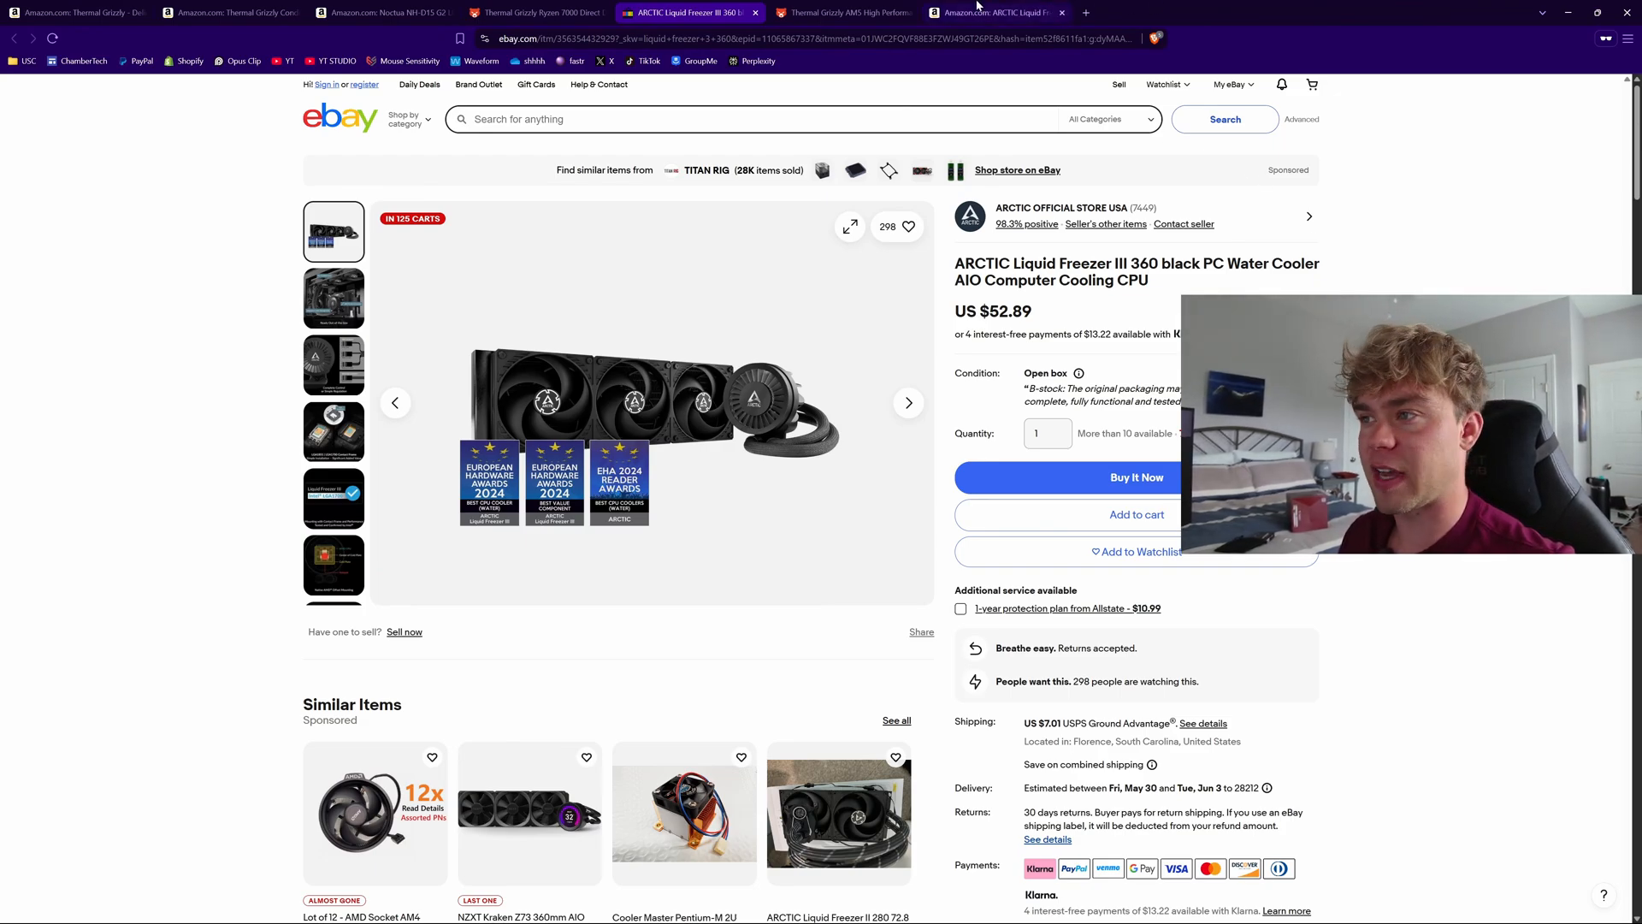
{"action": "left_click", "coordinate": [991, 12]}
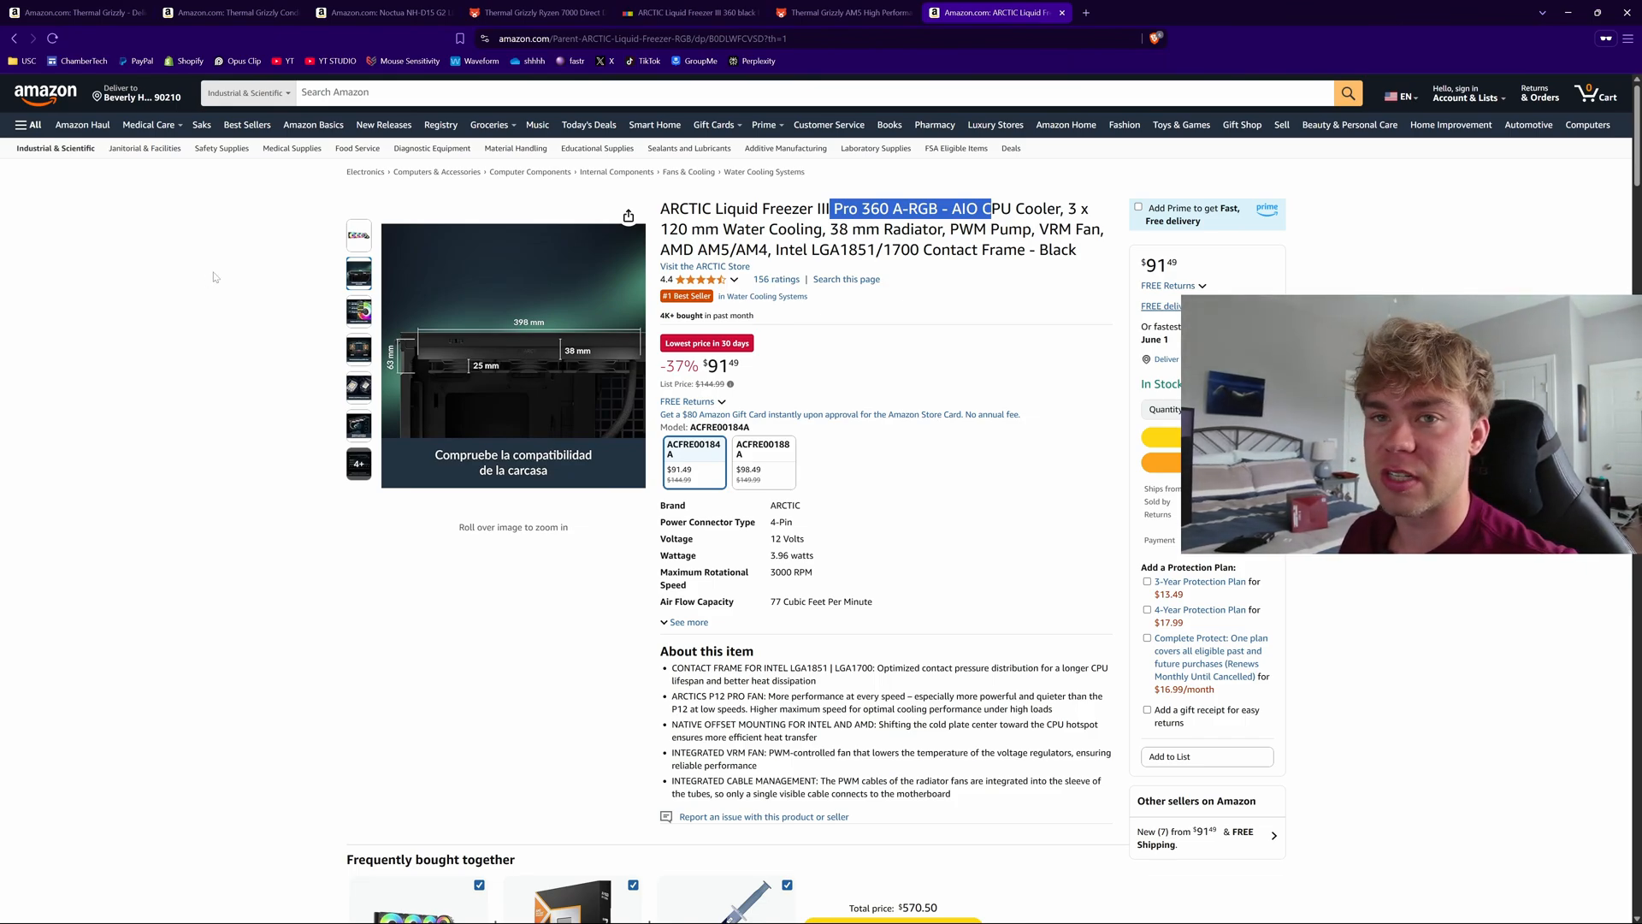
{"action": "mouse_move", "coordinate": [173, 221]}
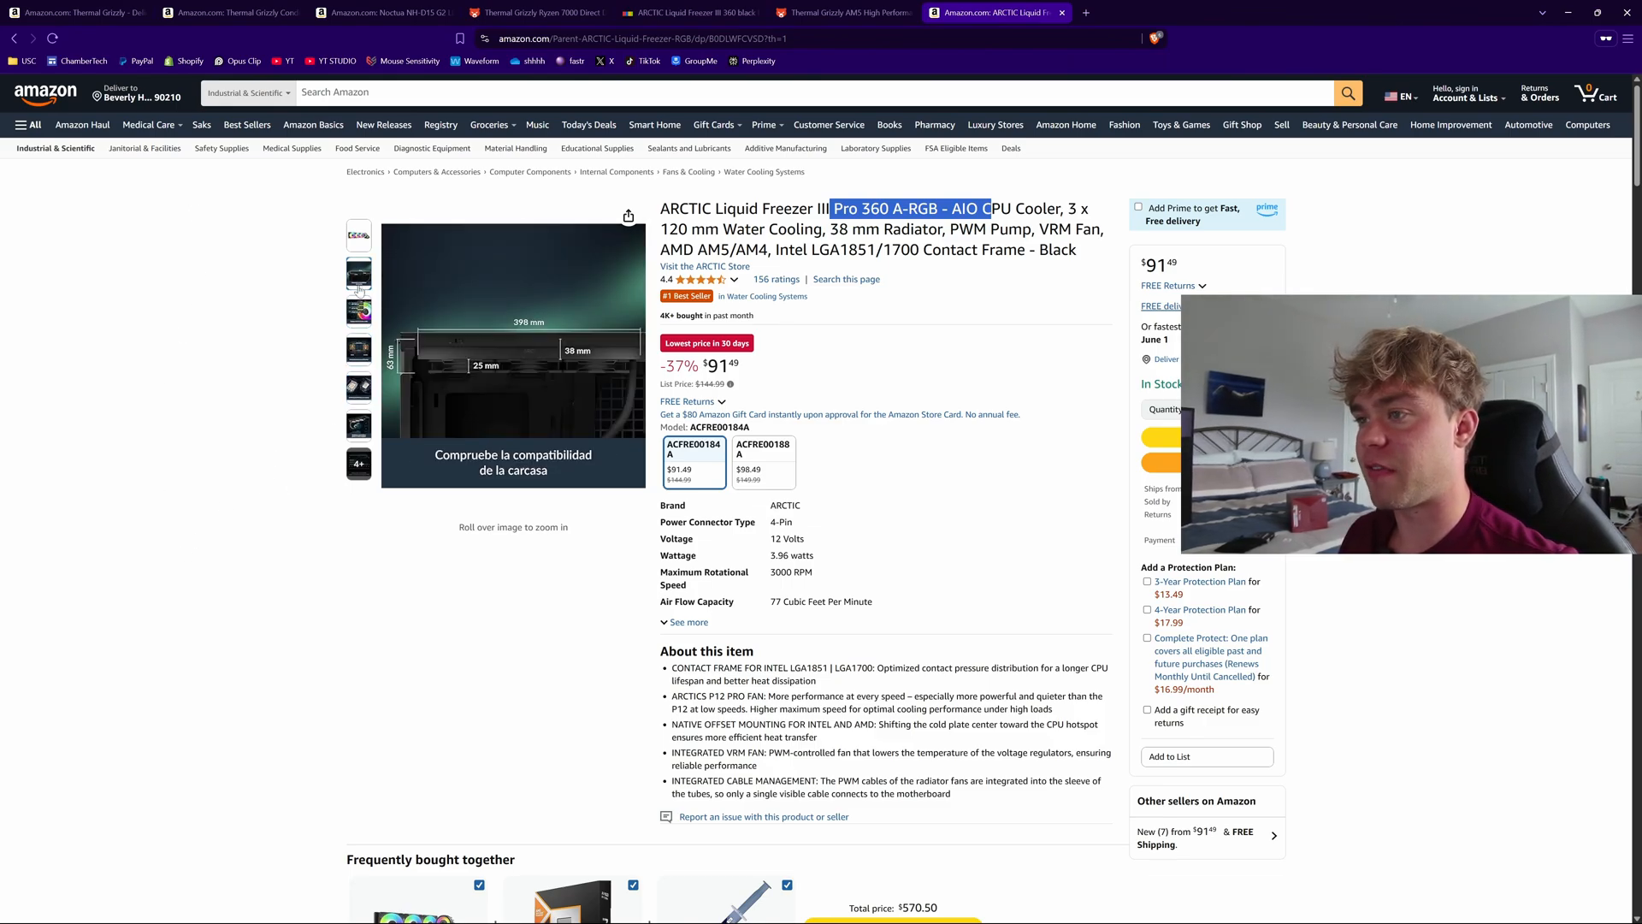
{"action": "mouse_move", "coordinate": [358, 310]}
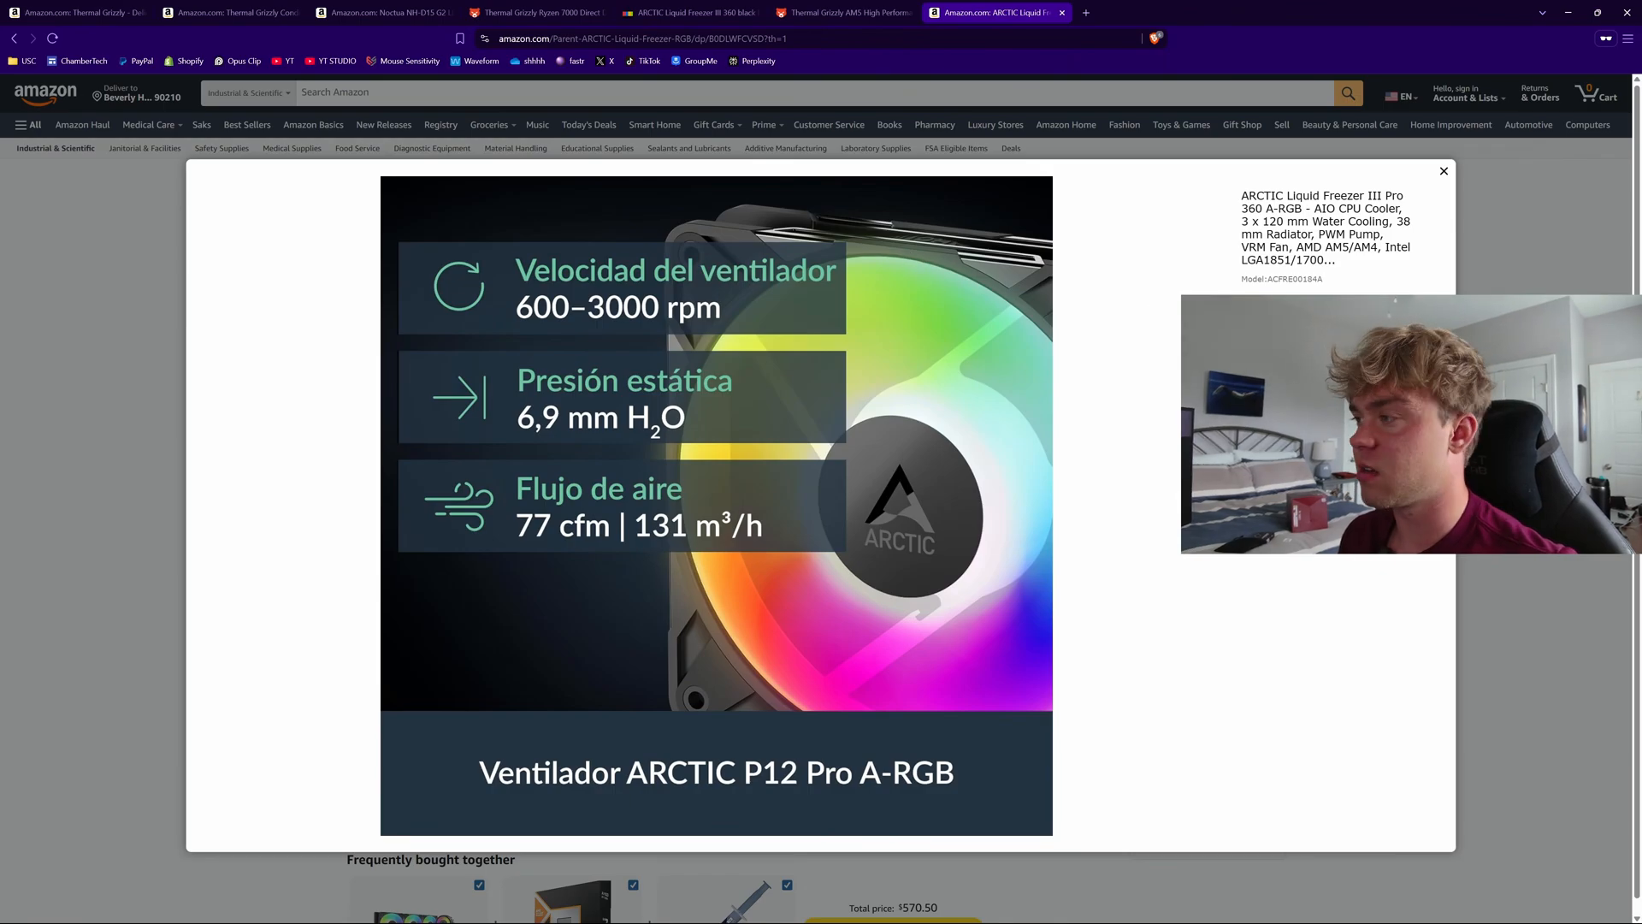
- Close the enlarged Liquid Freezer III Pro 360 product image viewer
{"action": "left_click", "coordinate": [1443, 171]}
{"action": "type", "text": "ca"}
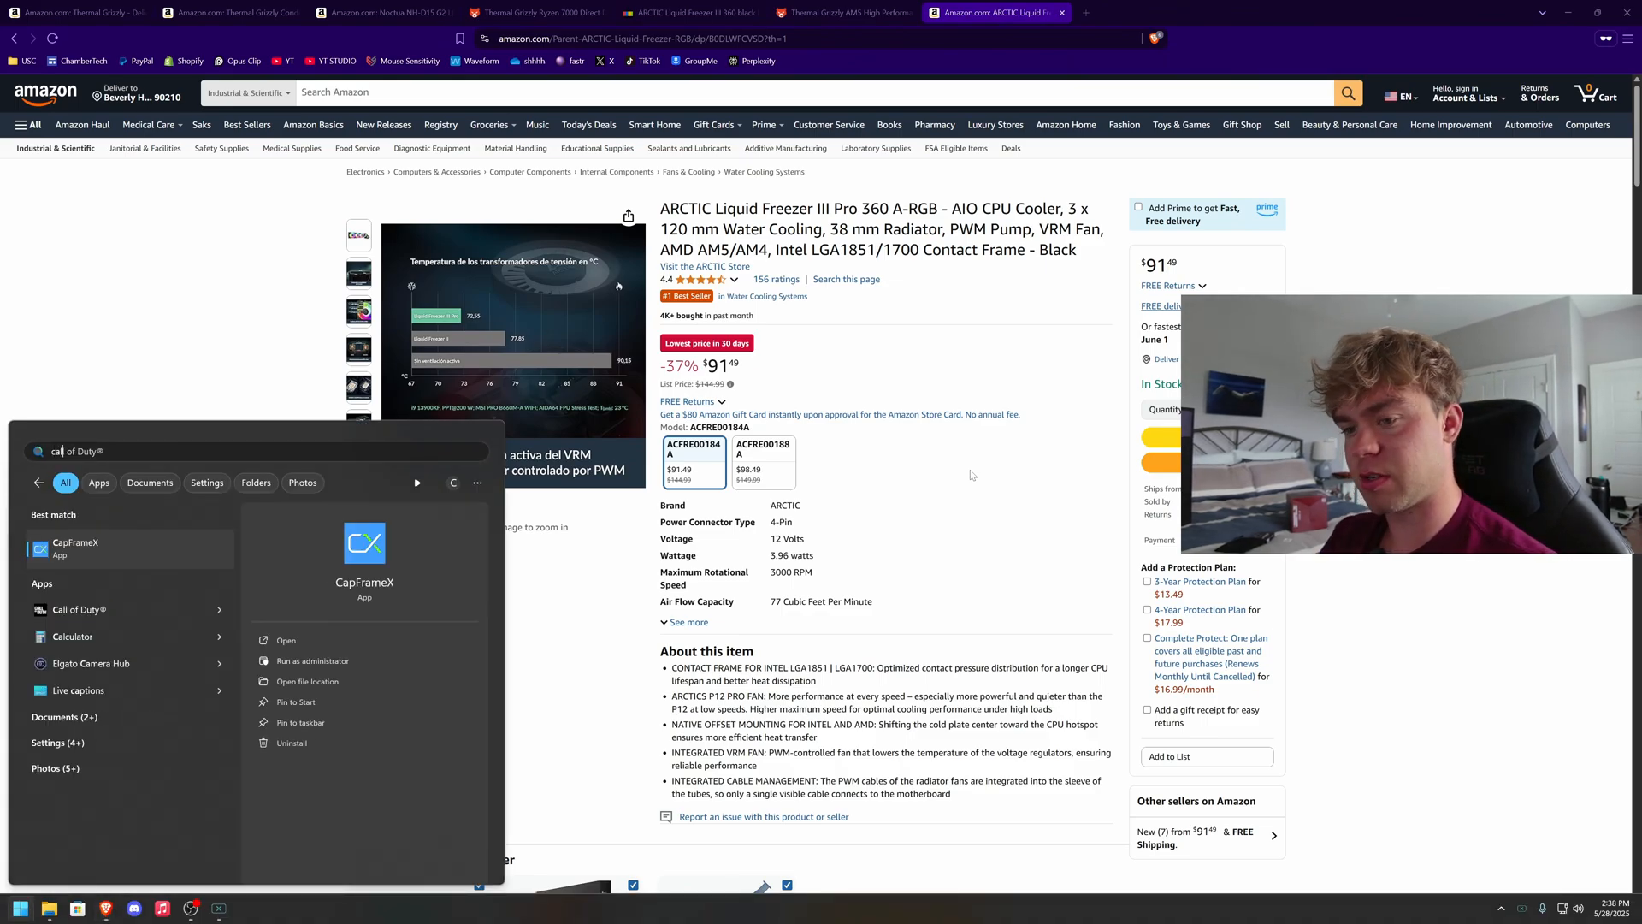
- Launch Calculator and enter the first cooler price, 60, from the Noctua listing
{"action": "left_click", "coordinate": [71, 636]}
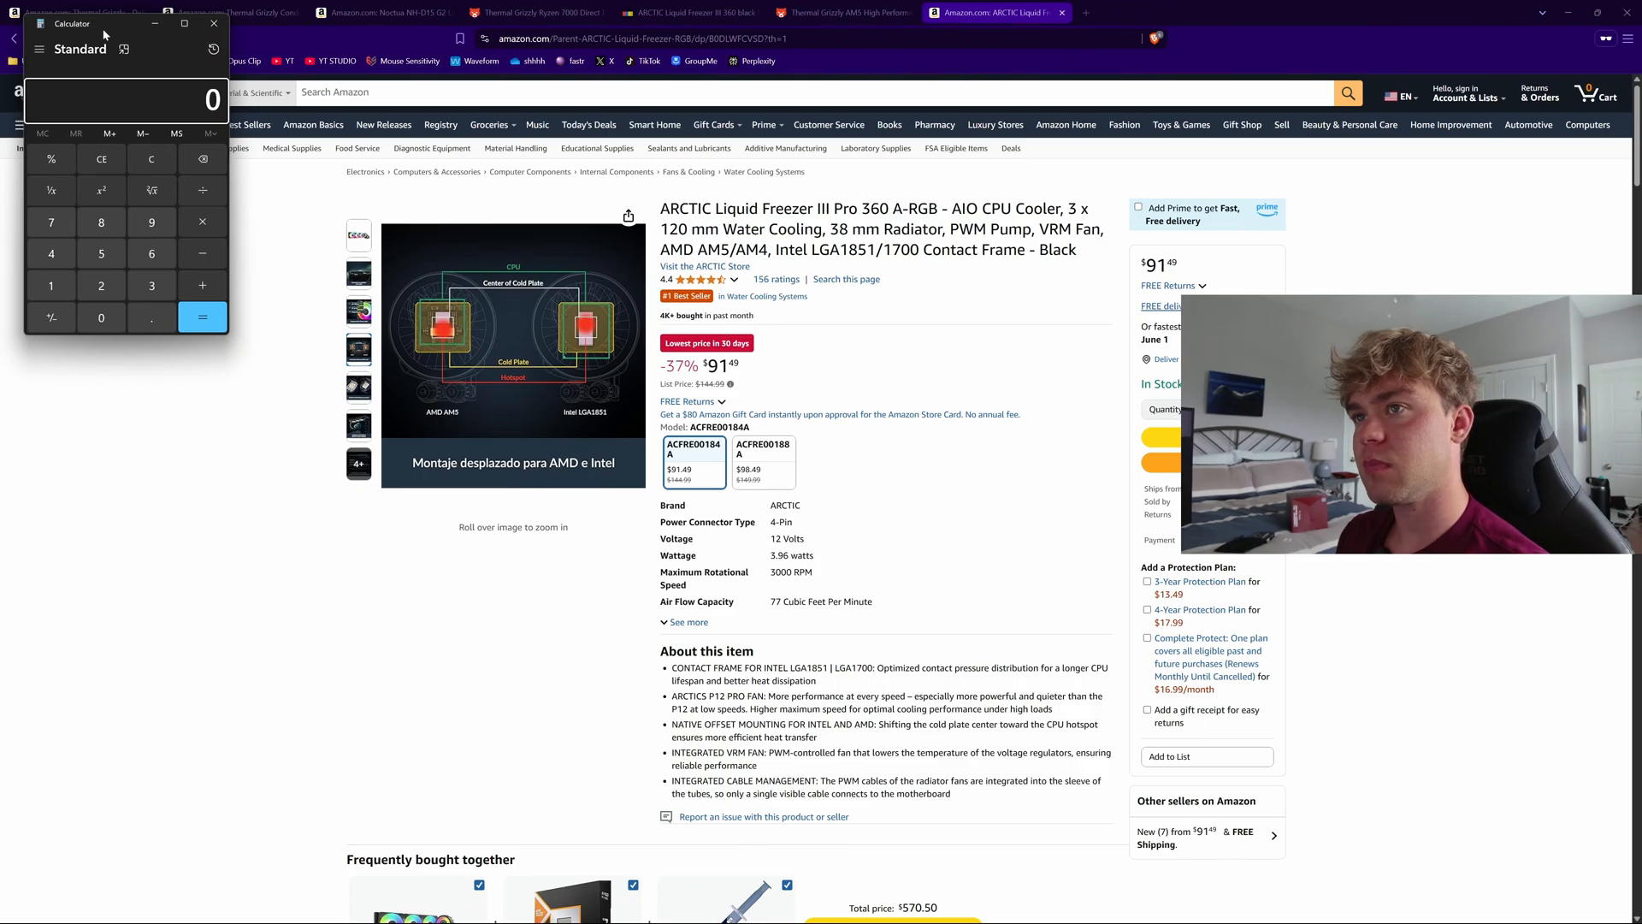
{"action": "left_click", "coordinate": [382, 12]}
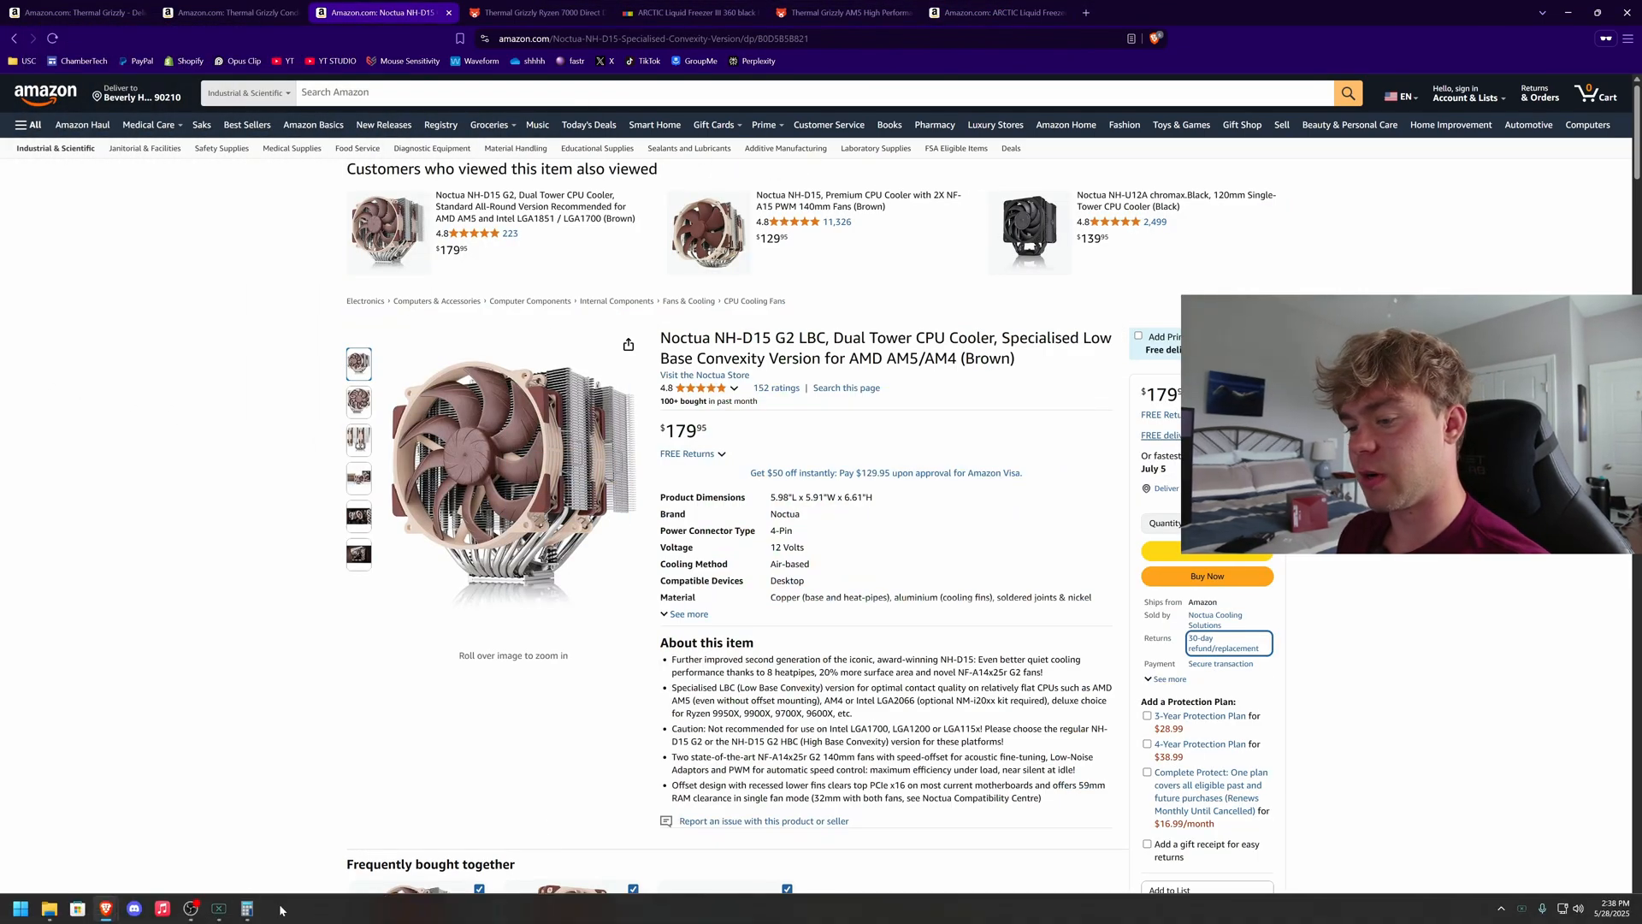
{"action": "left_click", "coordinate": [245, 908]}
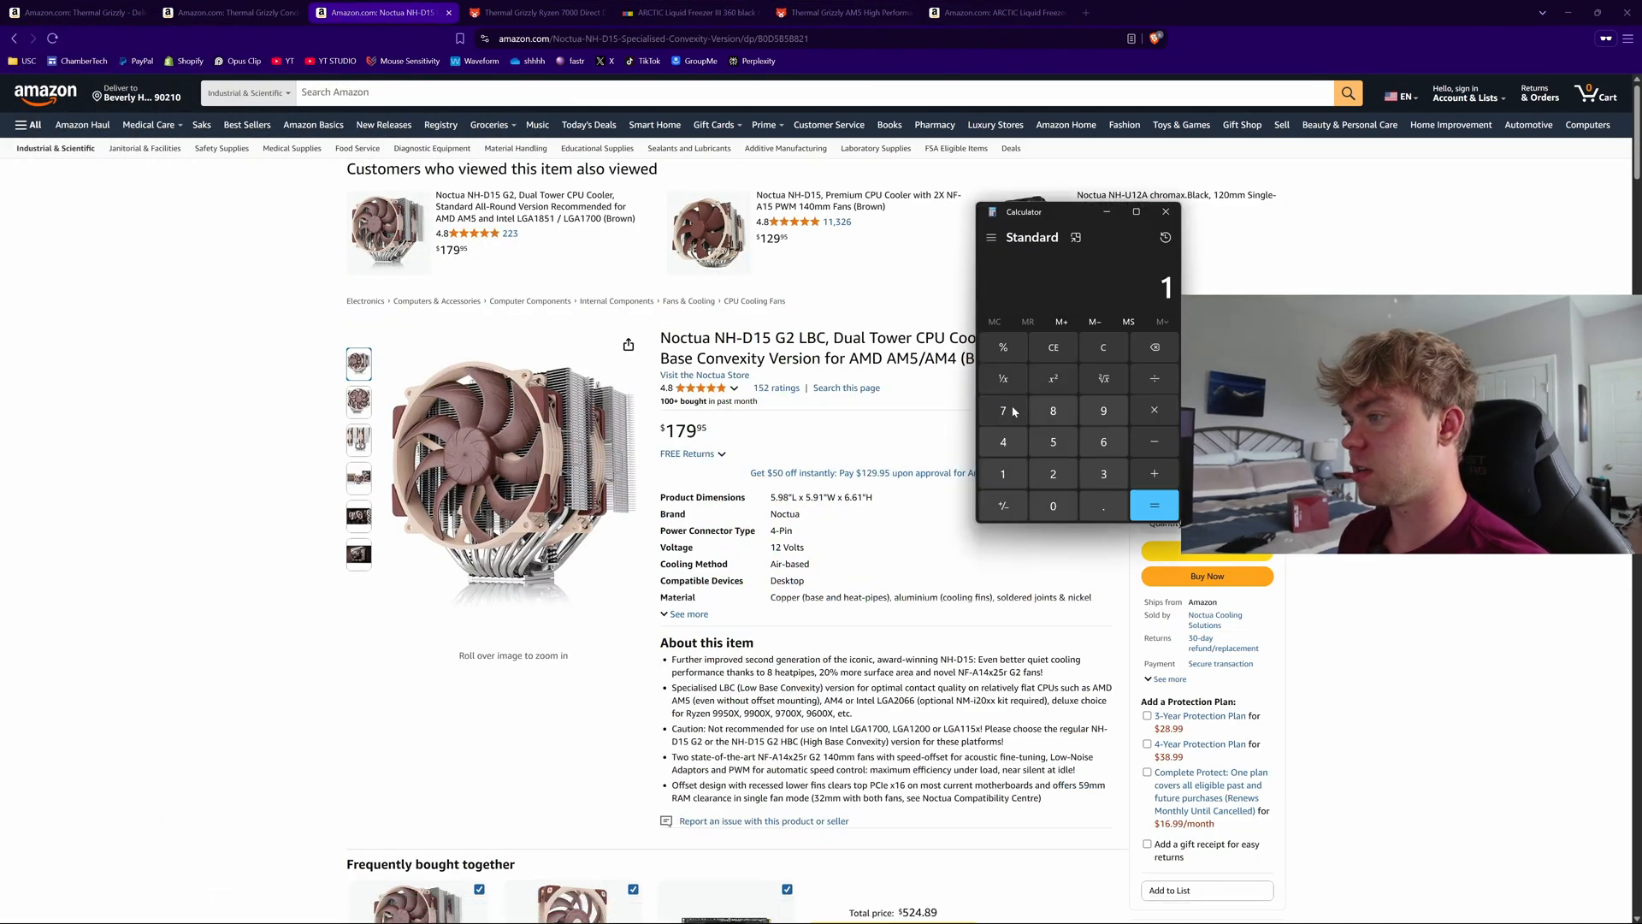
{"action": "left_click", "coordinate": [534, 12]}
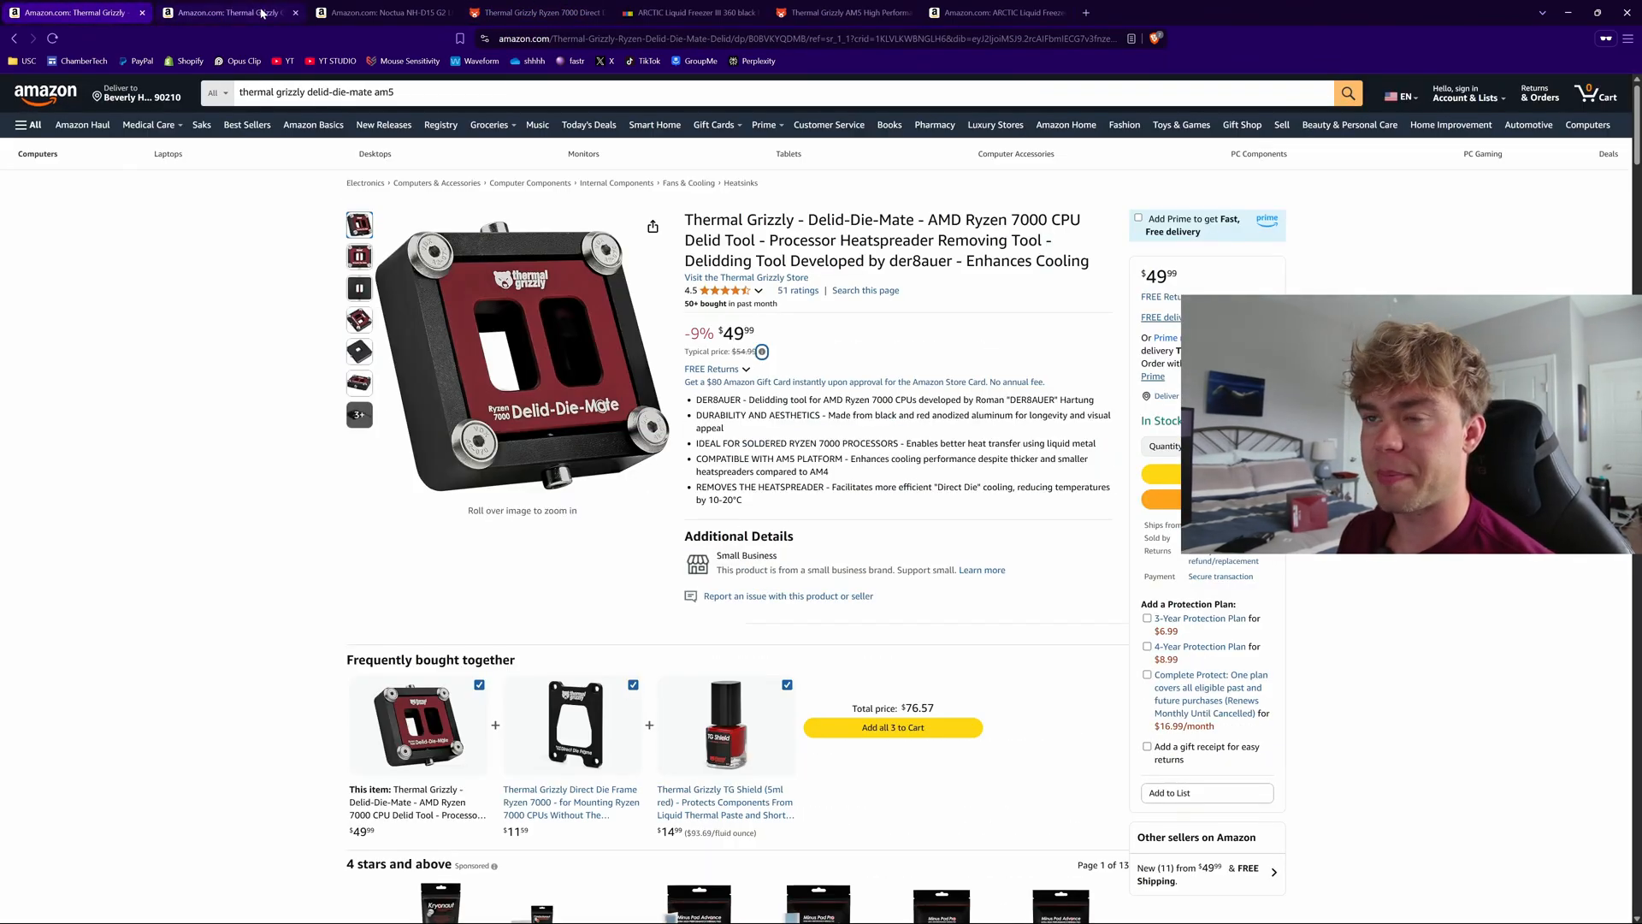
- Add the second cooler price, 51, from eBay to total 111, then return to the Amazon Liquid Freezer listing
{"action": "left_click", "coordinate": [686, 12]}
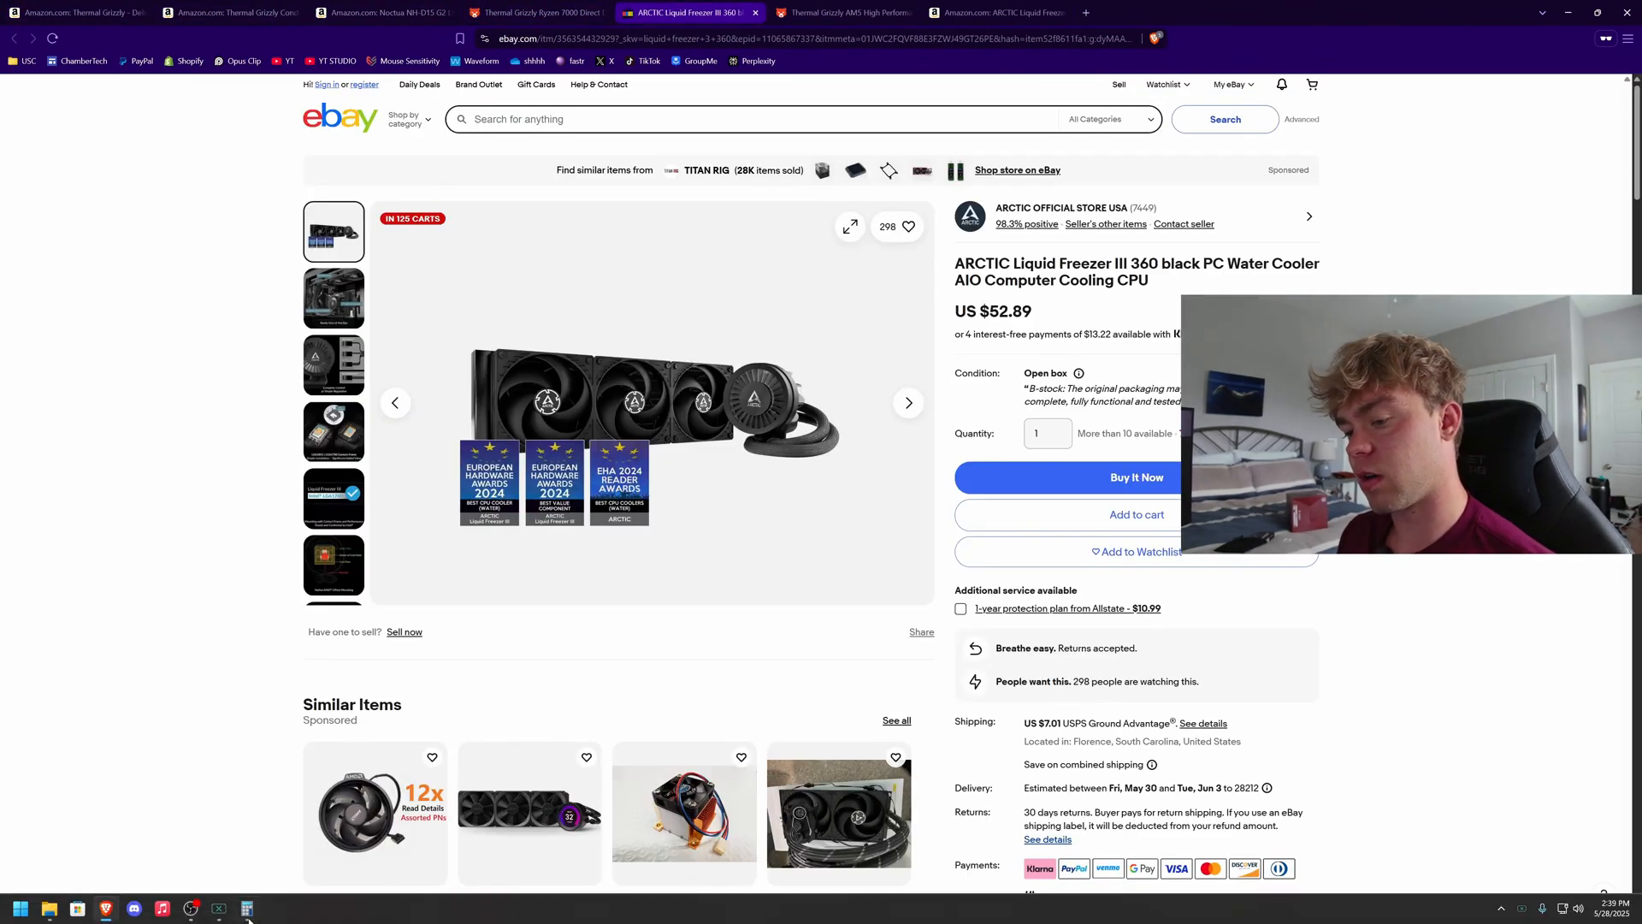
{"action": "left_click", "coordinate": [246, 909]}
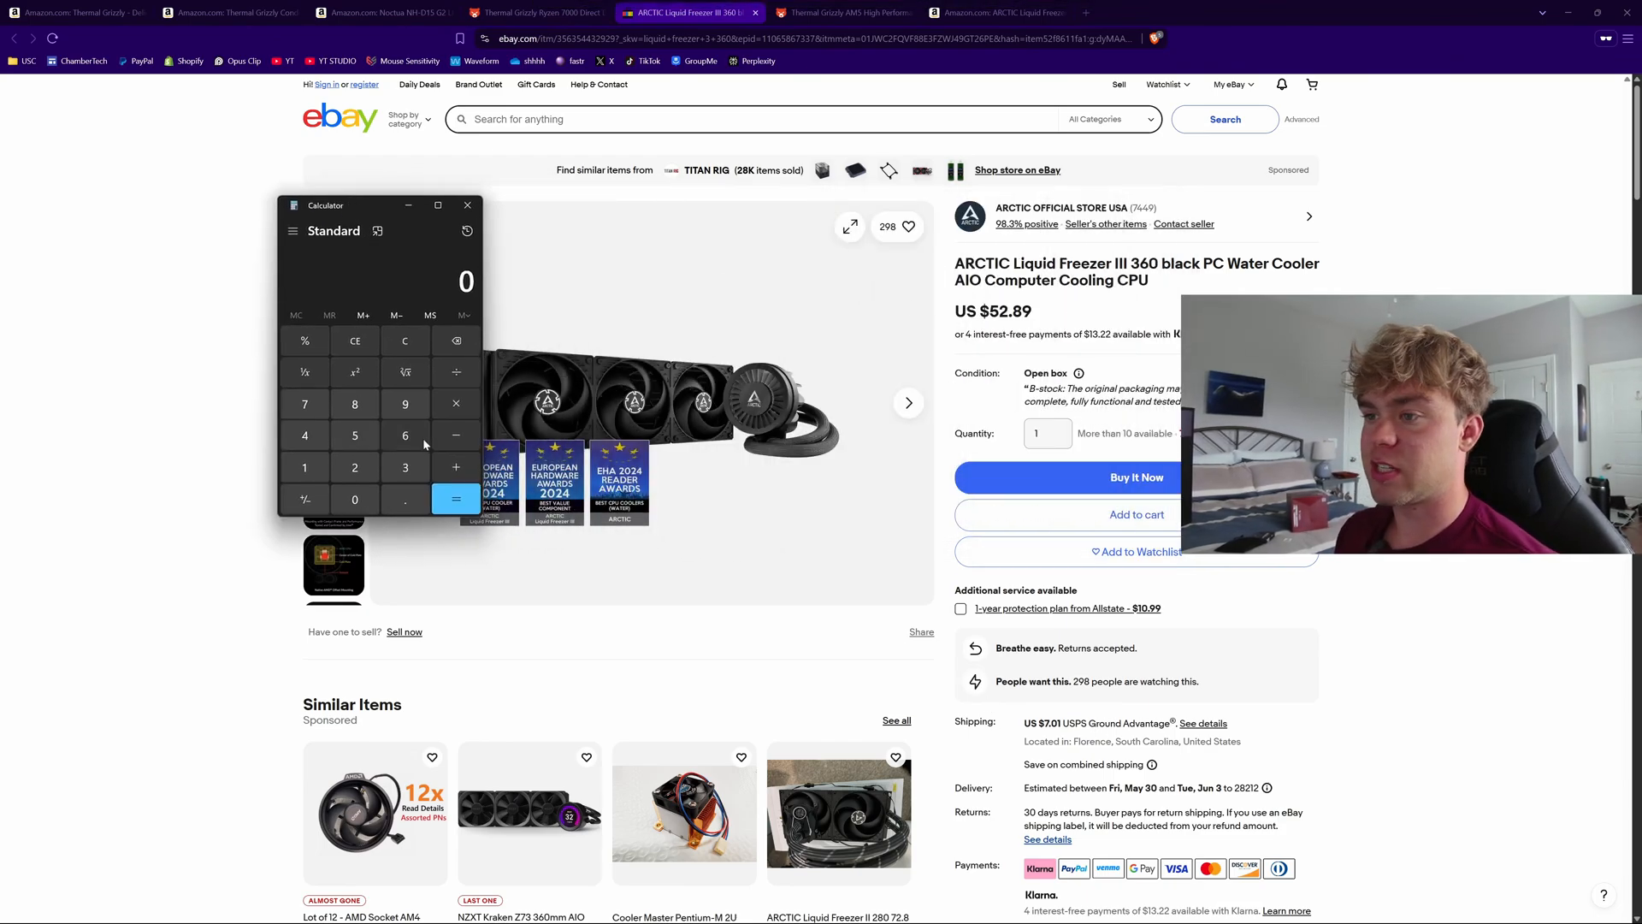
{"action": "left_click", "coordinate": [354, 435]}
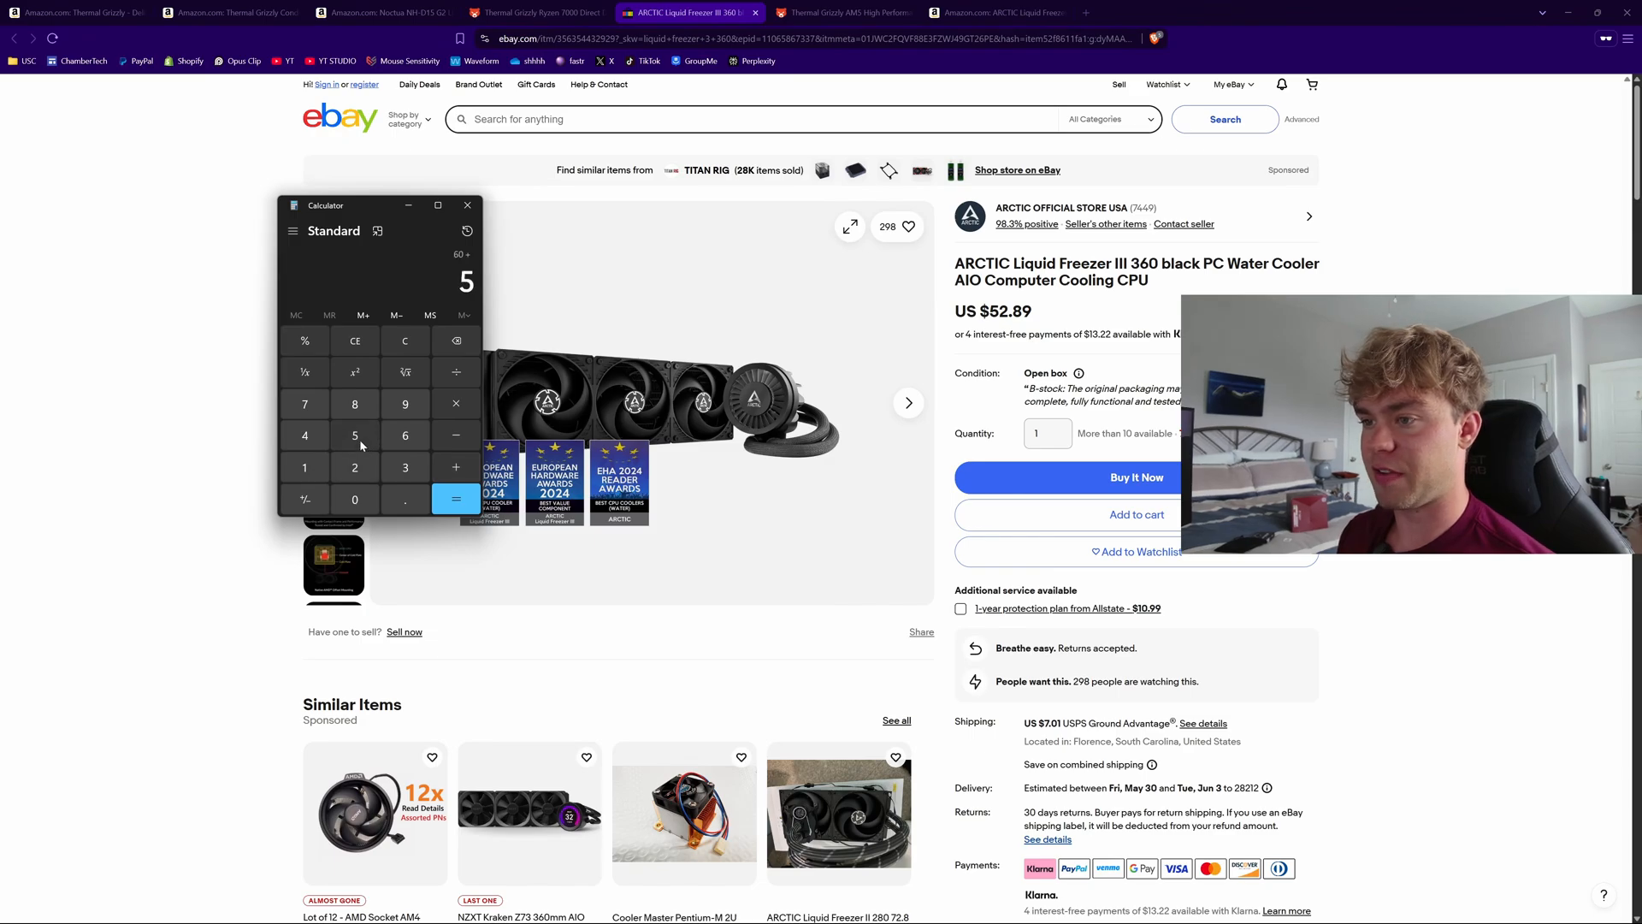
{"action": "left_click", "coordinate": [844, 12]}
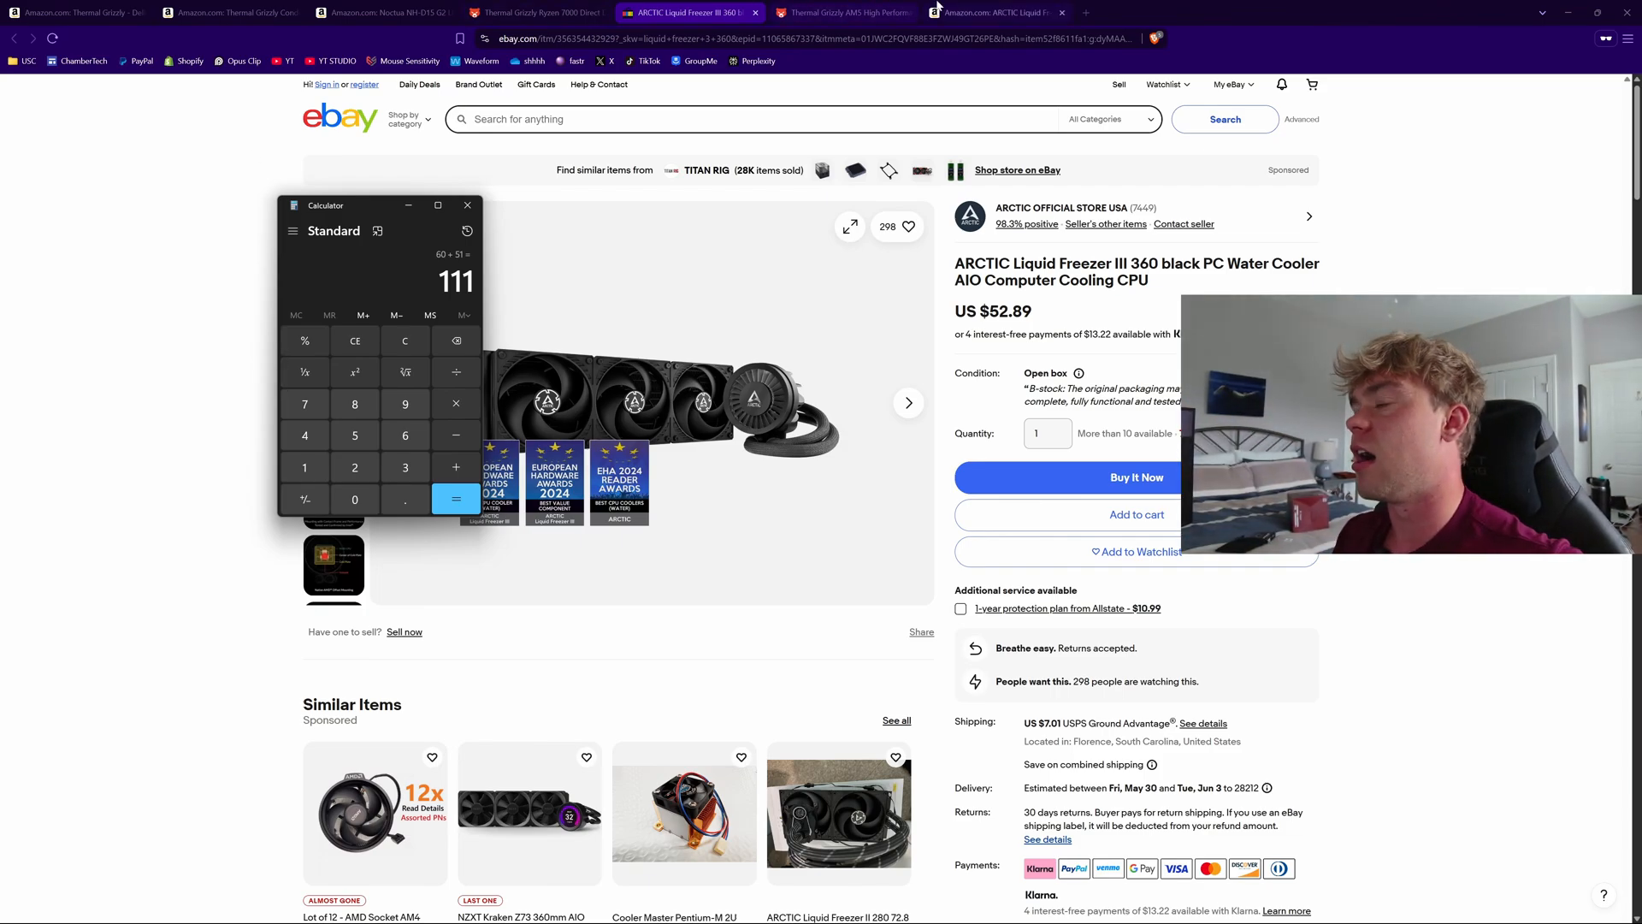
{"action": "left_click", "coordinate": [992, 12]}
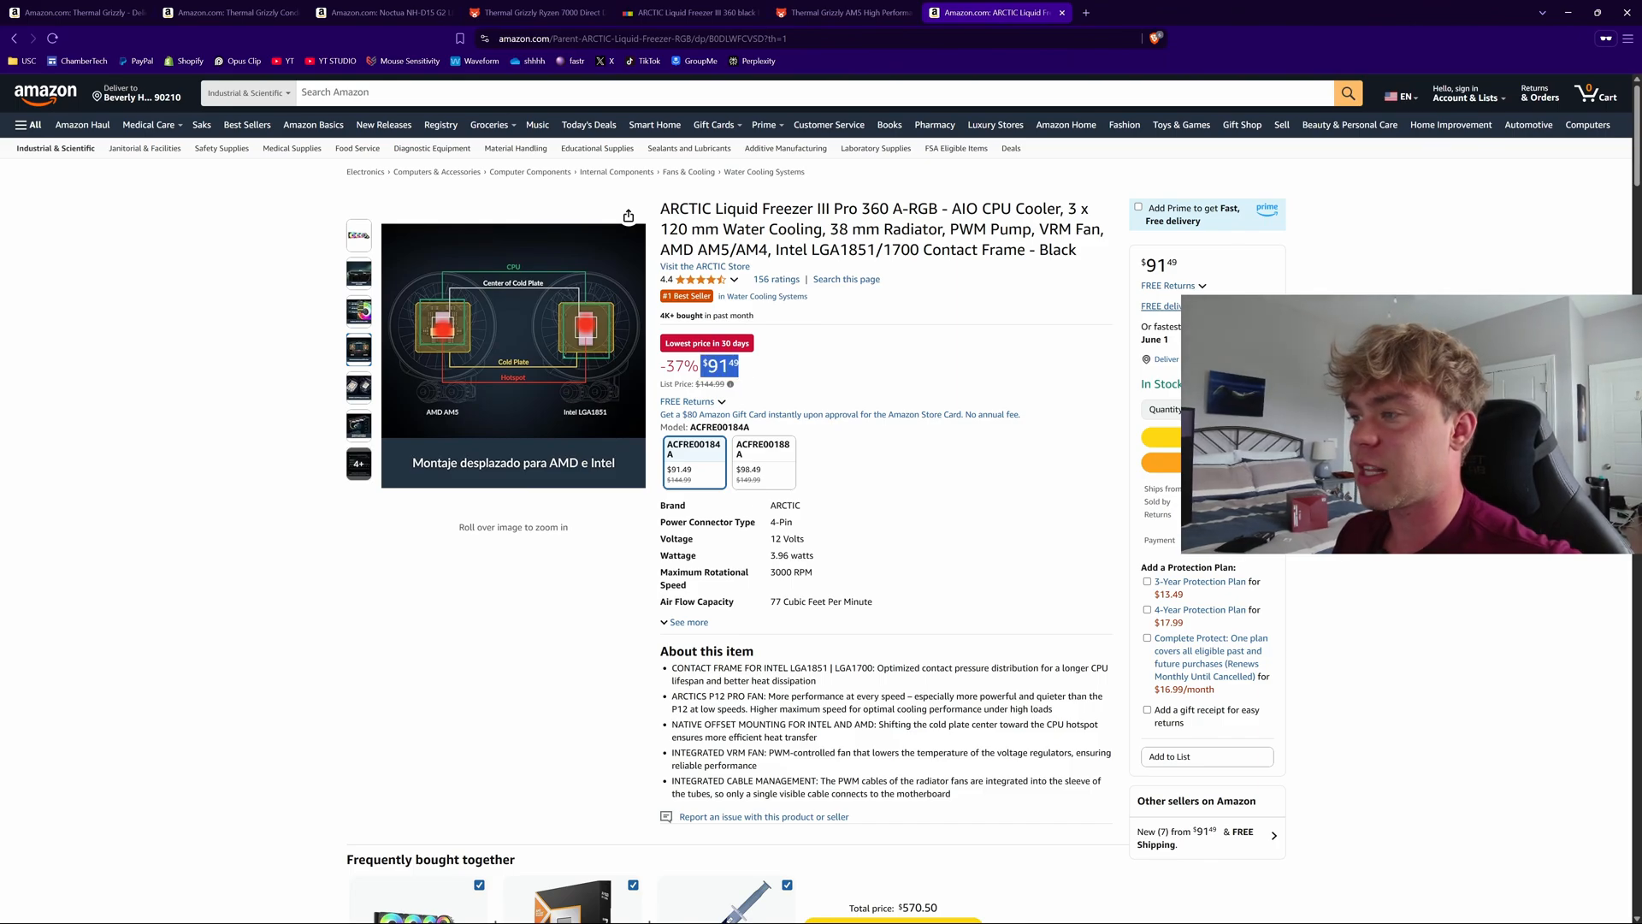
{"action": "mouse_move", "coordinate": [758, 367]}
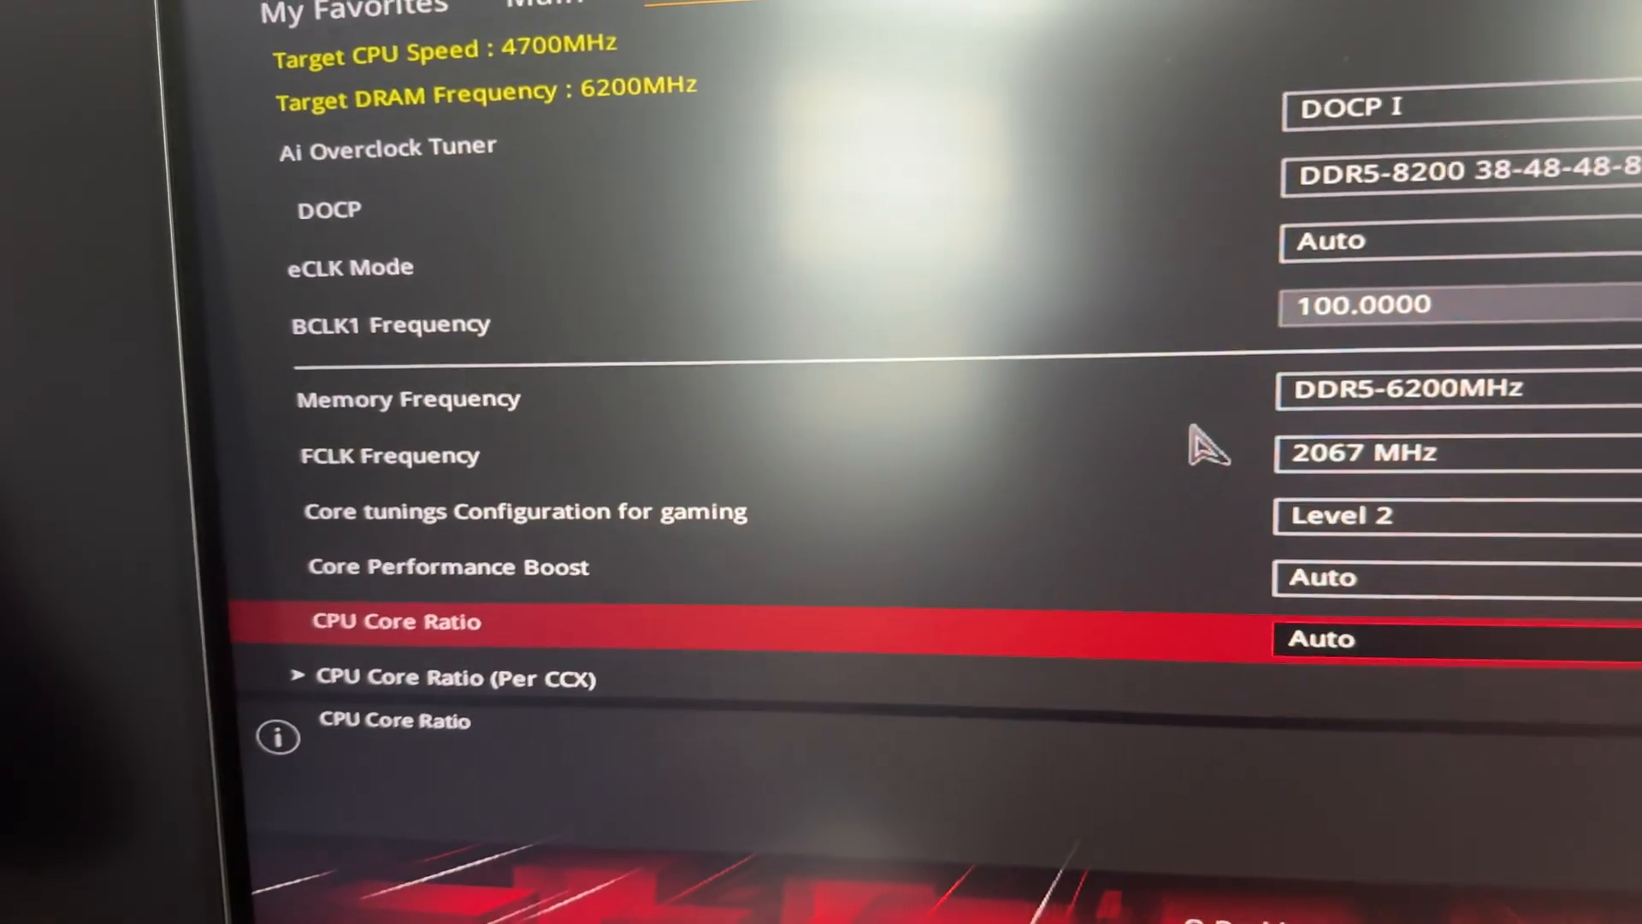
{"action": "scroll", "scroll_direction": "down", "scroll_amount": 3}
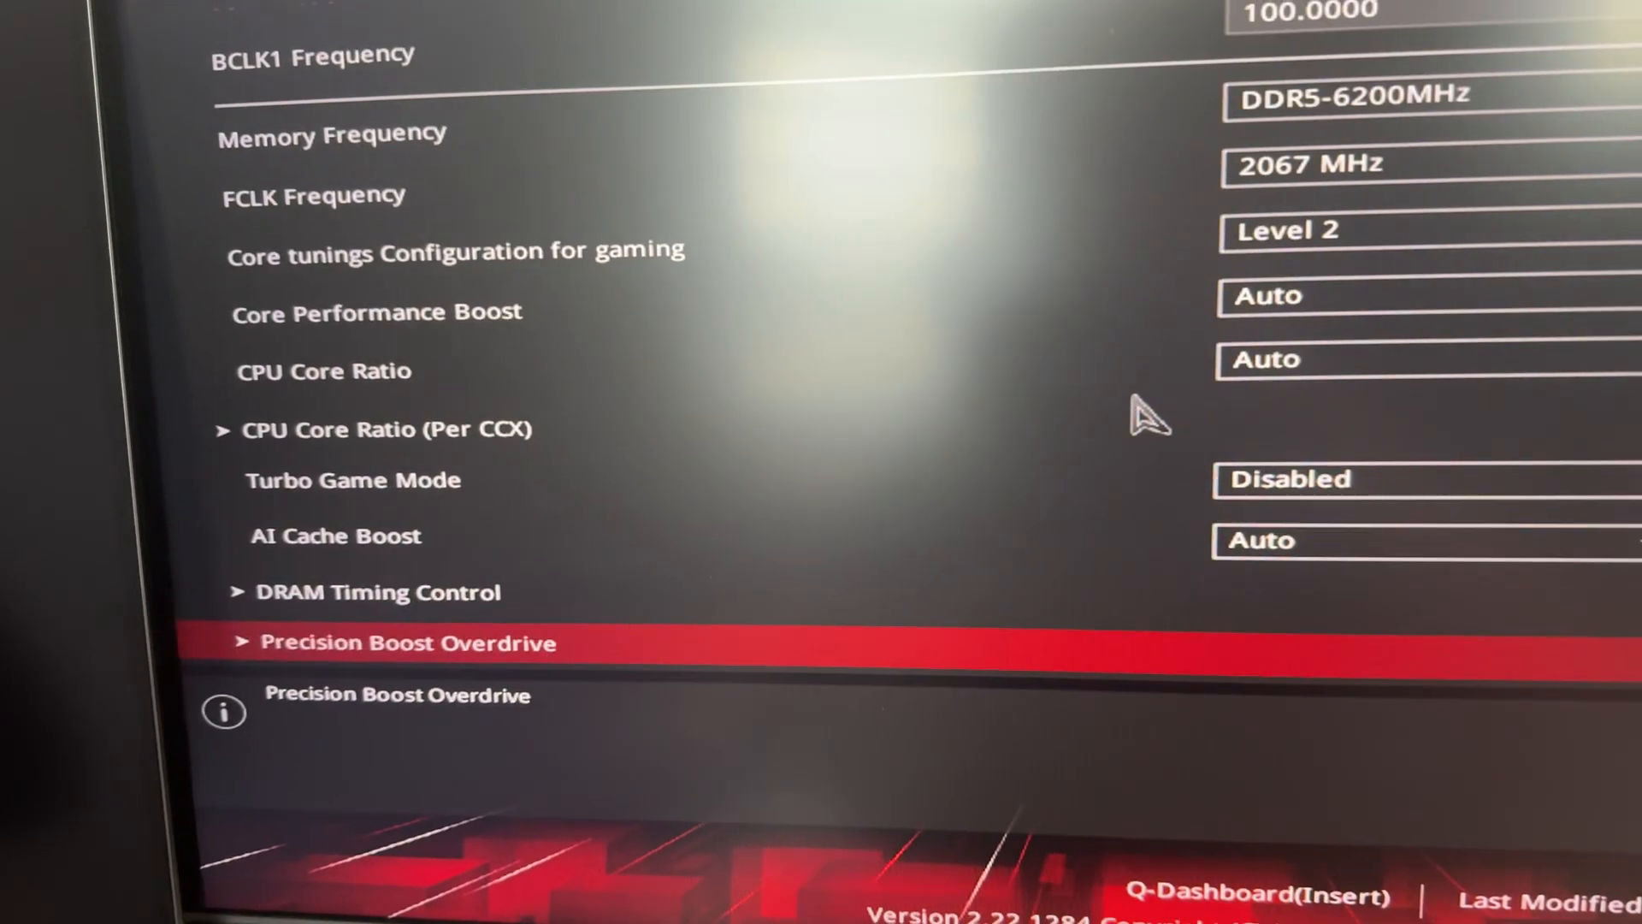
{"action": "left_click", "coordinate": [407, 641]}
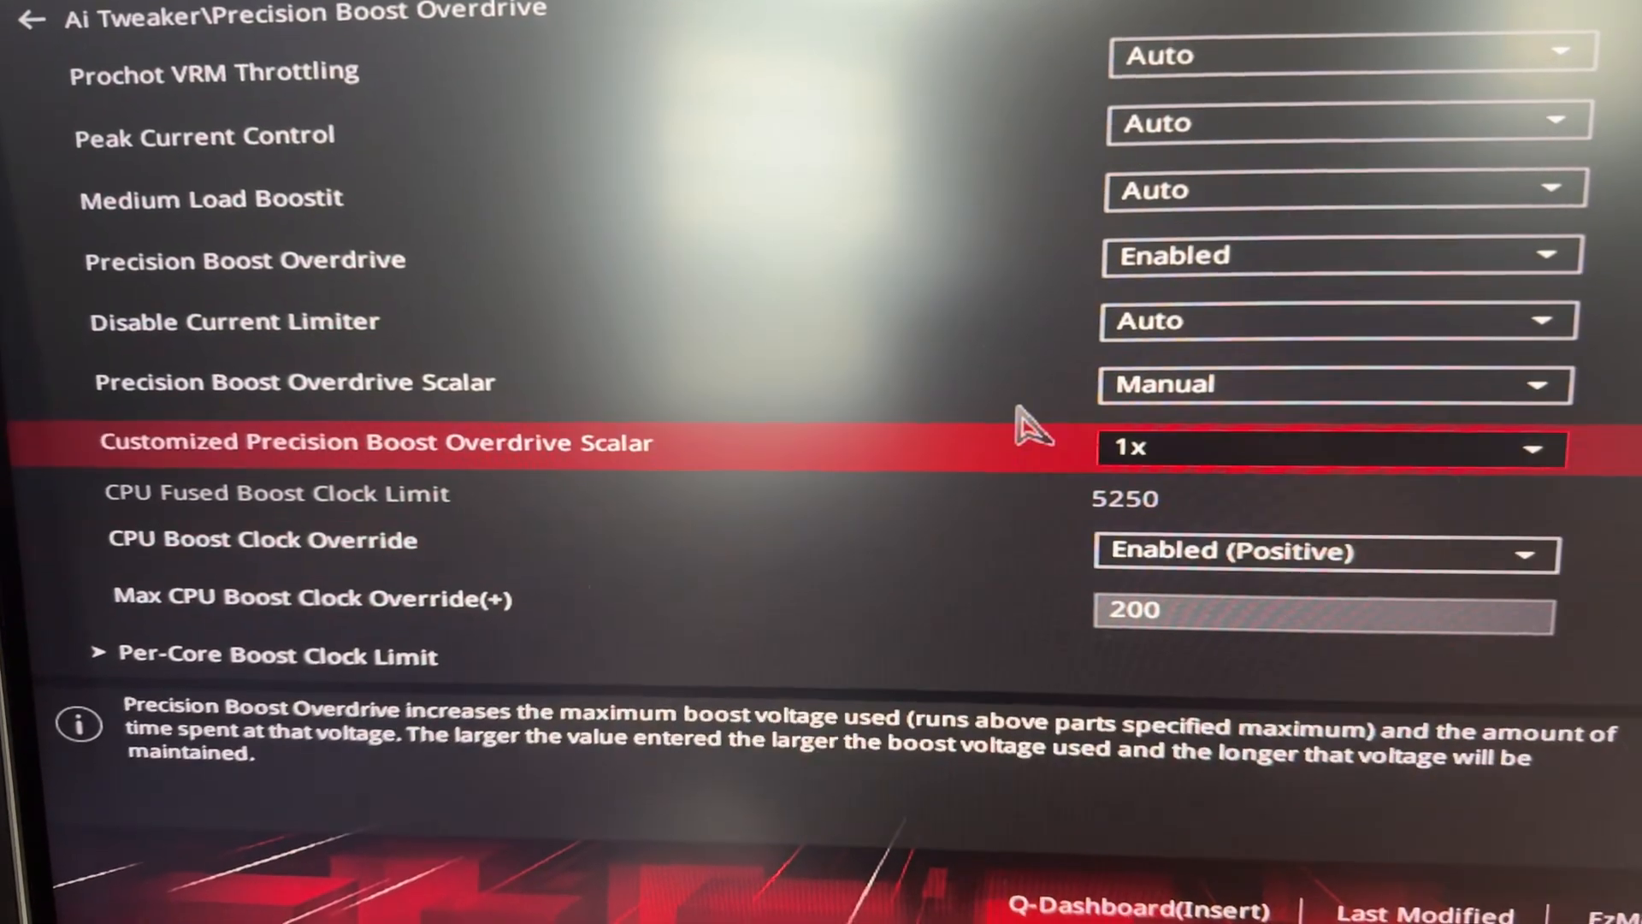
{"action": "scroll", "scroll_direction": "down", "scroll_amount": 3}
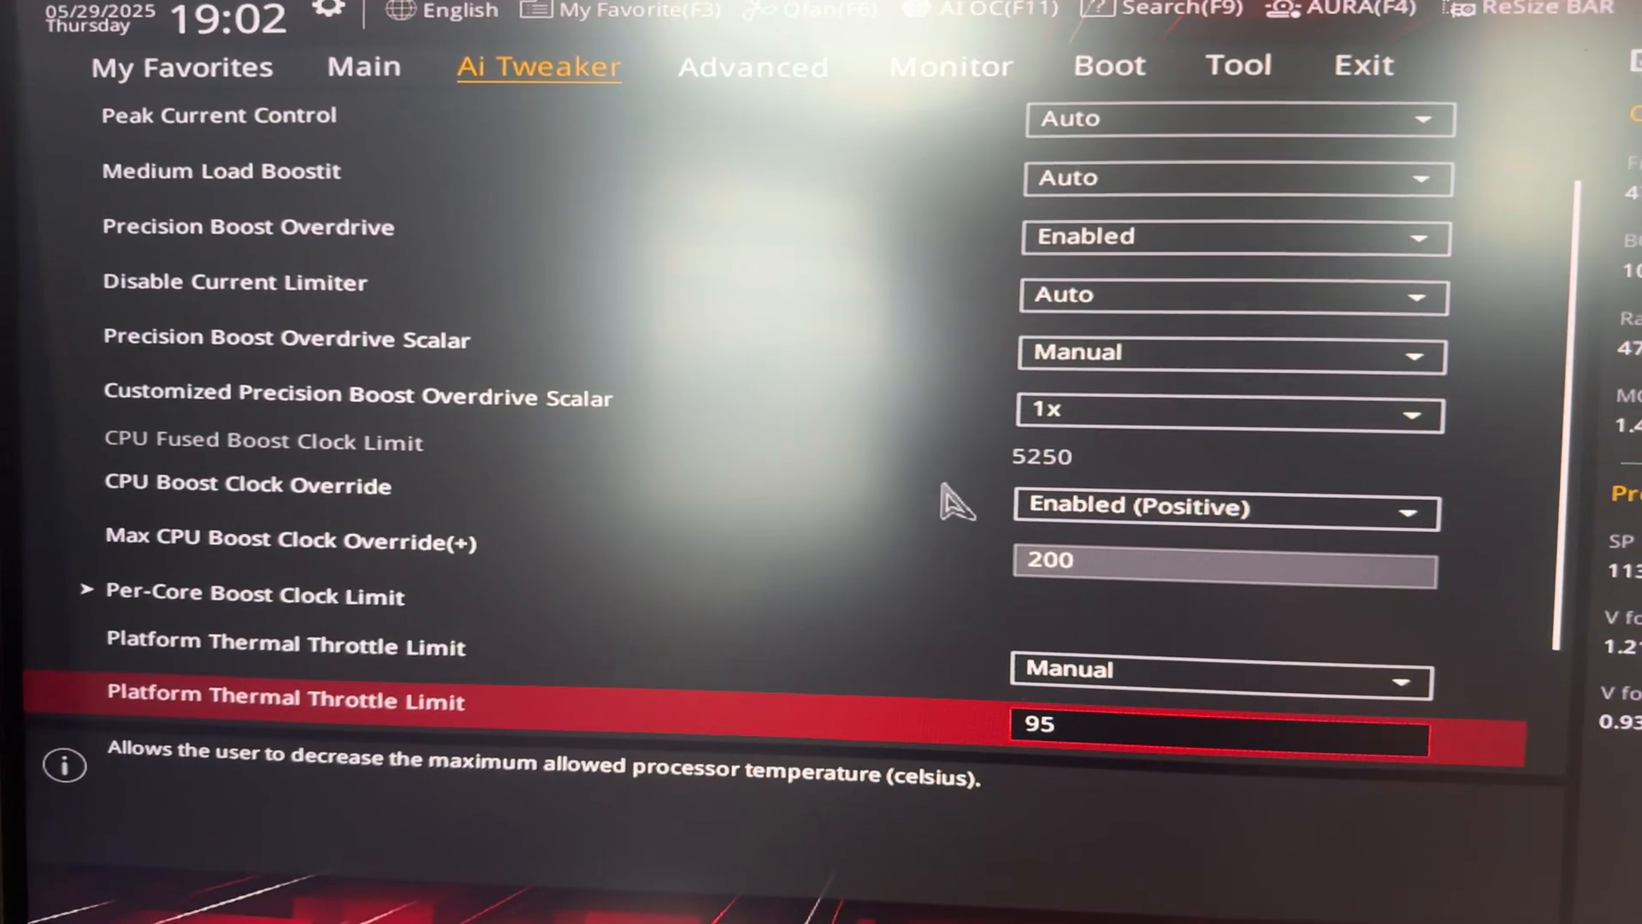
{"action": "scroll", "scroll_direction": "up", "scroll_amount": 3}
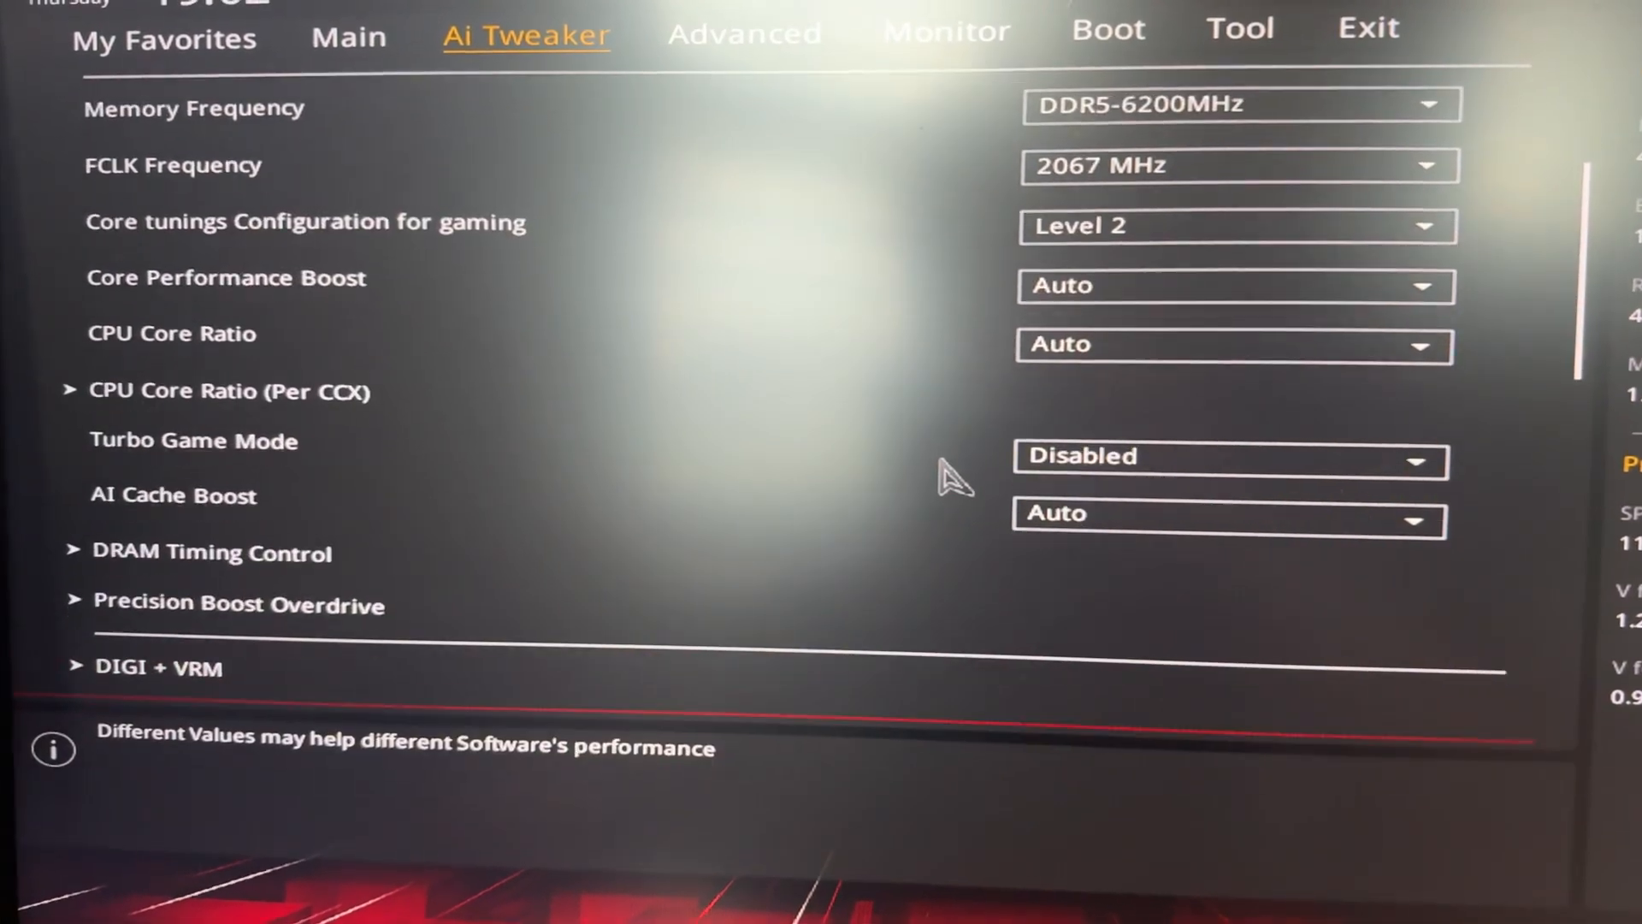
{"action": "scroll", "scroll_direction": "down", "scroll_amount": 3}
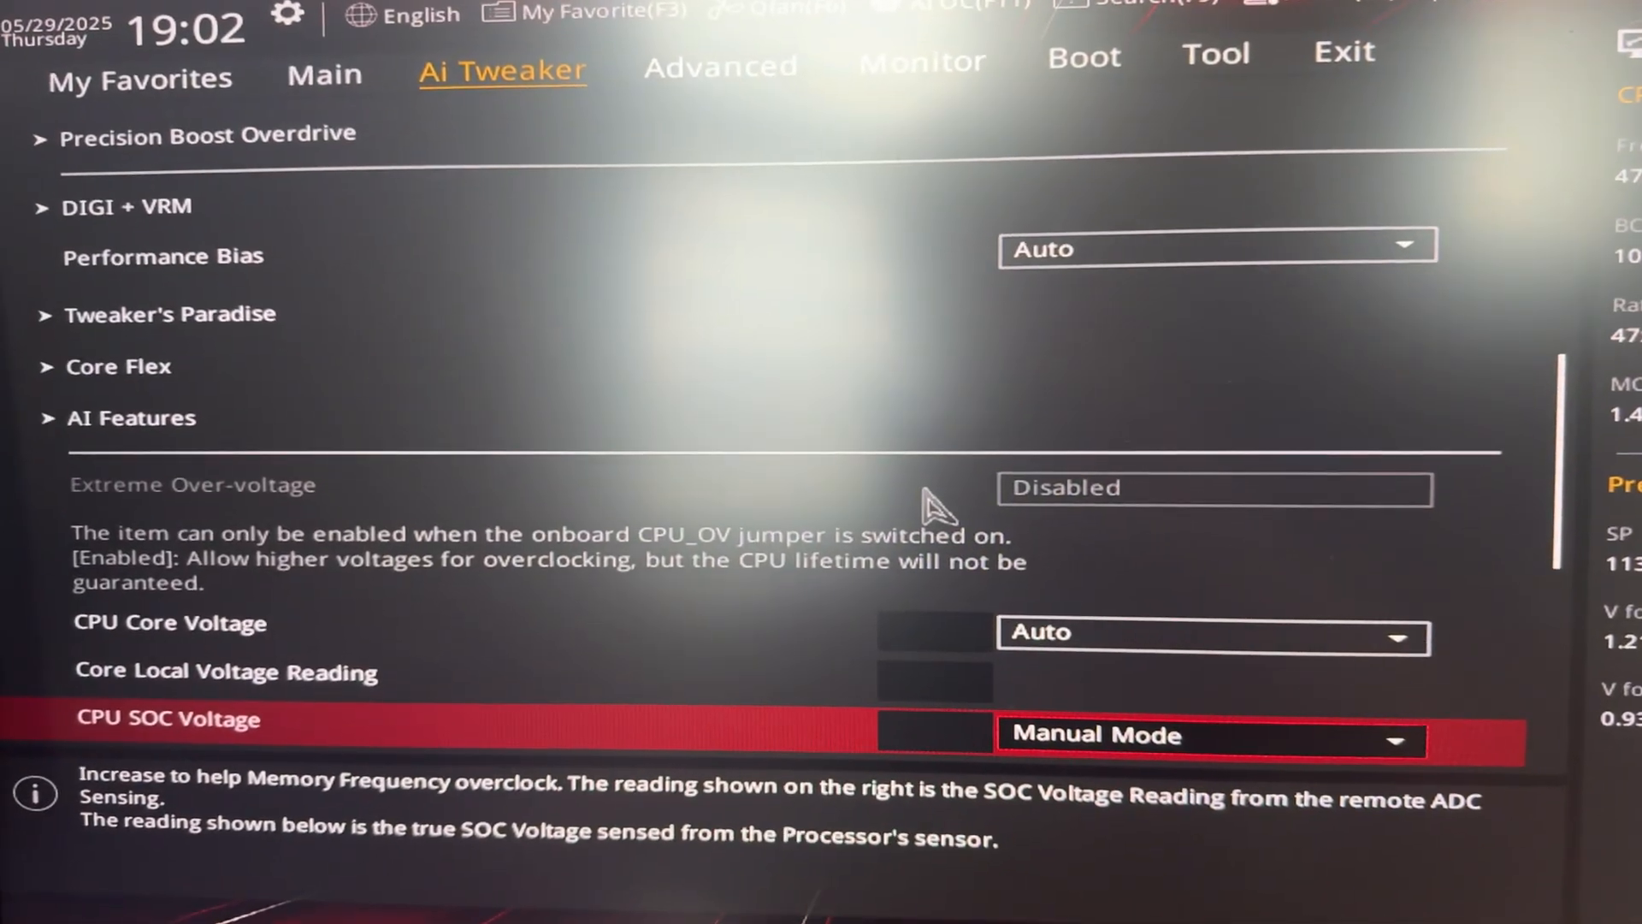
{"action": "scroll", "scroll_direction": "down", "scroll_amount": 3}
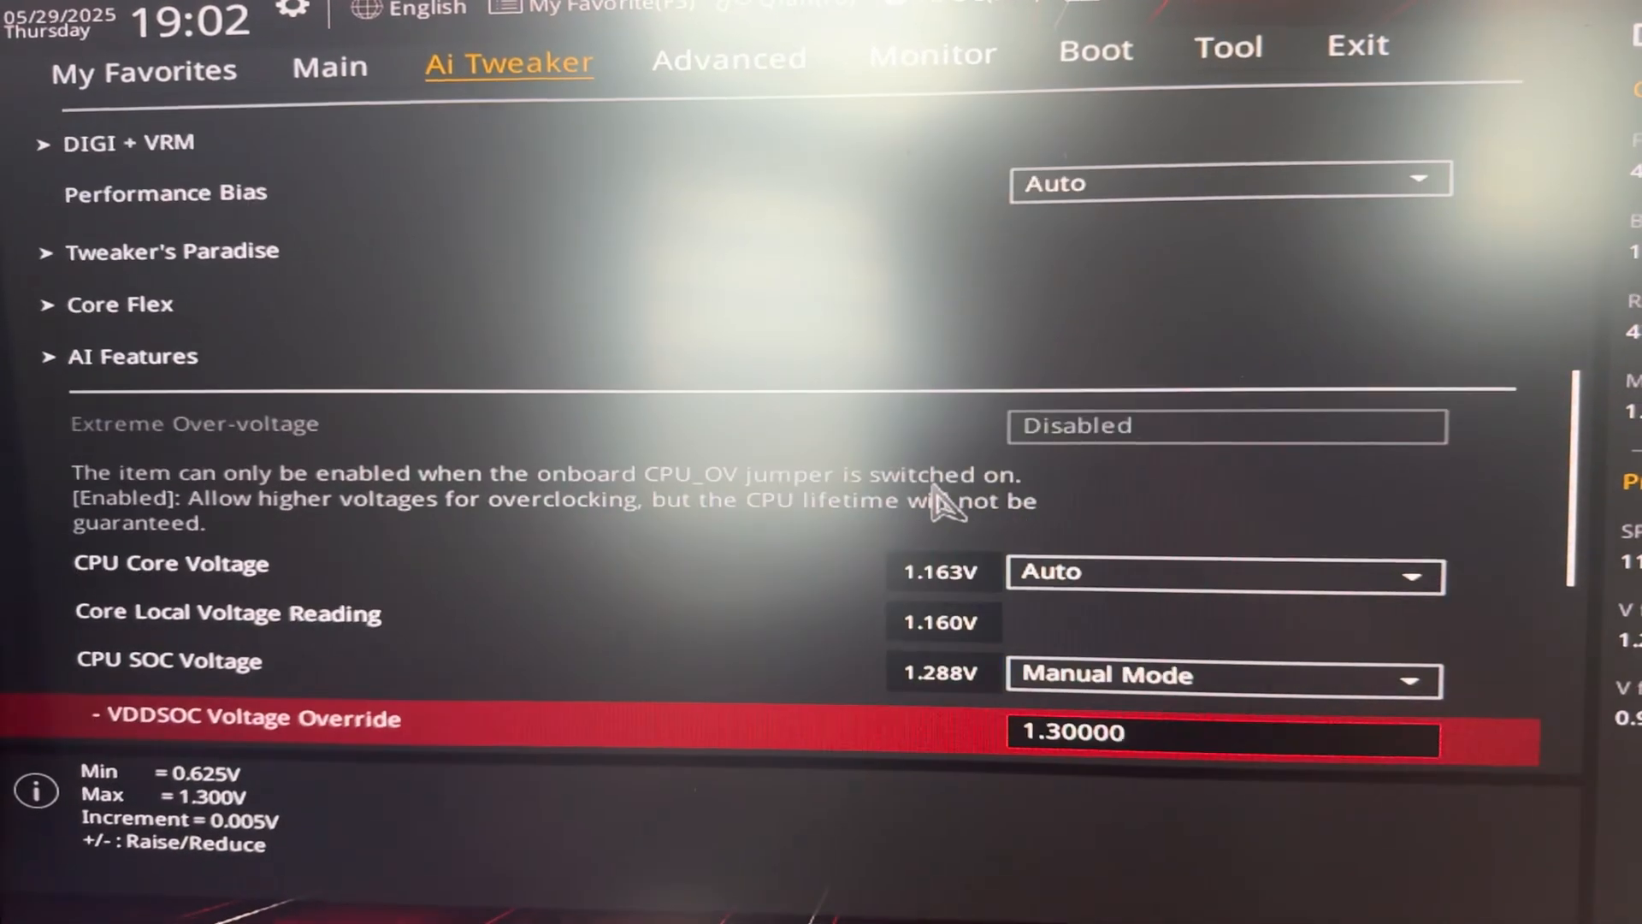
{"action": "scroll", "scroll_direction": "down", "scroll_amount": 3}
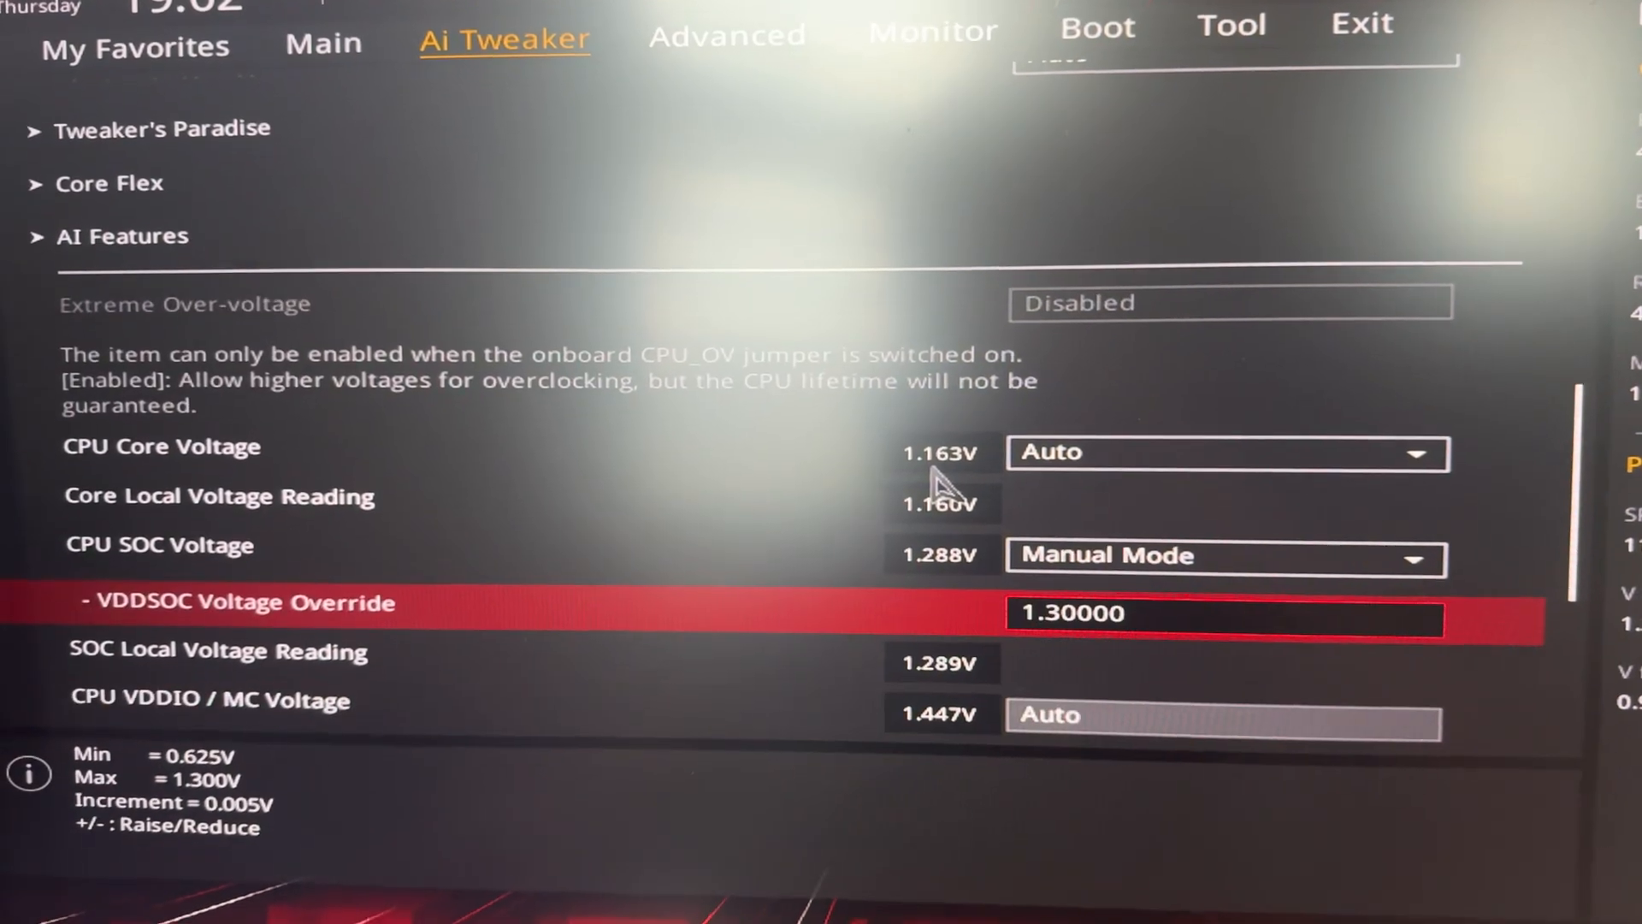
{"action": "scroll", "scroll_direction": "down", "scroll_amount": 3}
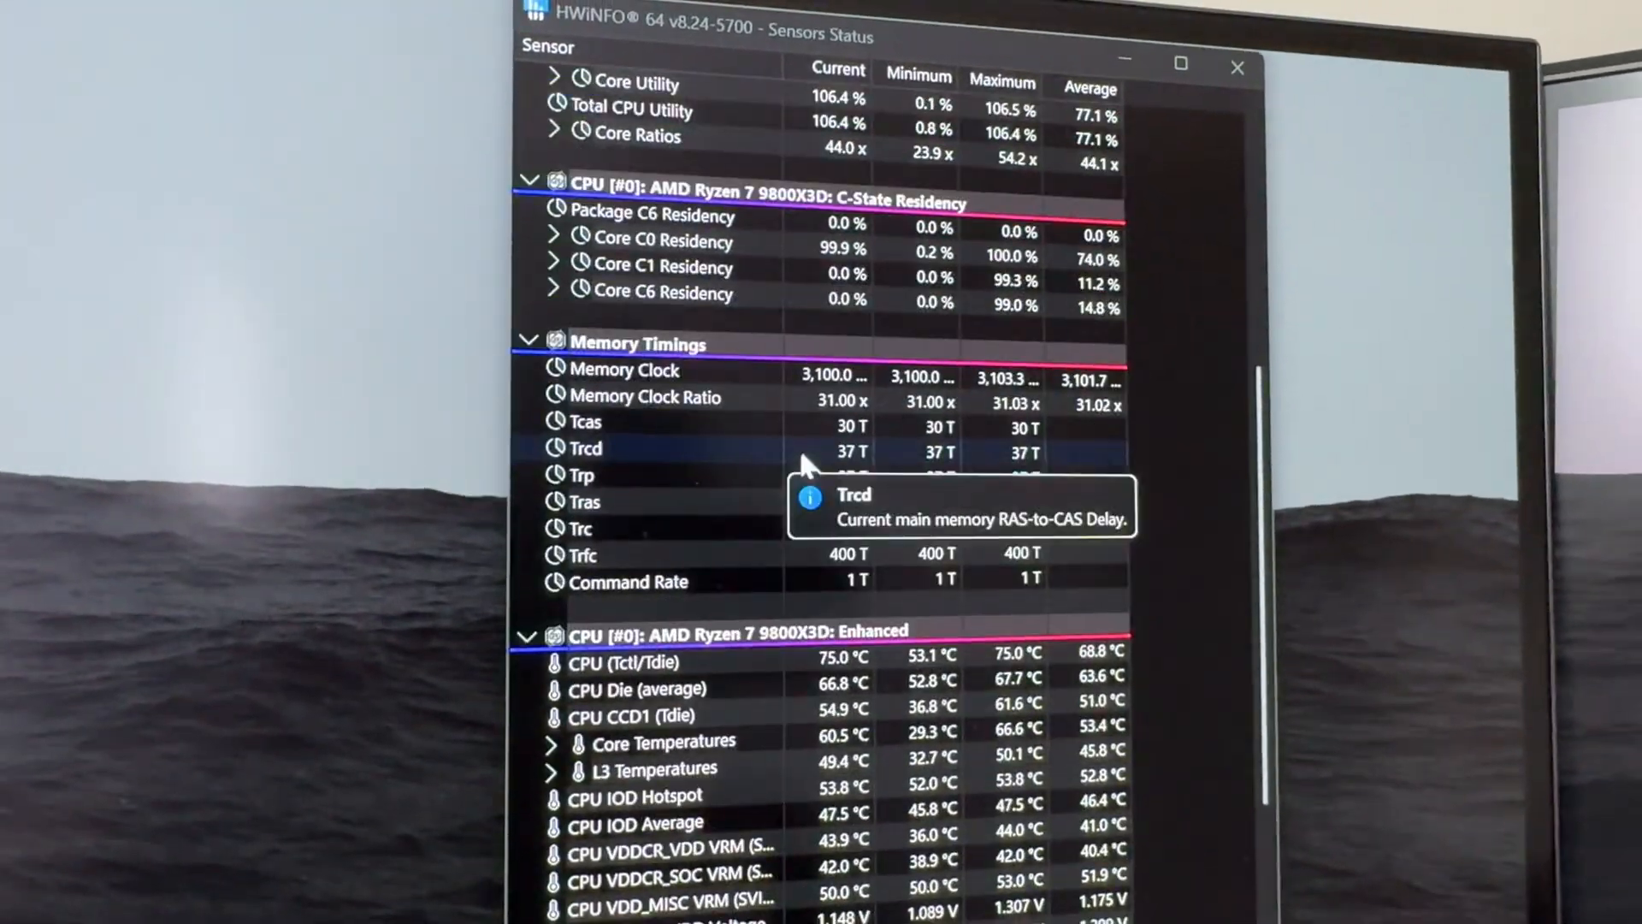
{"action": "scroll", "scroll_direction": "down", "scroll_amount": 3}
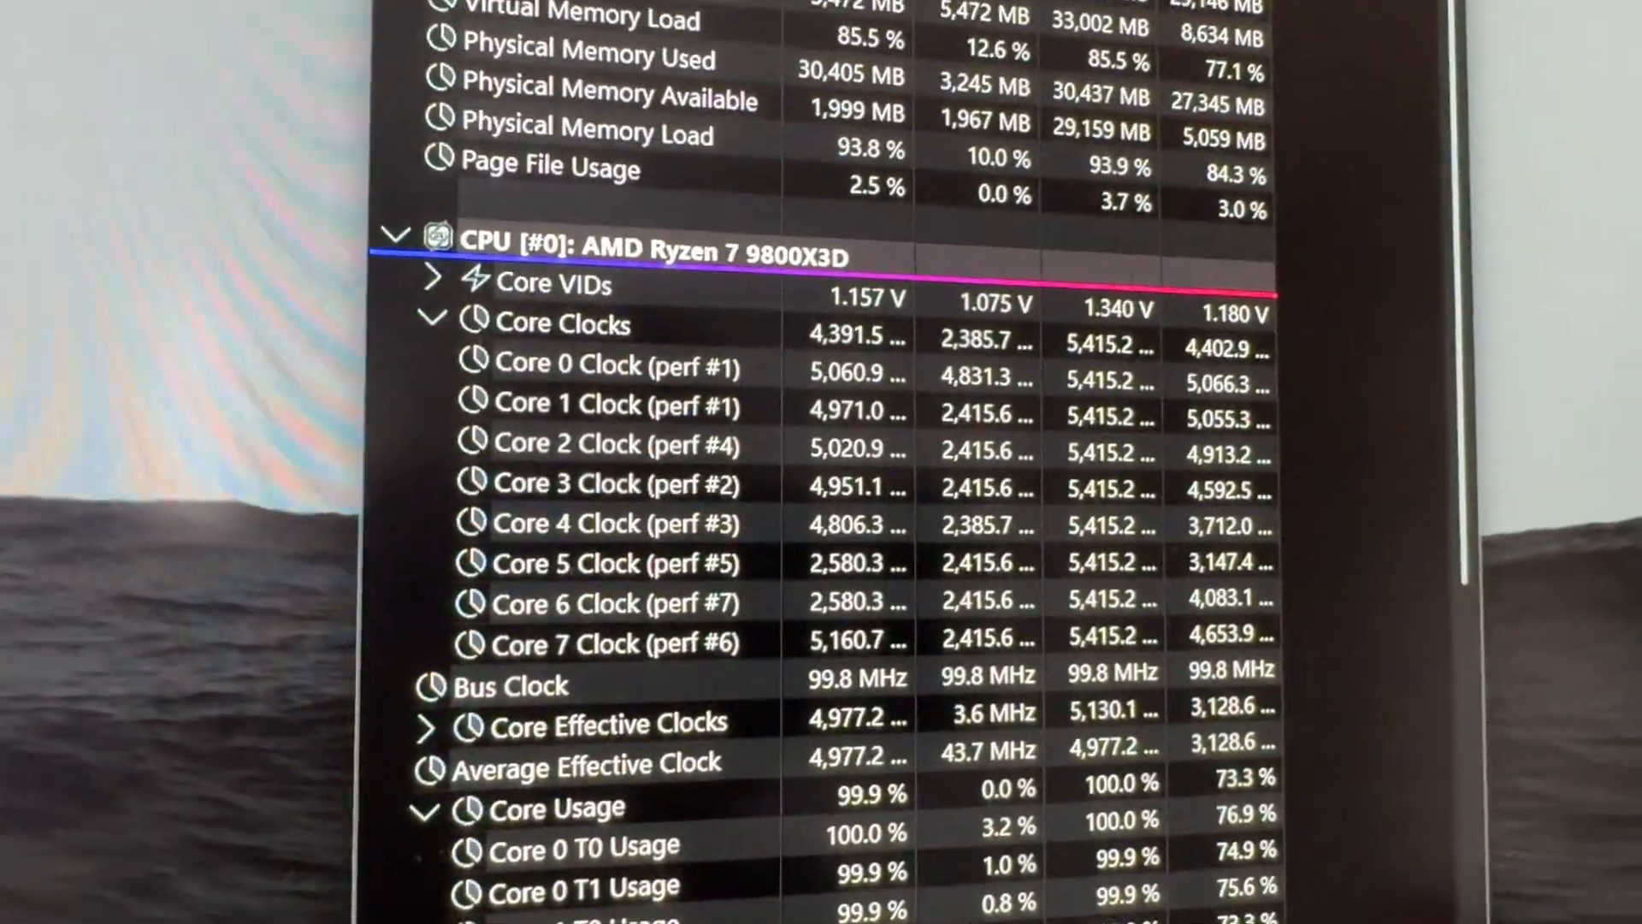
{"action": "mouse_move", "coordinate": [1100, 449]}
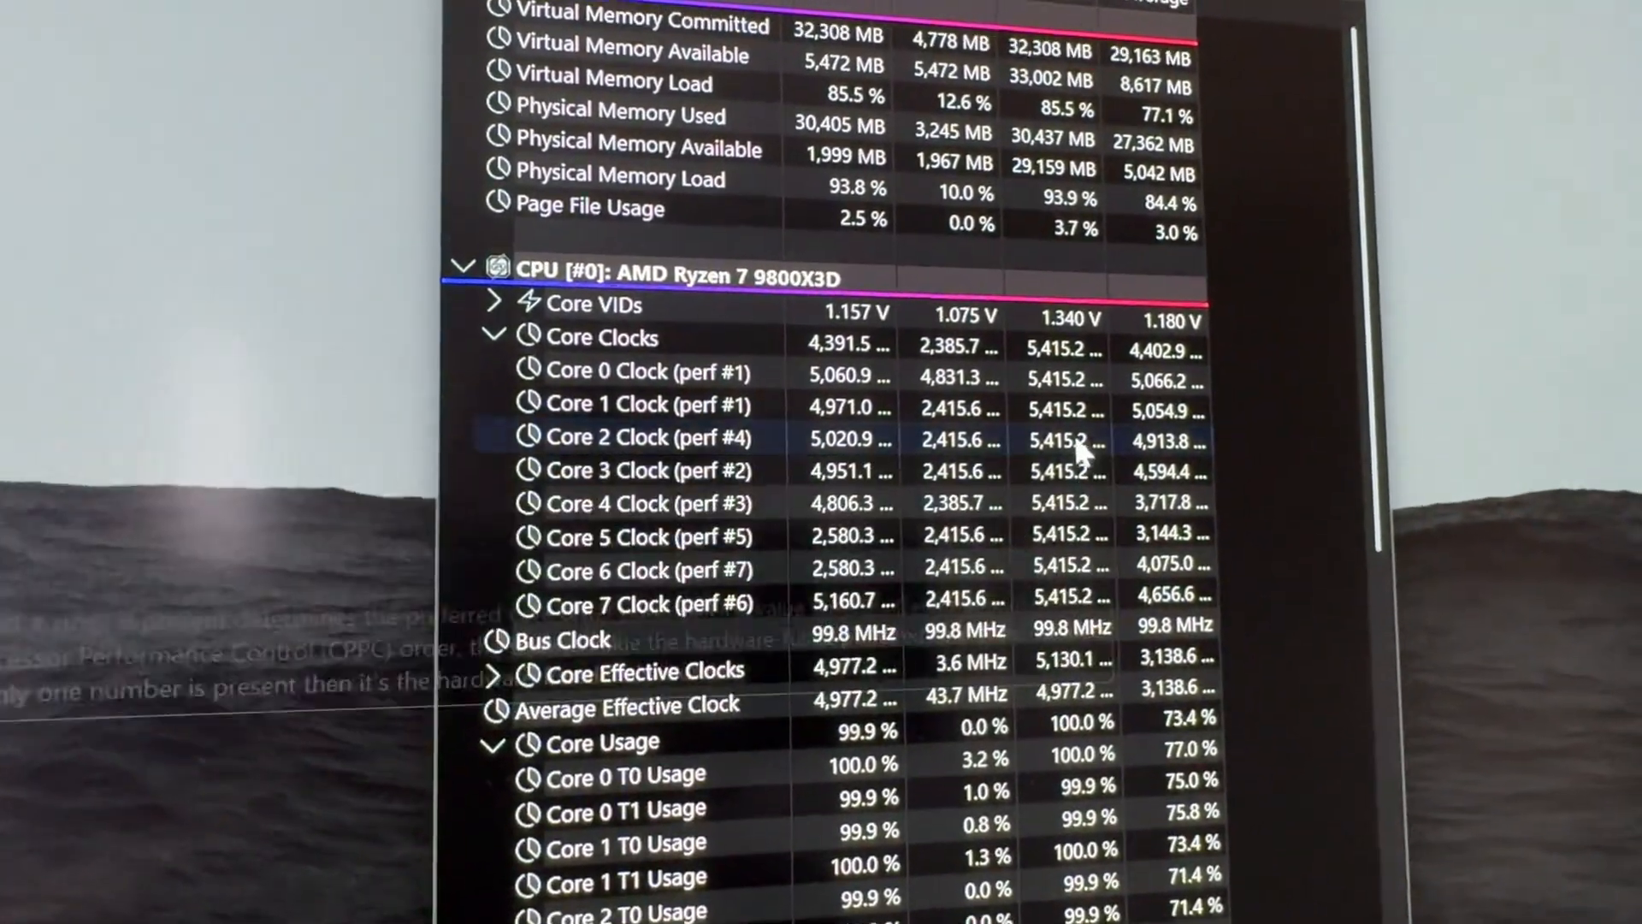
{"action": "scroll", "scroll_direction": "down", "scroll_amount": 3}
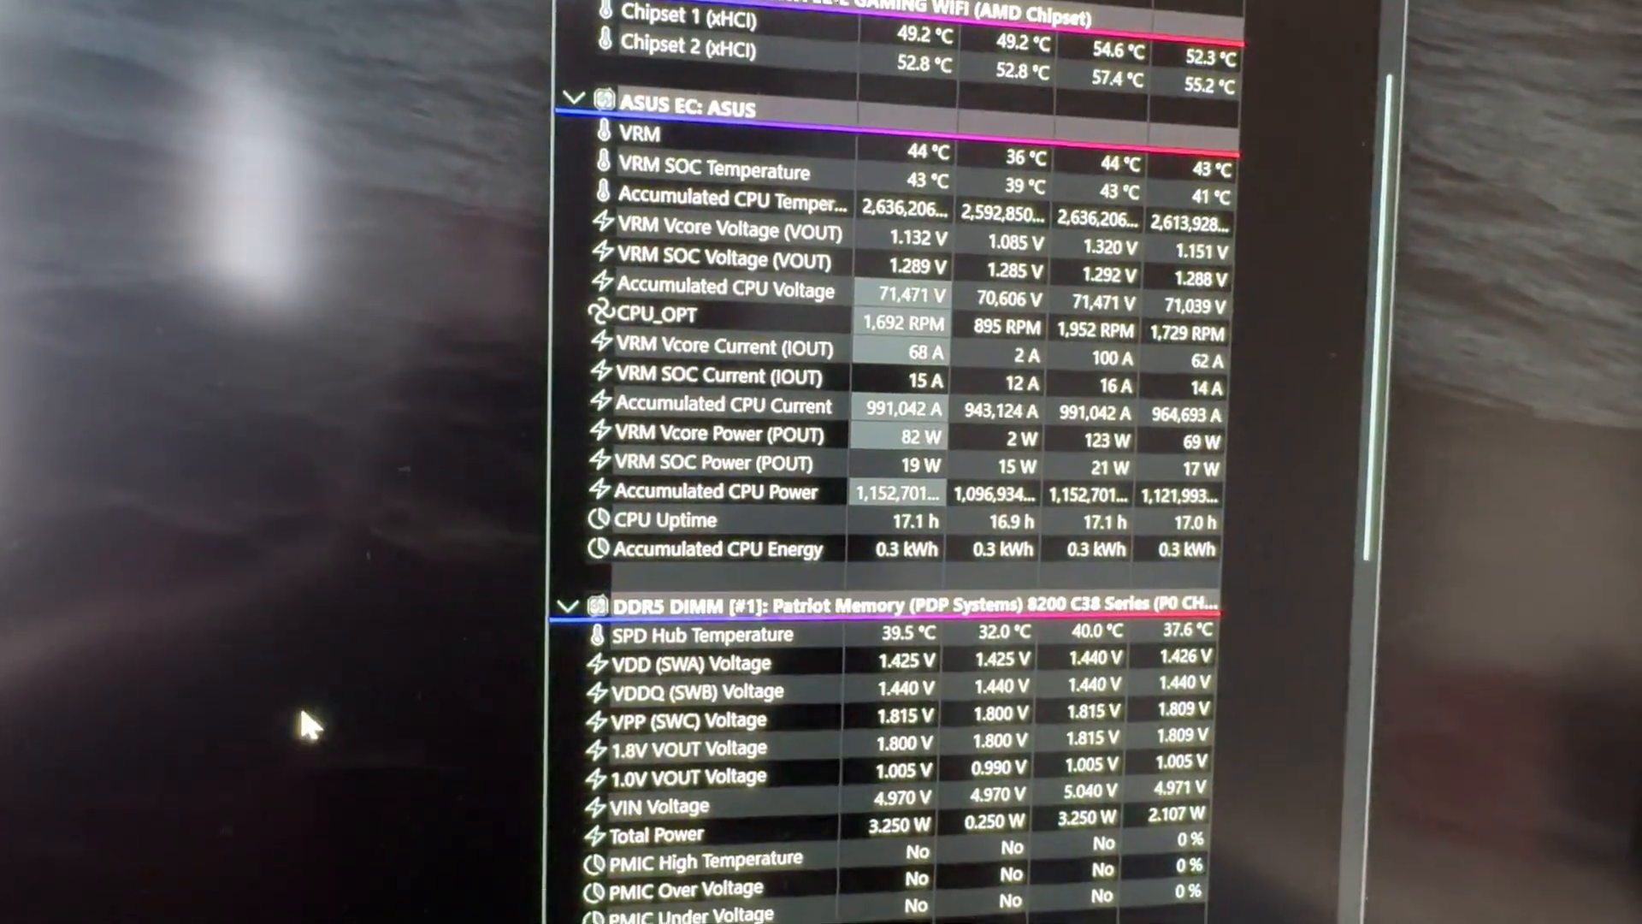
{"action": "scroll", "scroll_direction": "down", "scroll_amount": 3}
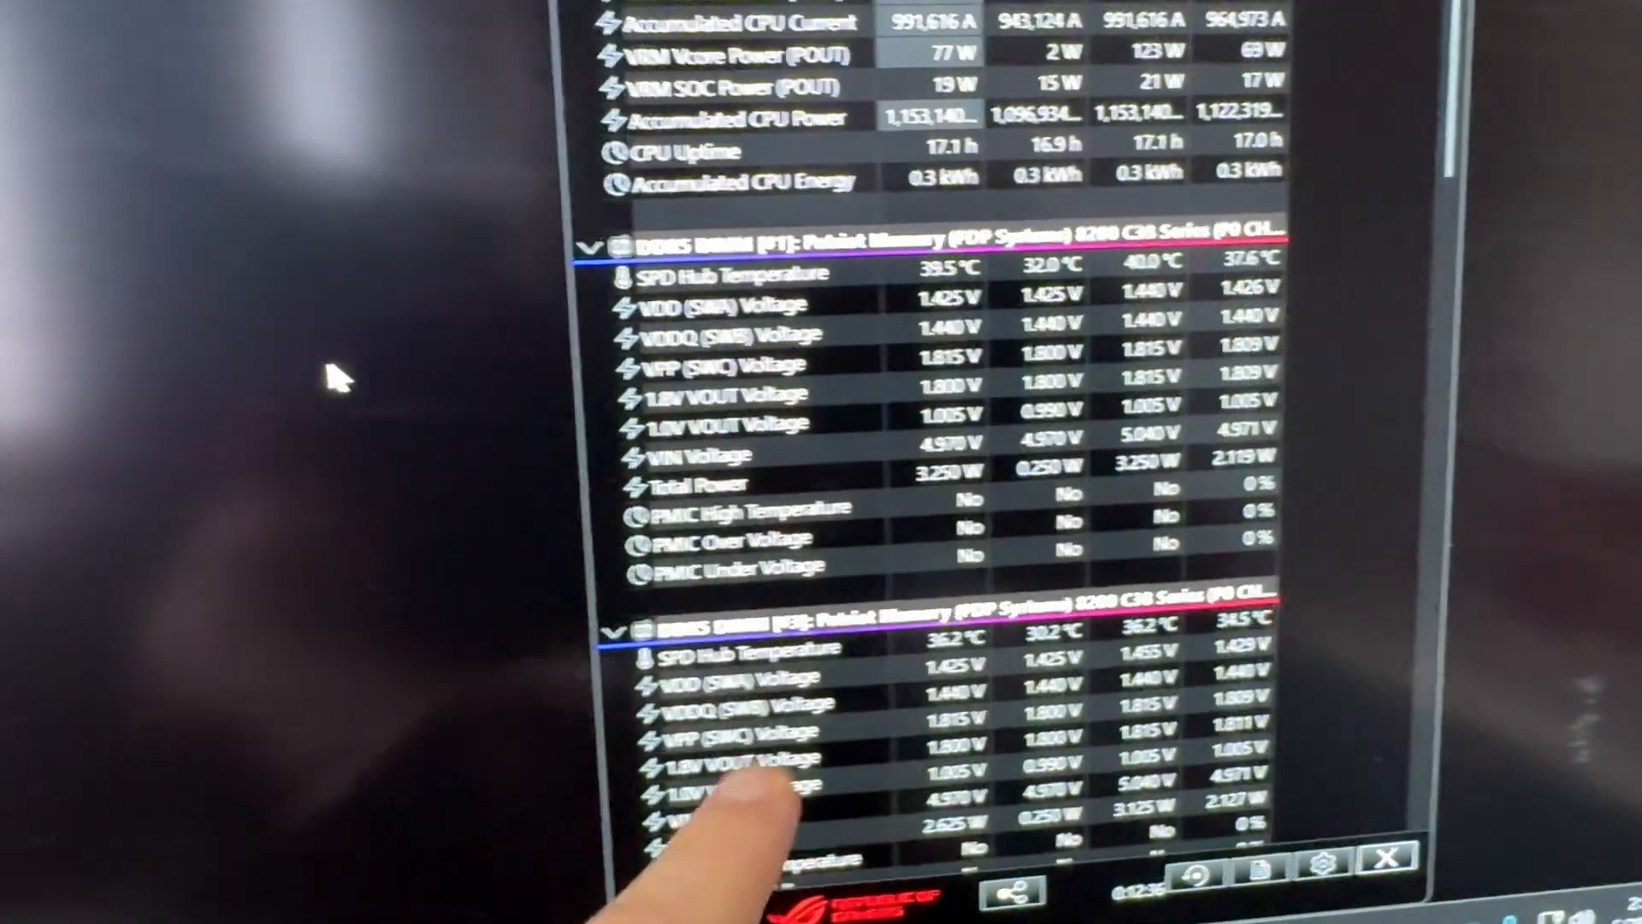
{"action": "scroll", "scroll_direction": "up", "scroll_amount": 3}
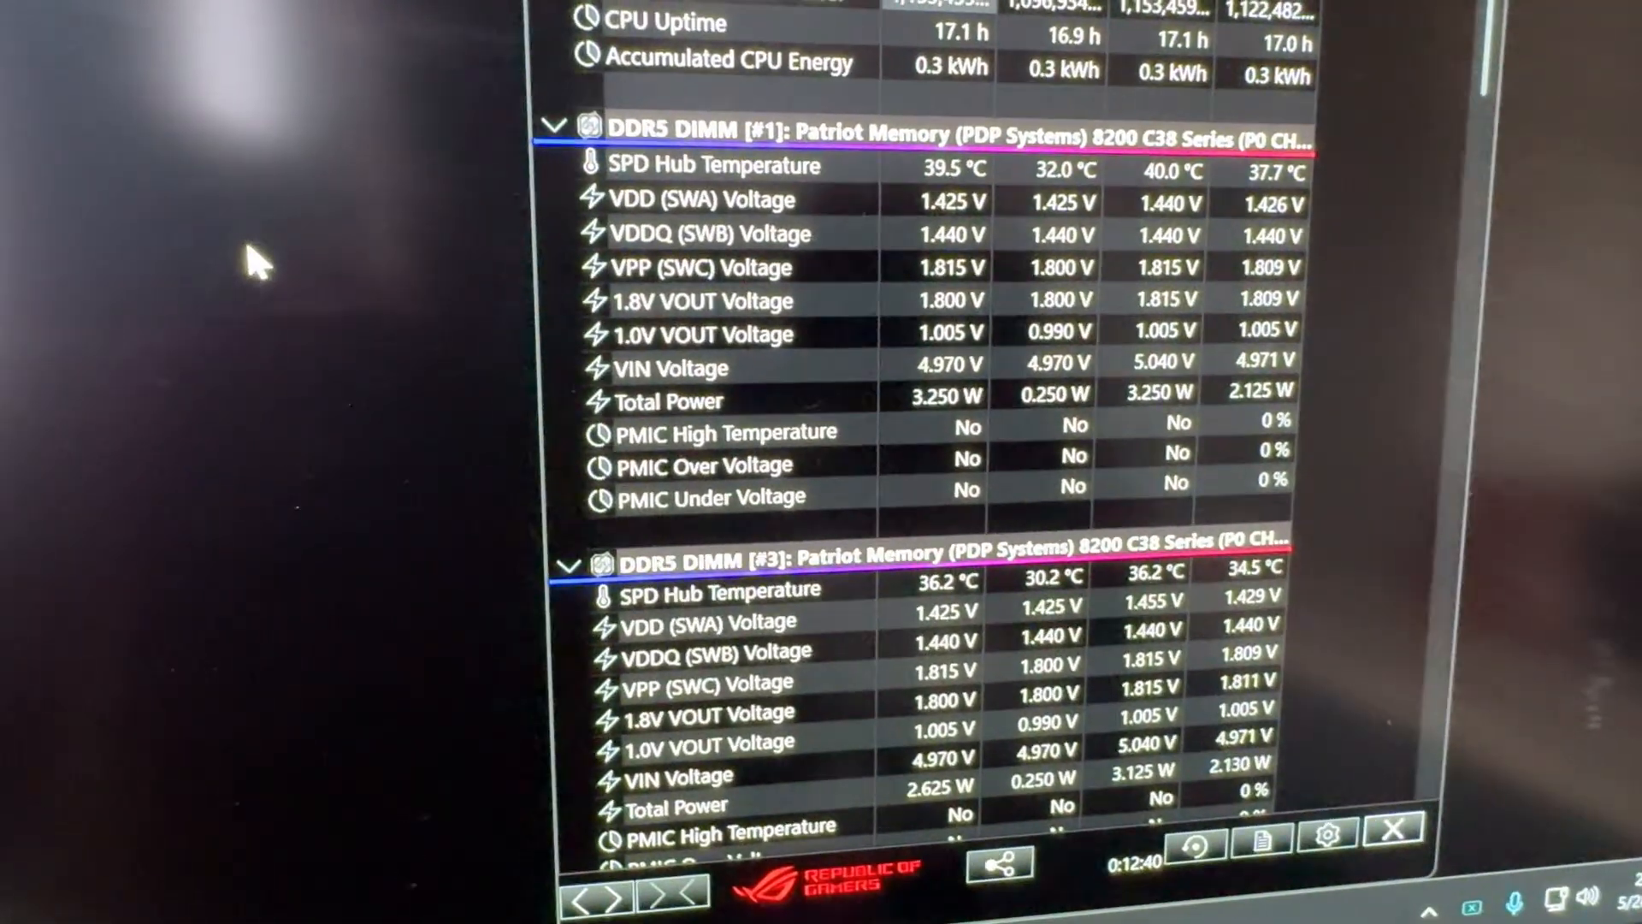
{"action": "scroll", "scroll_direction": "up", "scroll_amount": 3}
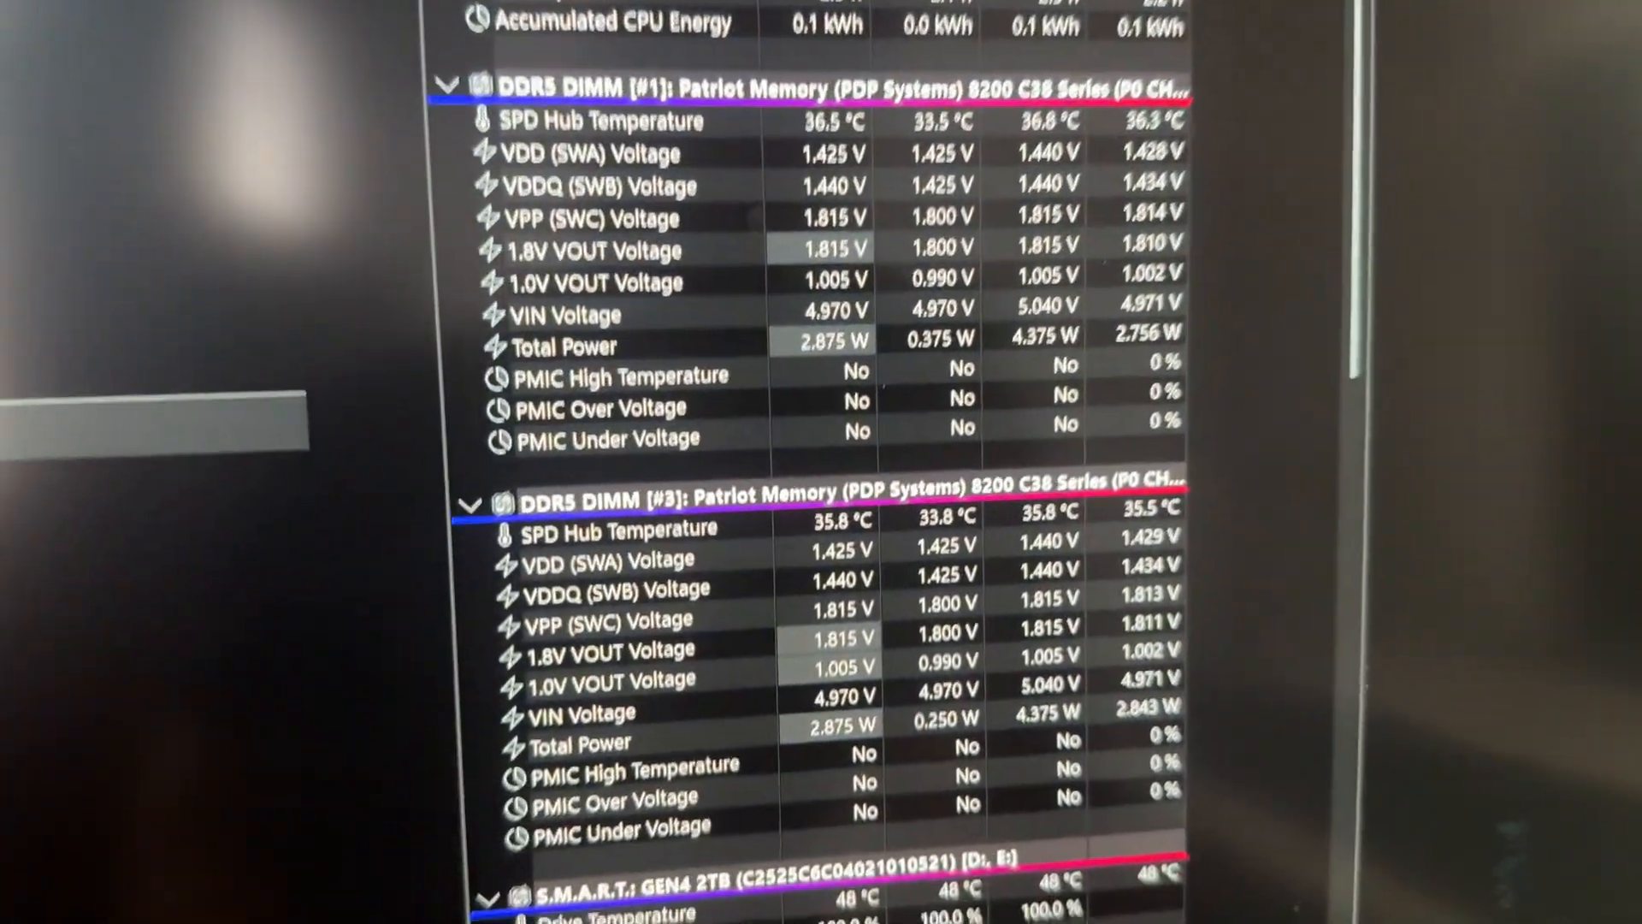
{"action": "scroll", "scroll_direction": "down", "scroll_amount": 3}
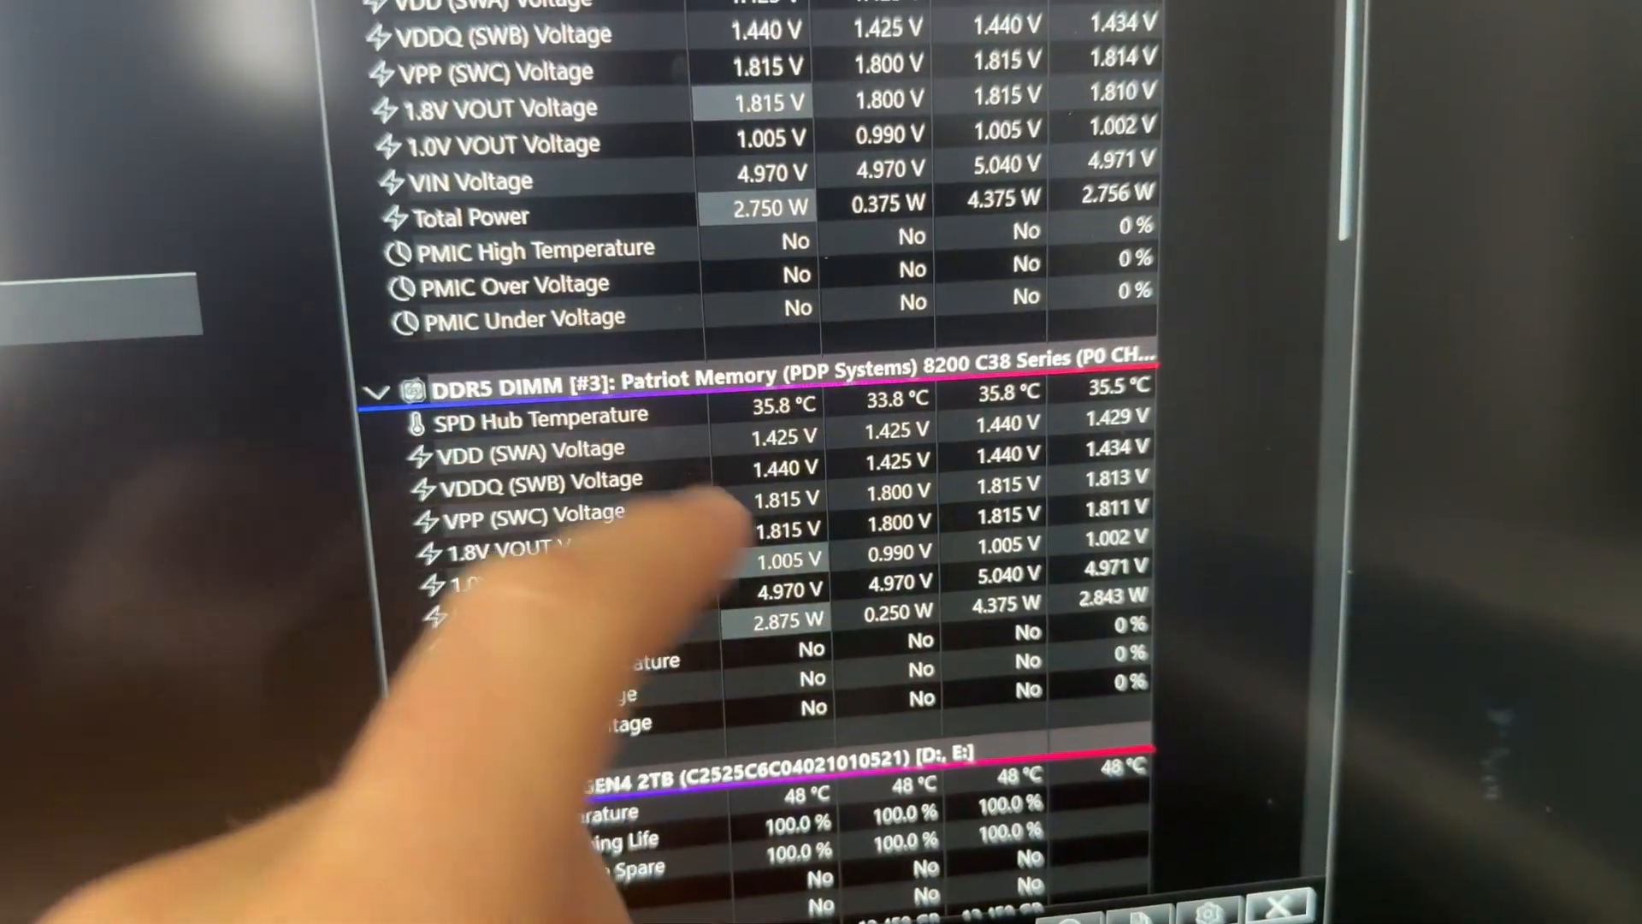